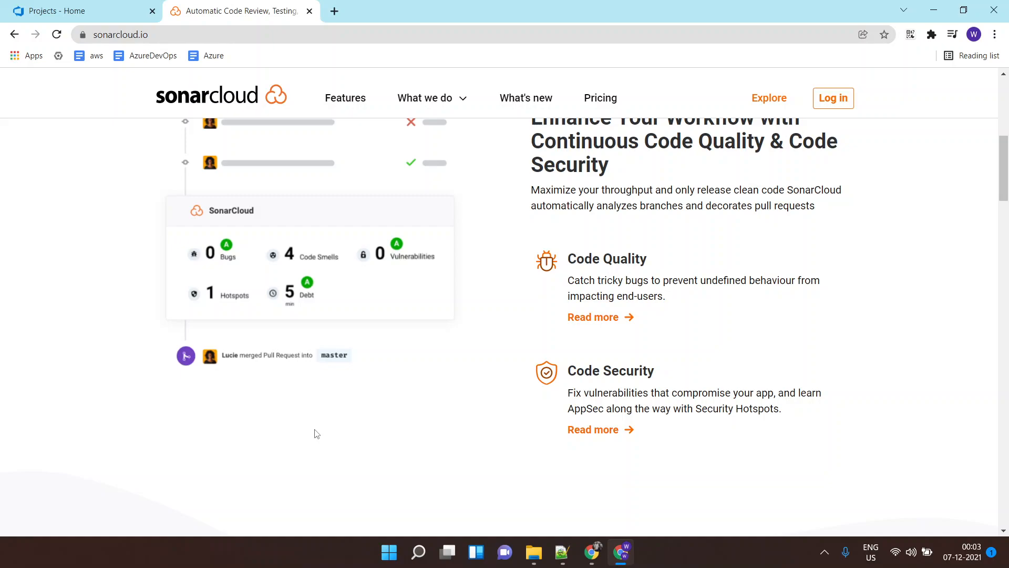
pyautogui.moveTo(512, 325)
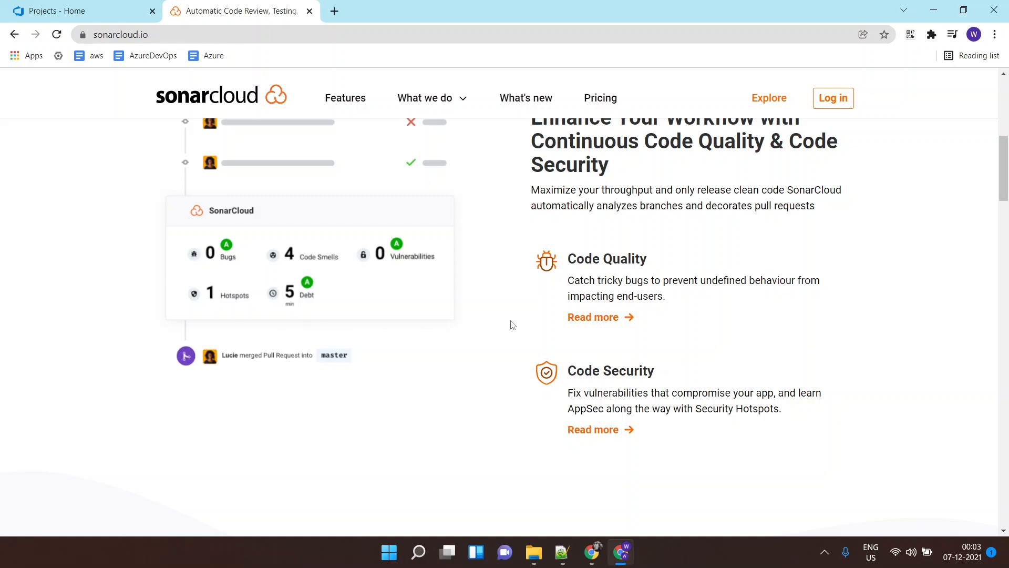
# Step: Log in to SonarCloud with Azure DevOps, choosing the Microsoft account in the account picker
pyautogui.scroll(3)
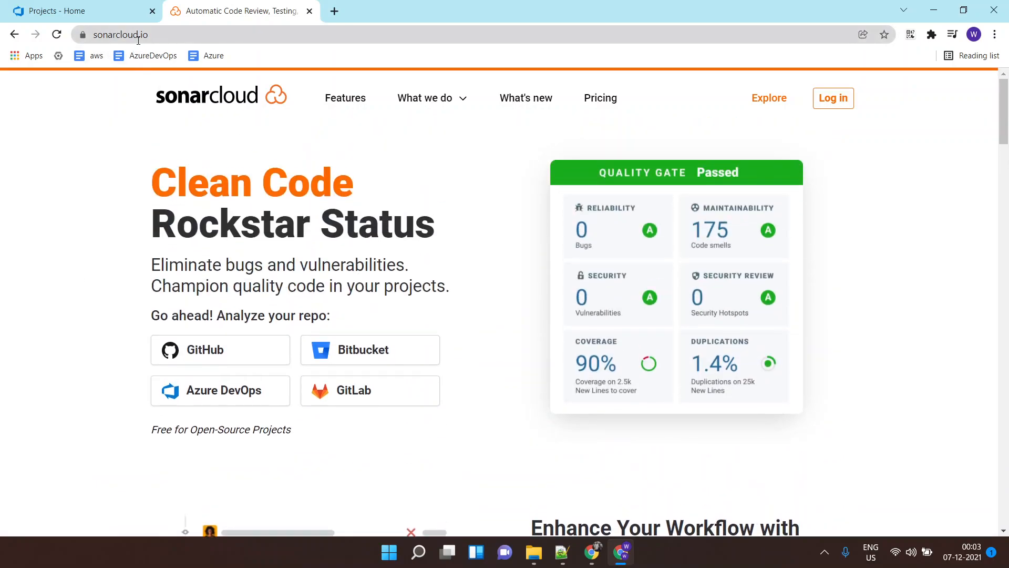
pyautogui.click(56, 34)
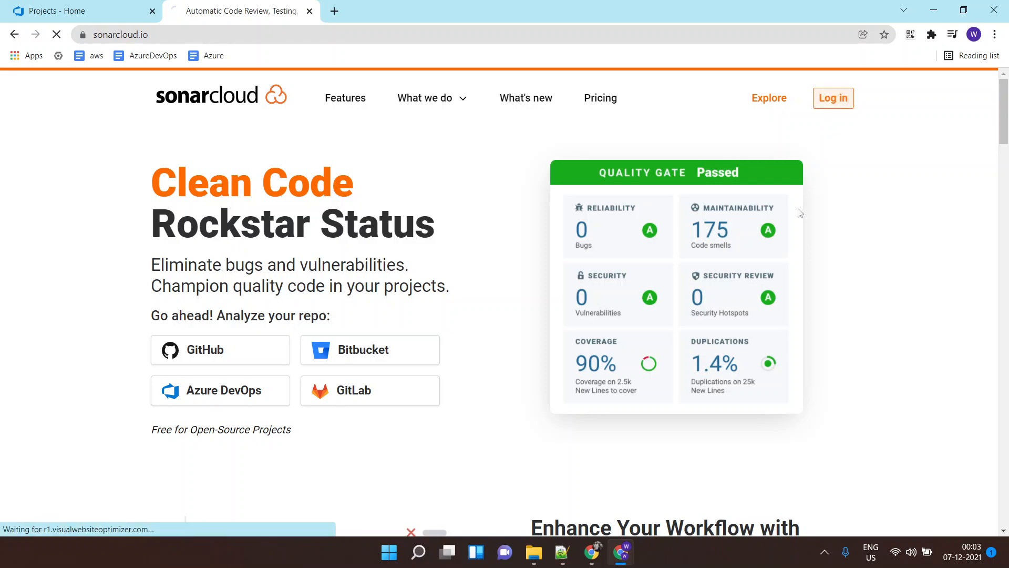
pyautogui.click(833, 98)
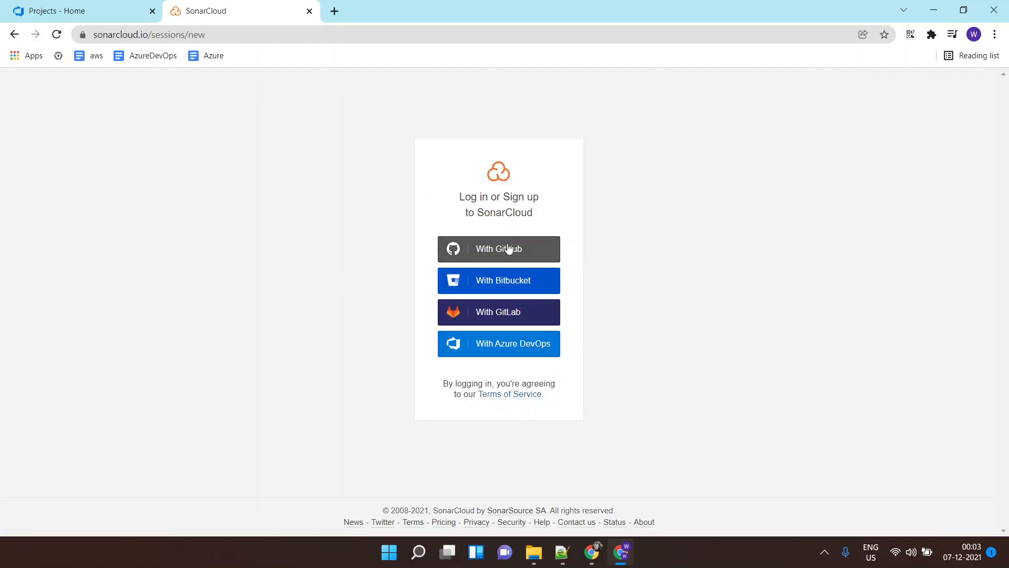
pyautogui.moveTo(498, 342)
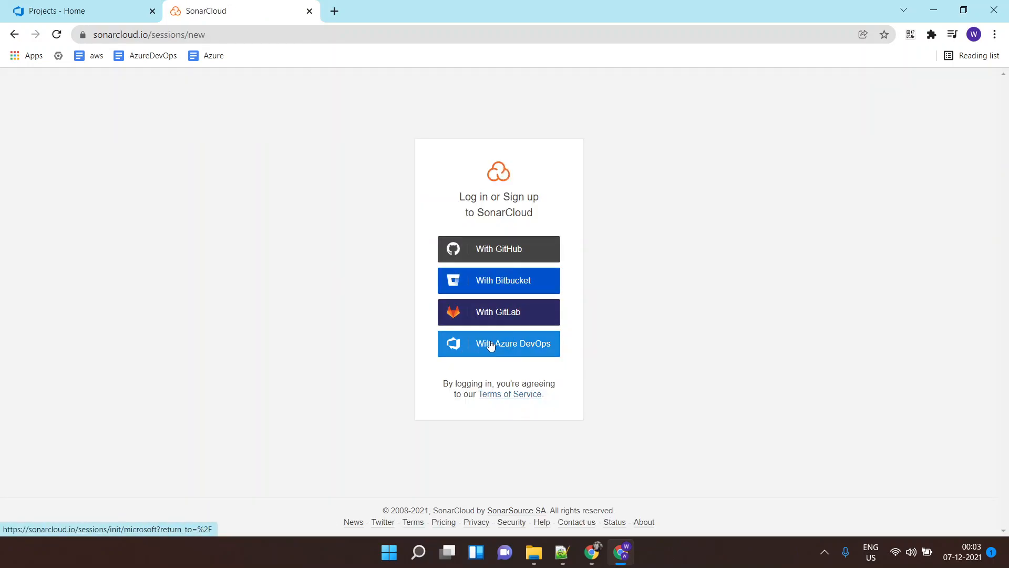
pyautogui.click(498, 342)
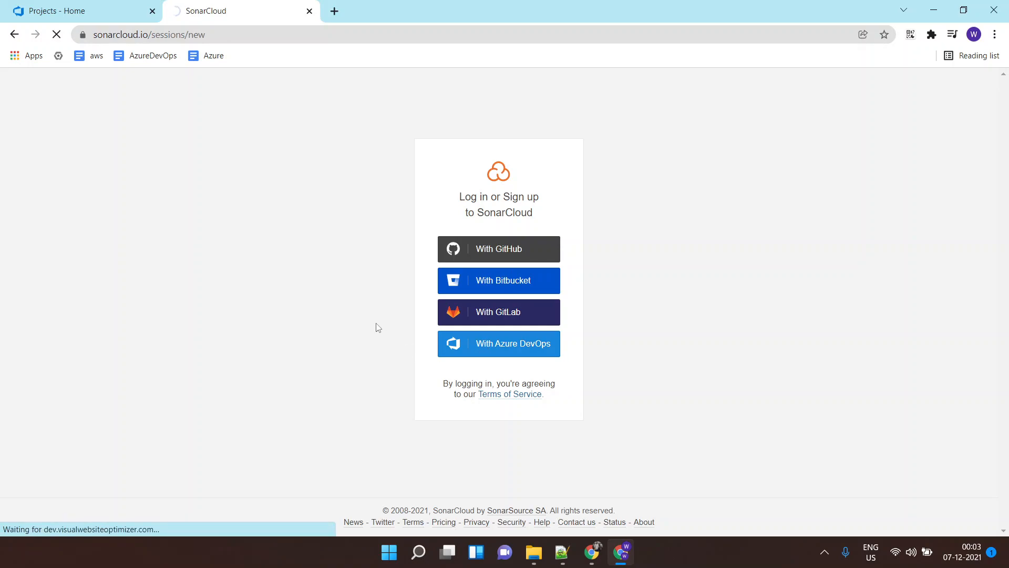
pyautogui.click(498, 343)
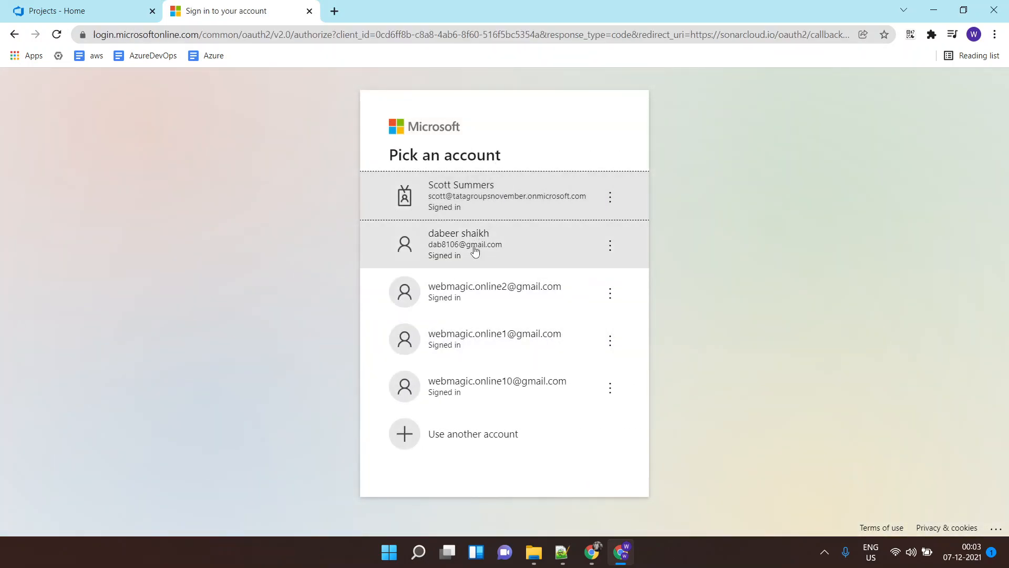
pyautogui.click(458, 243)
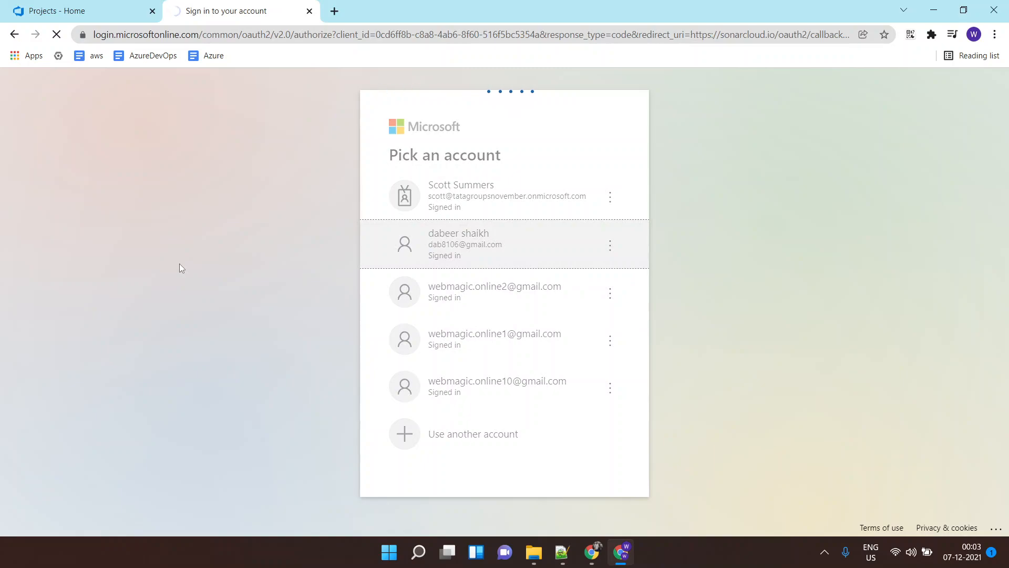
pyautogui.click(505, 244)
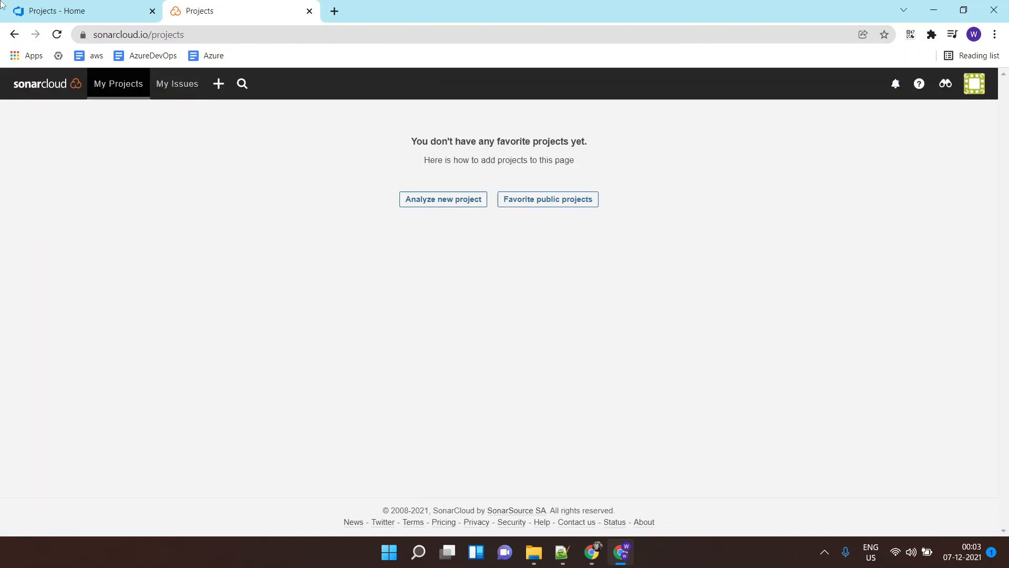
pyautogui.moveTo(325, 312)
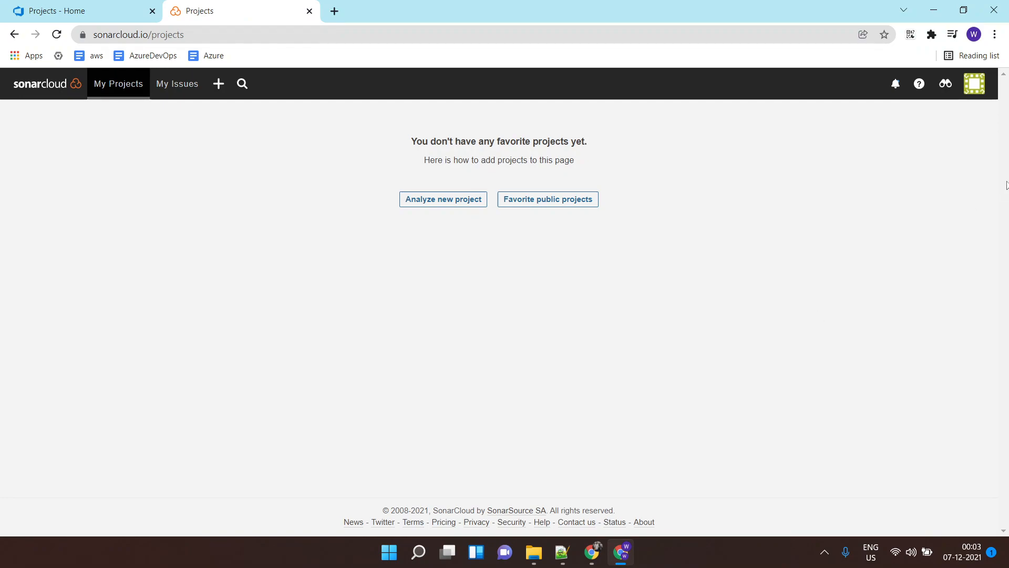
pyautogui.moveTo(637, 276)
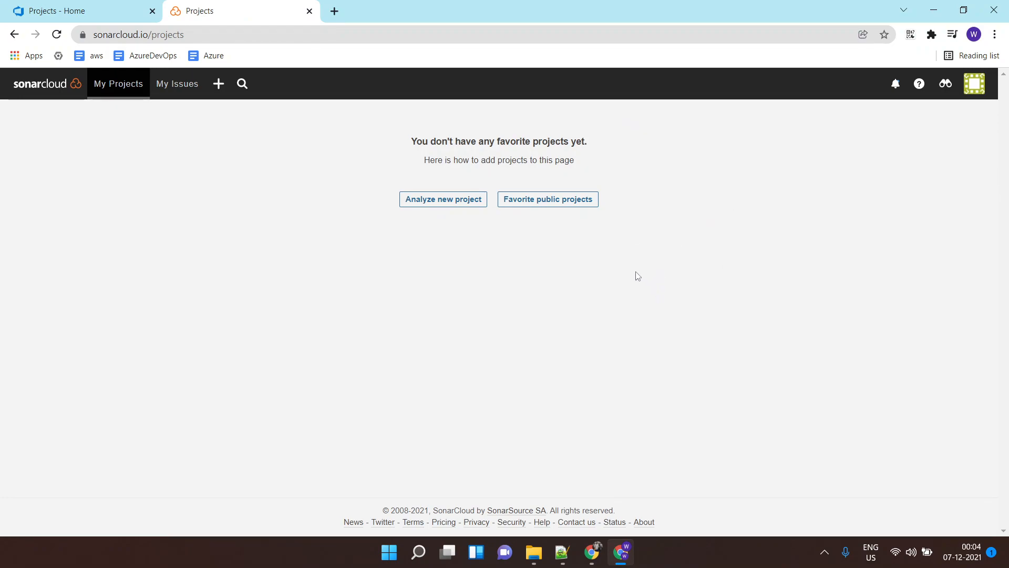
# Step: Start analyzing a new project from My Projects to reach repository selection
pyautogui.click(443, 199)
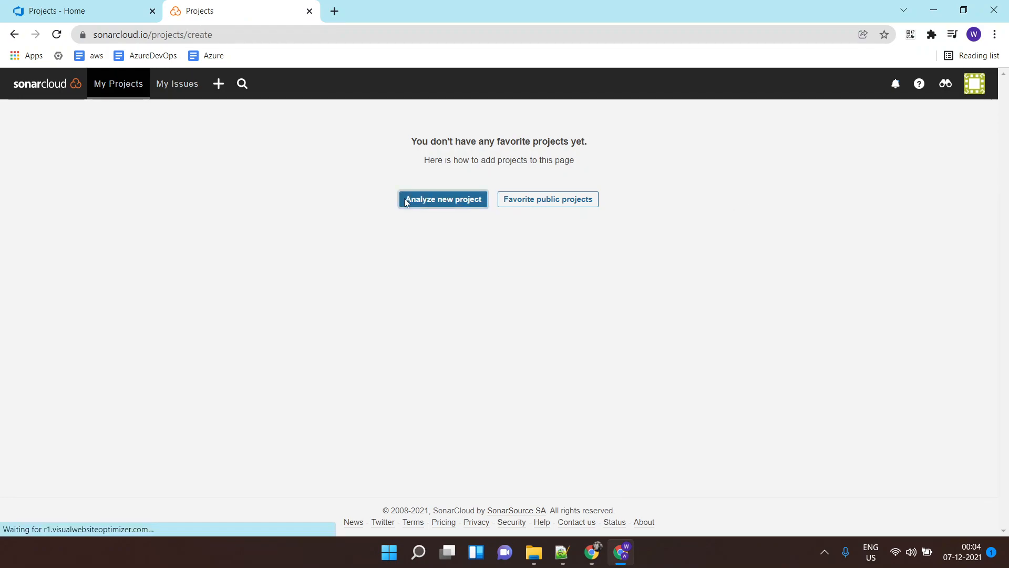
pyautogui.click(443, 199)
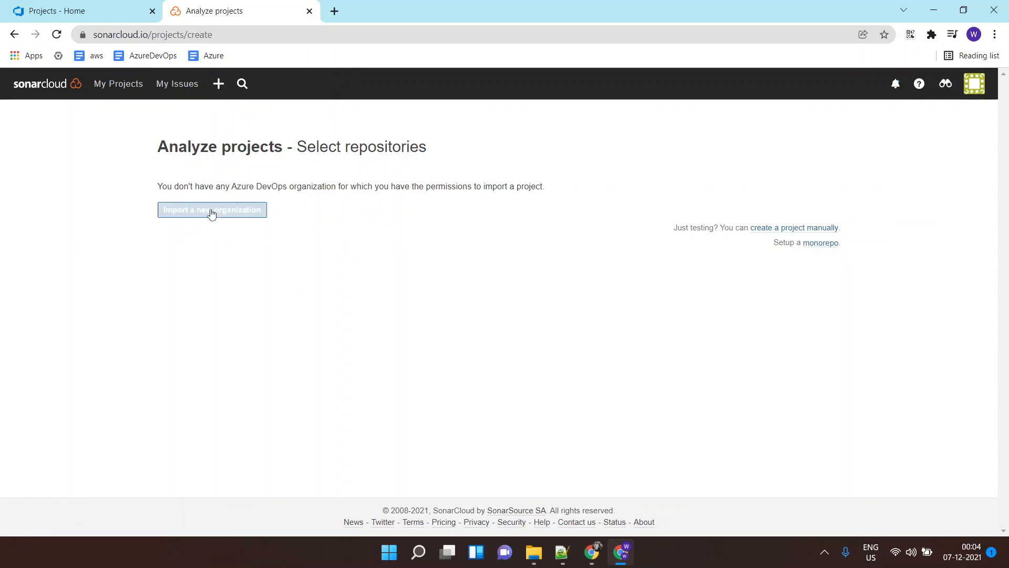
pyautogui.moveTo(180, 220)
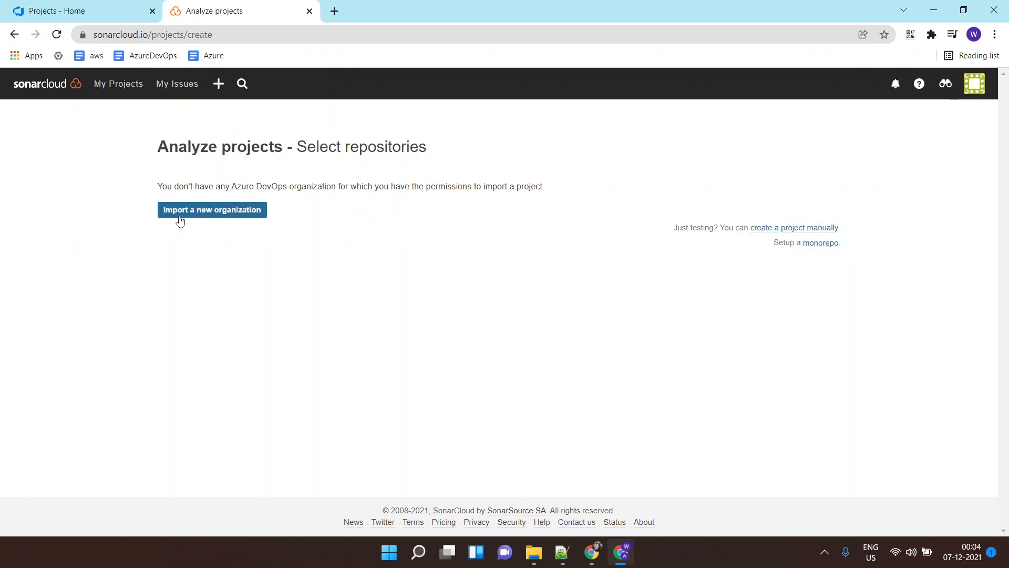
# Step: Import a new organization and enter dab8106 as the Azure DevOps organization name
pyautogui.click(212, 210)
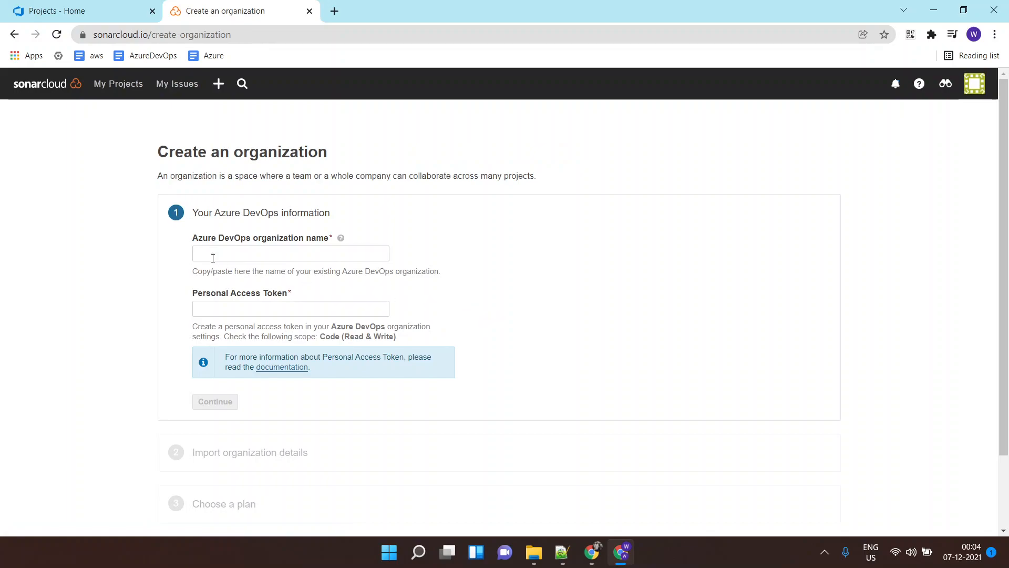
pyautogui.scroll(-3)
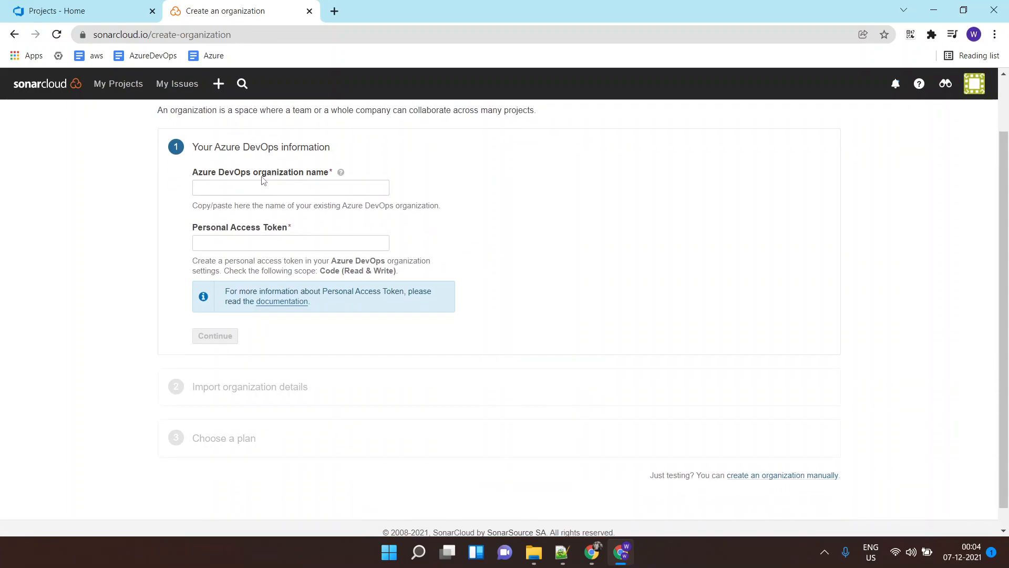
pyautogui.write('da')
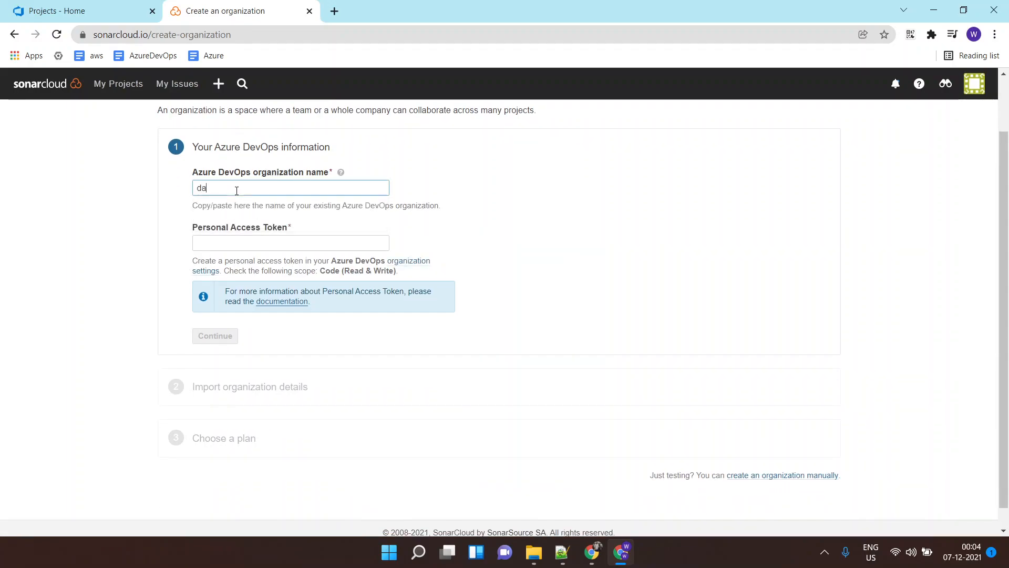
pyautogui.write('b8106')
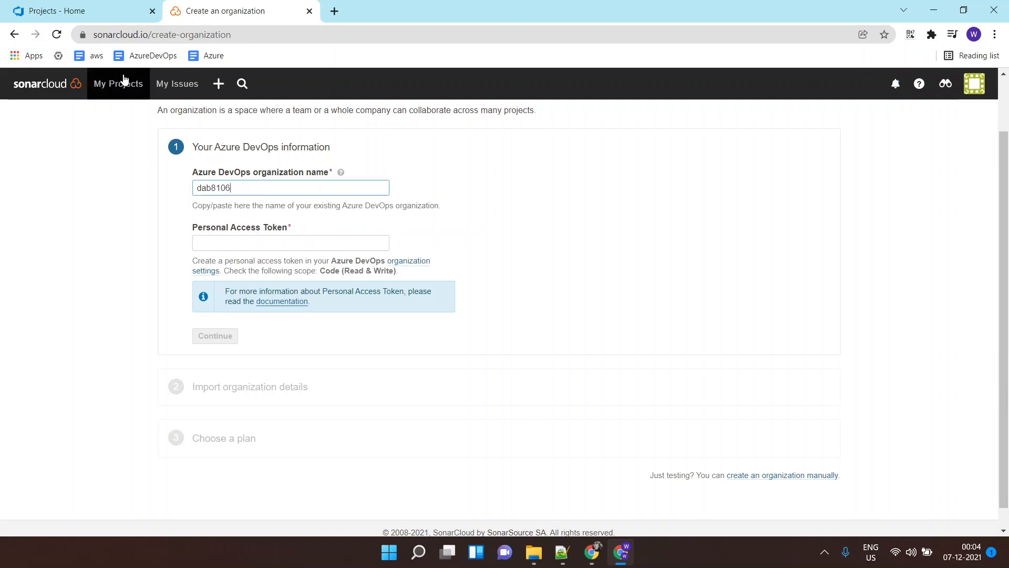
pyautogui.doubleClick(240, 227)
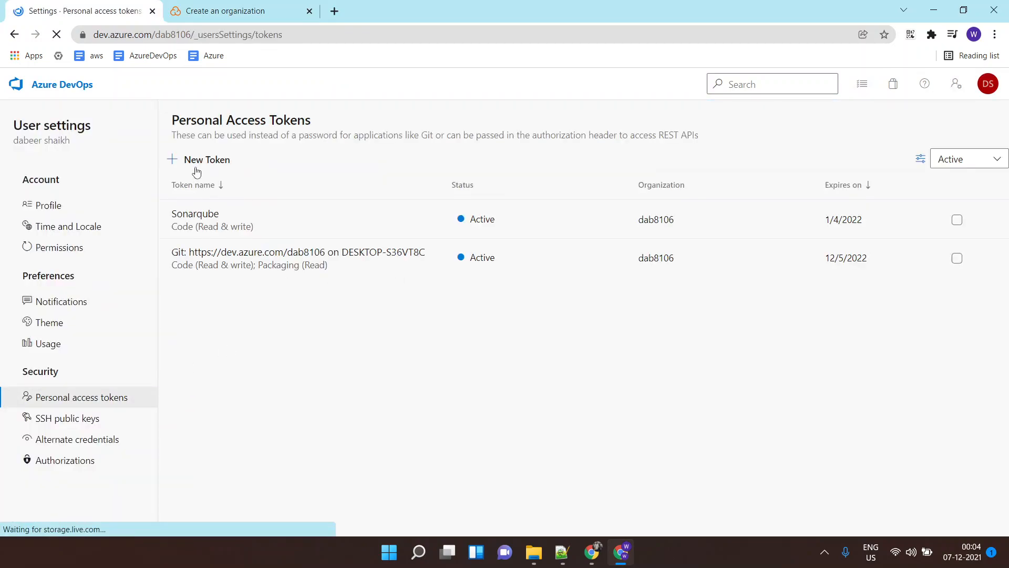
# Step: Create a personal access token named SonarCloud with Code read and write scope
pyautogui.click(207, 158)
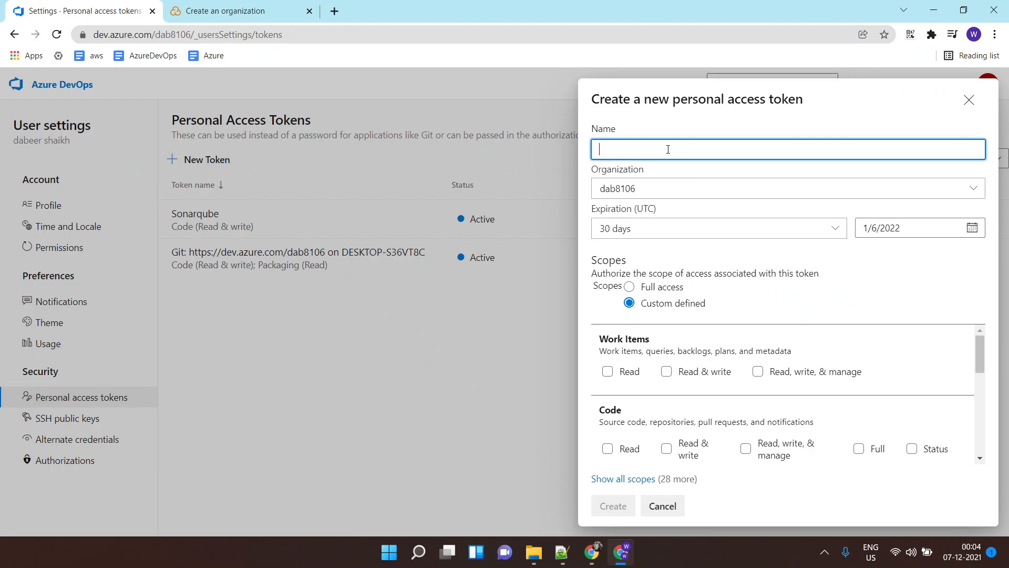
pyautogui.write('SonarQ')
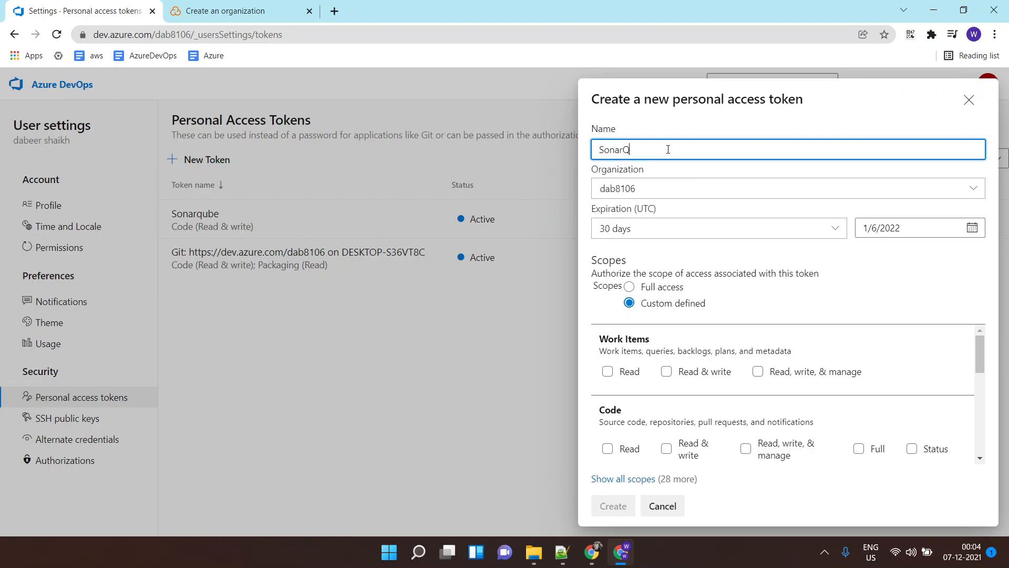
pyautogui.write('Cloud')
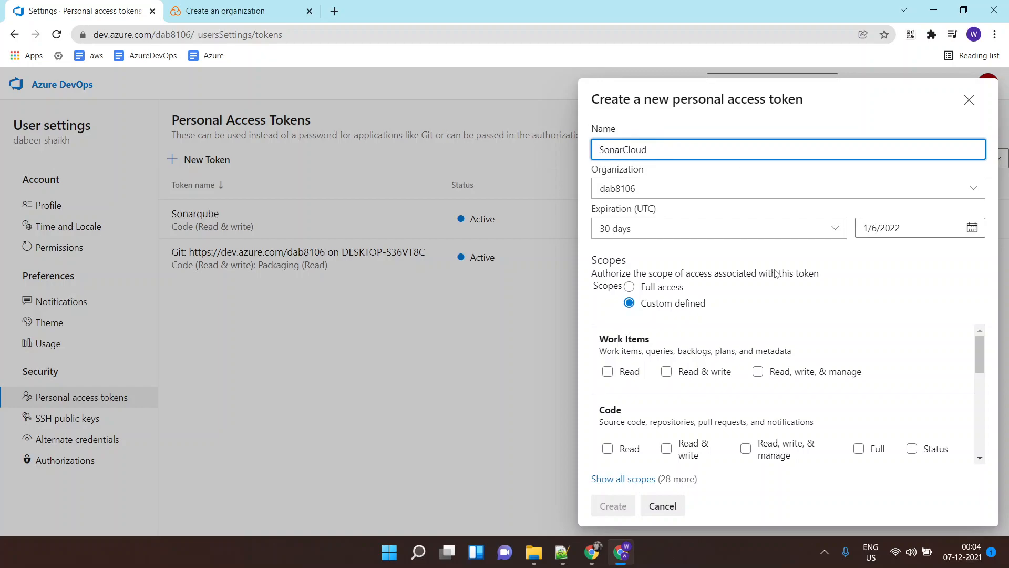
pyautogui.scroll(-3)
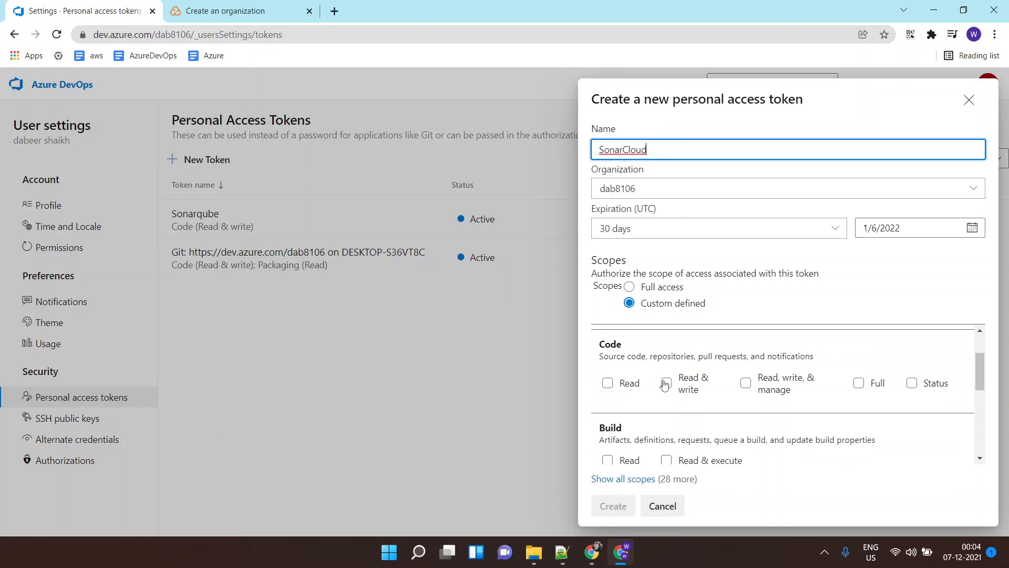
pyautogui.doubleClick(608, 343)
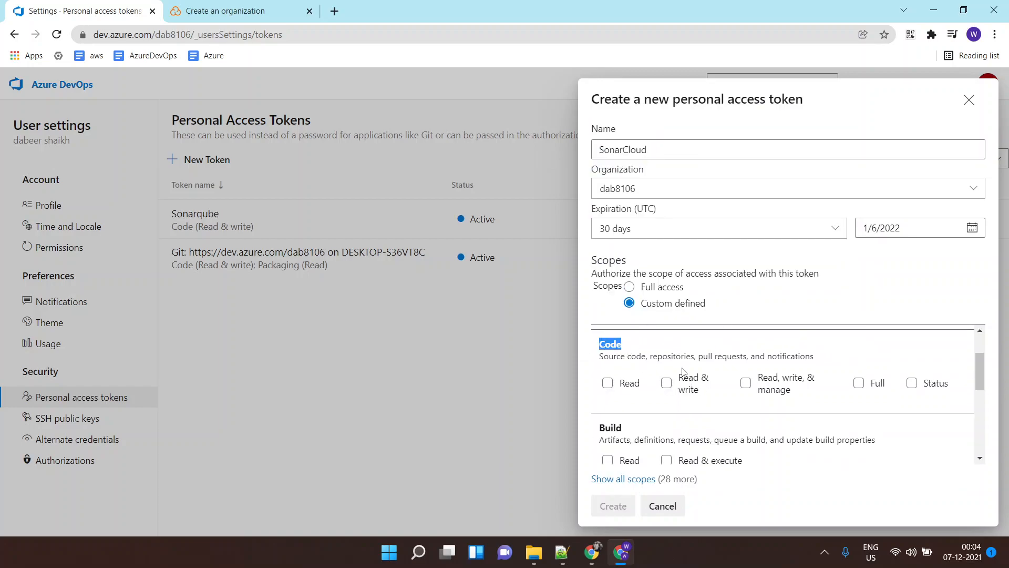
pyautogui.click(667, 383)
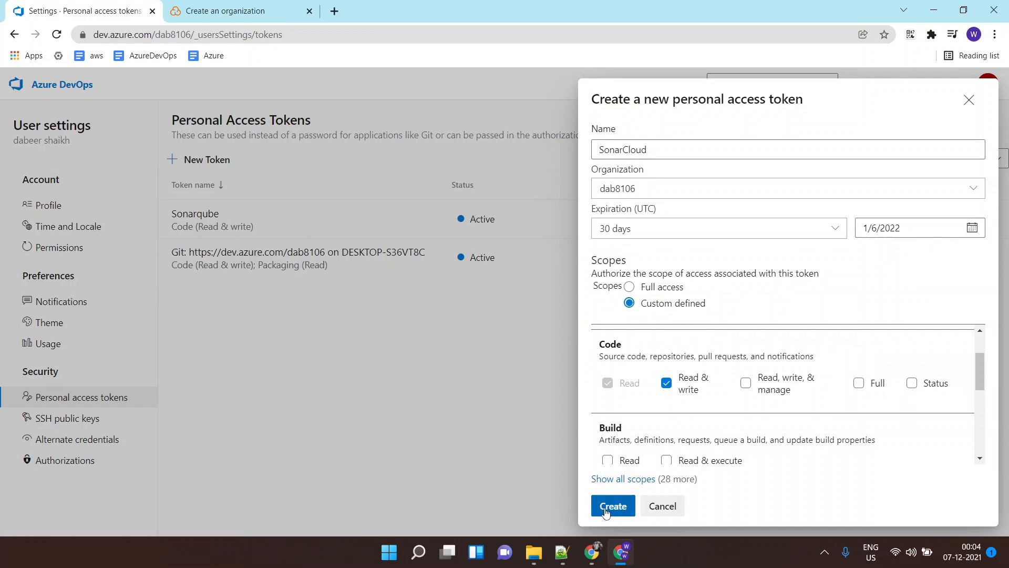
pyautogui.click(612, 505)
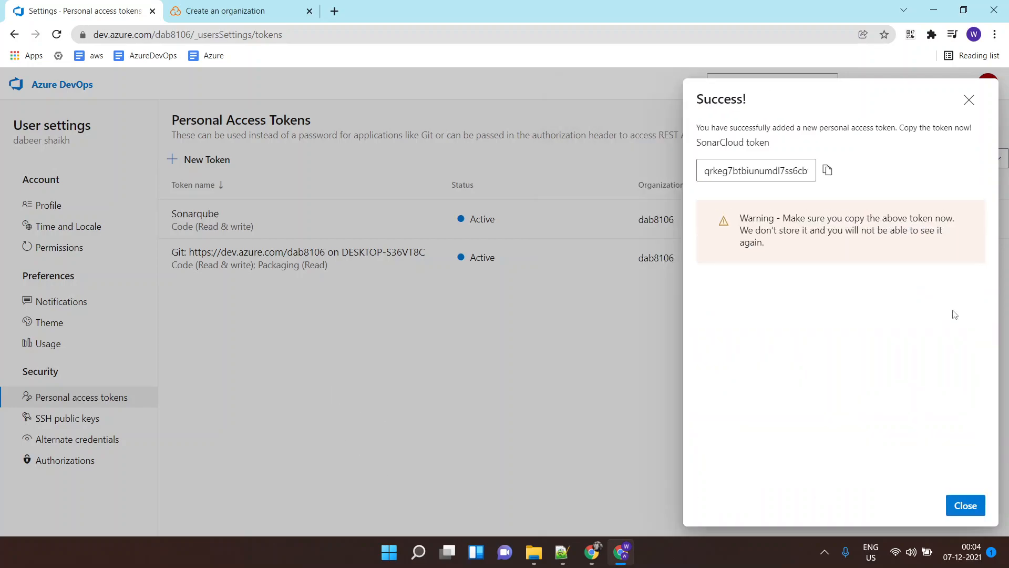
# Step: Paste the new token into the SonarCloud organization form and continue with dab8106
pyautogui.click(231, 11)
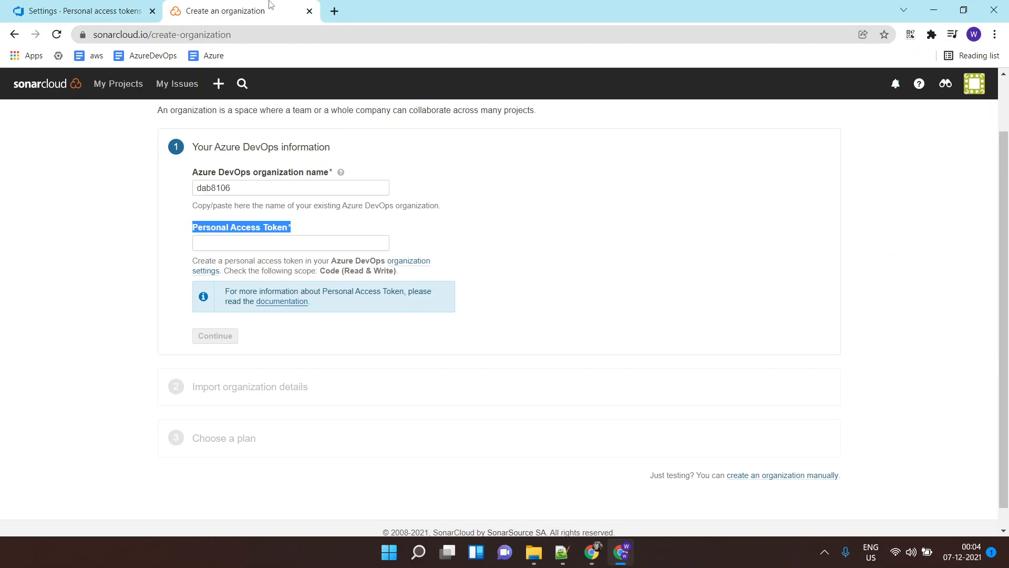
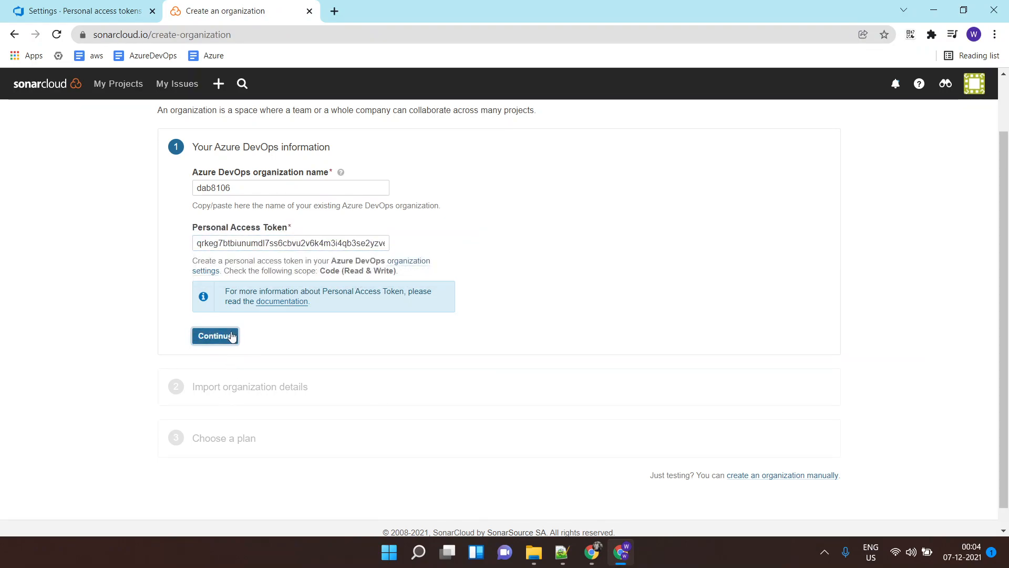
pyautogui.click(215, 335)
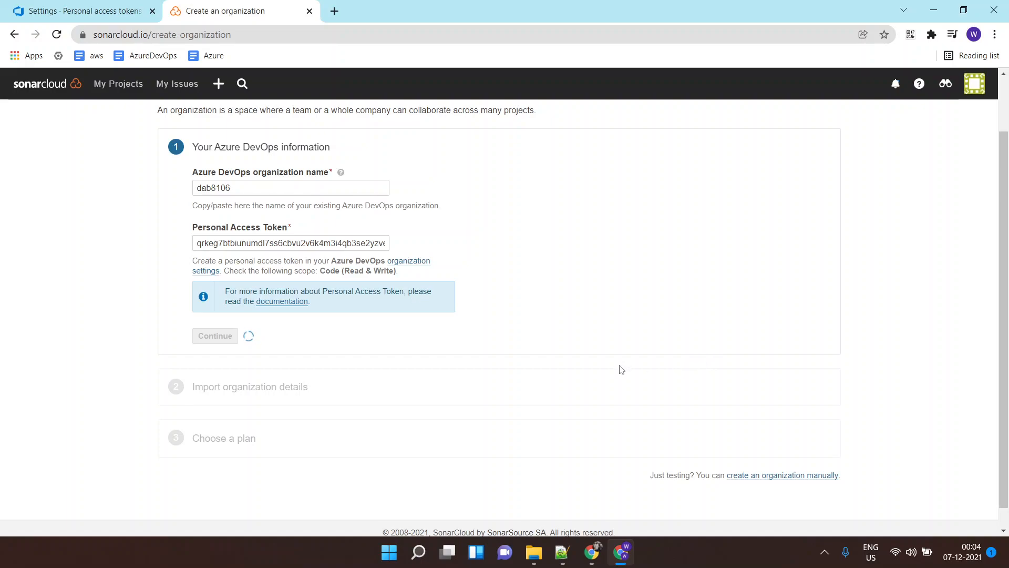
pyautogui.click(214, 335)
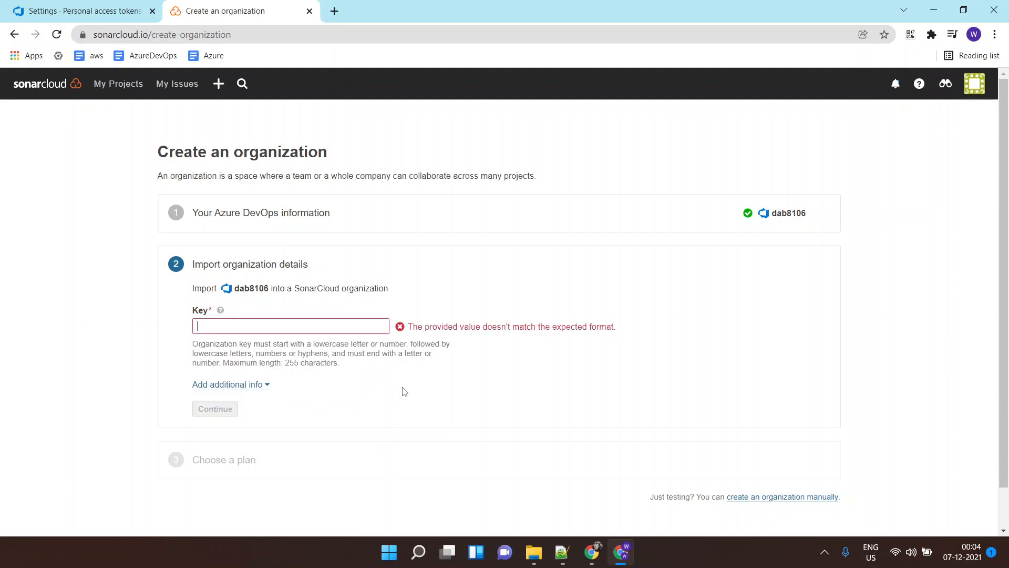
# Step: Set the organization key to dab8106 and create the organization on the free plan
pyautogui.write('dab81-')
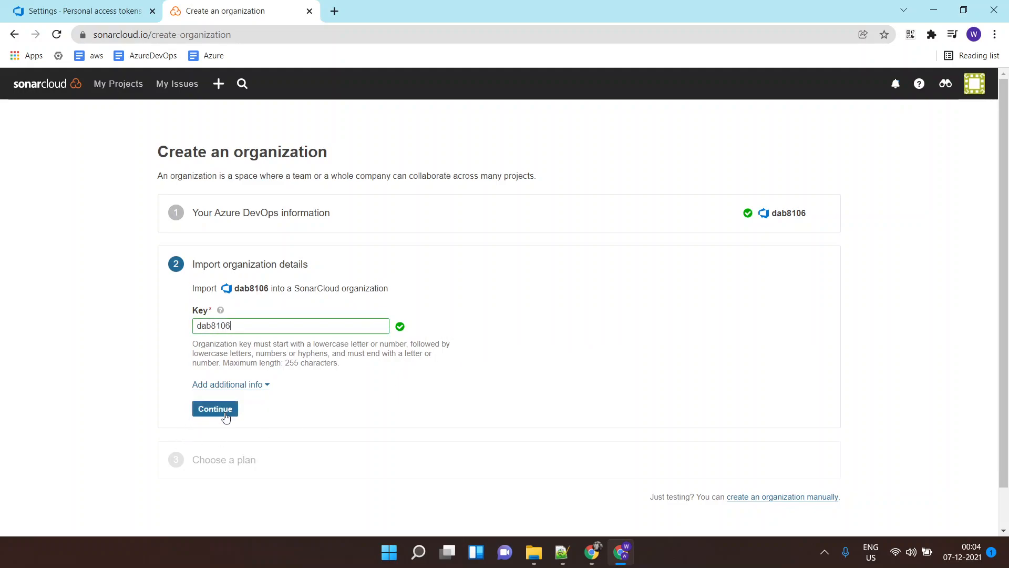
pyautogui.click(215, 409)
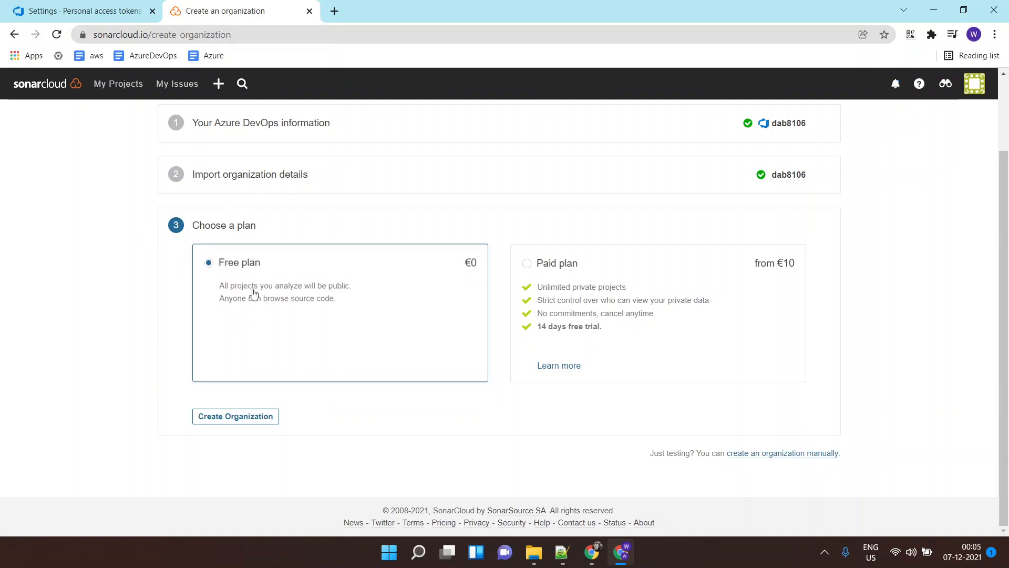
pyautogui.moveTo(234, 417)
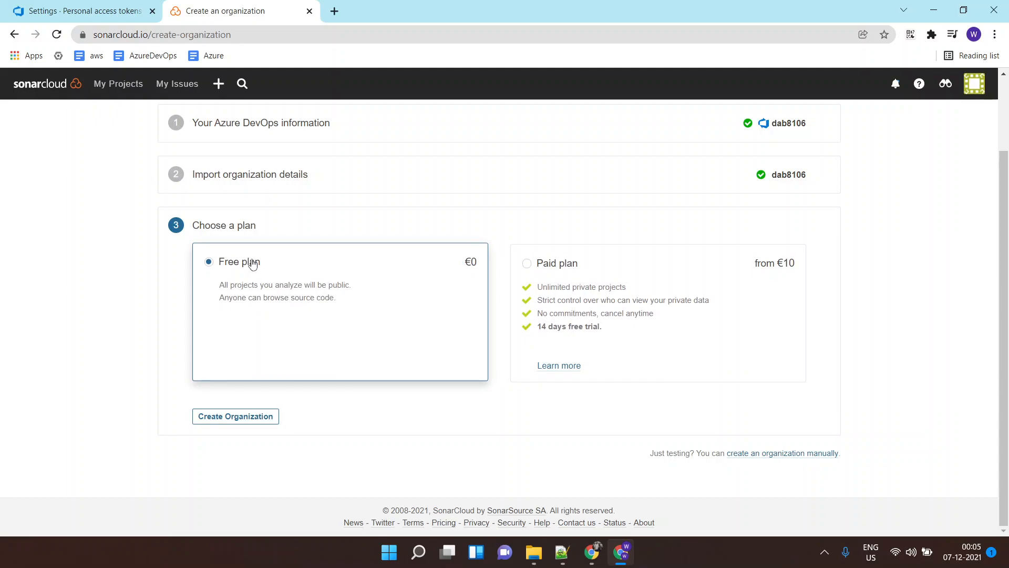
pyautogui.moveTo(188, 340)
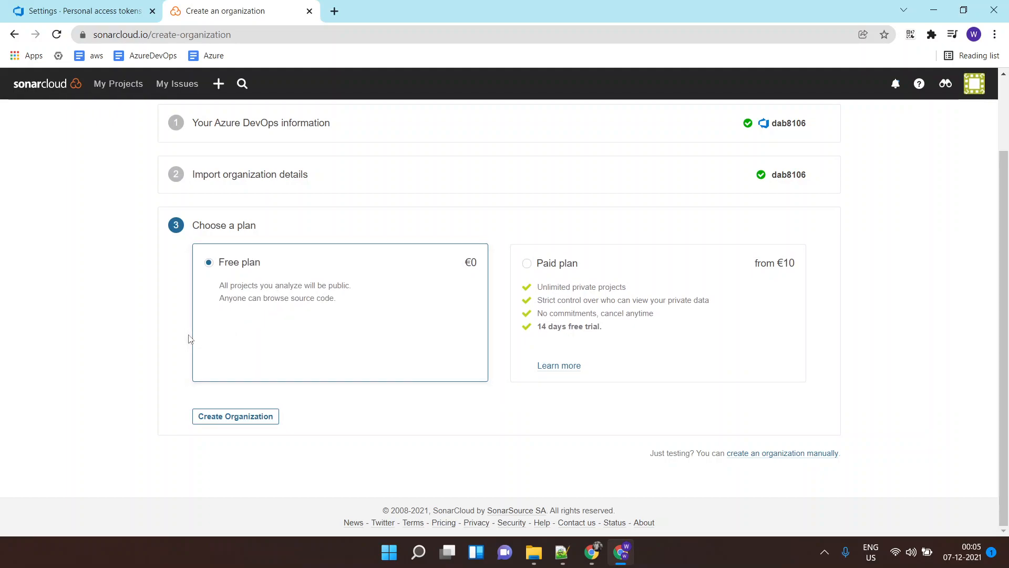
pyautogui.moveTo(290, 318)
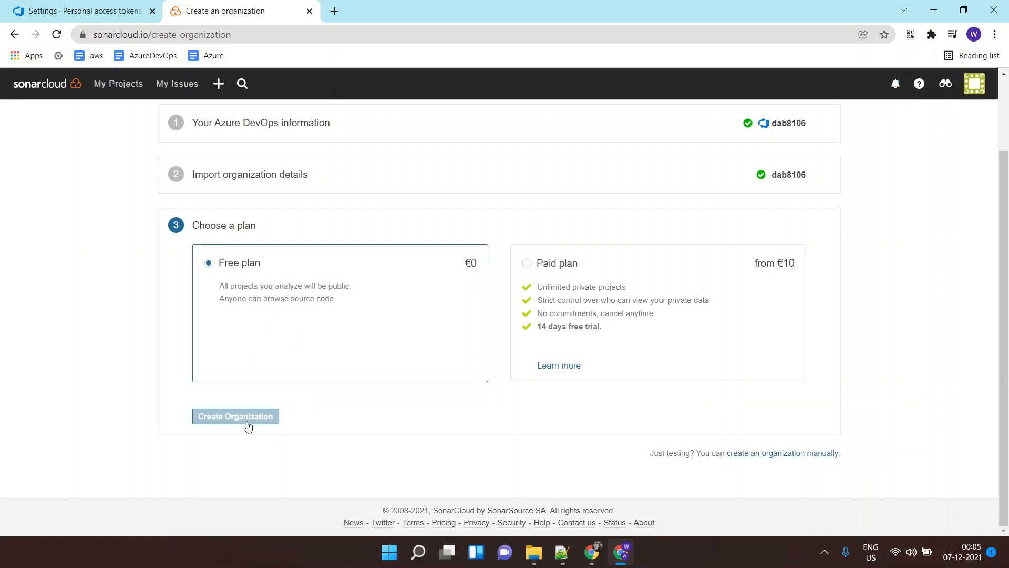
pyautogui.click(234, 416)
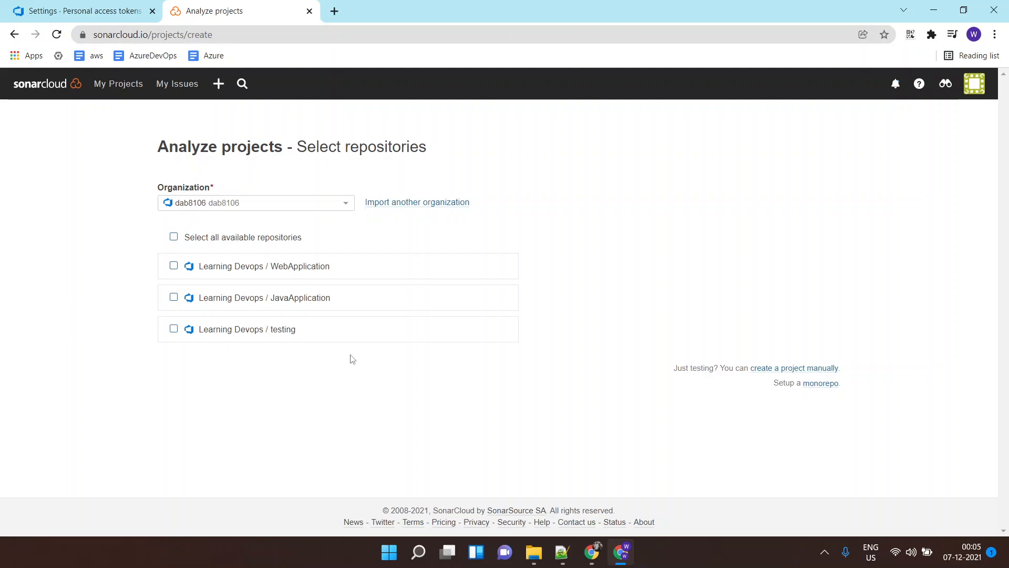
pyautogui.moveTo(100, 345)
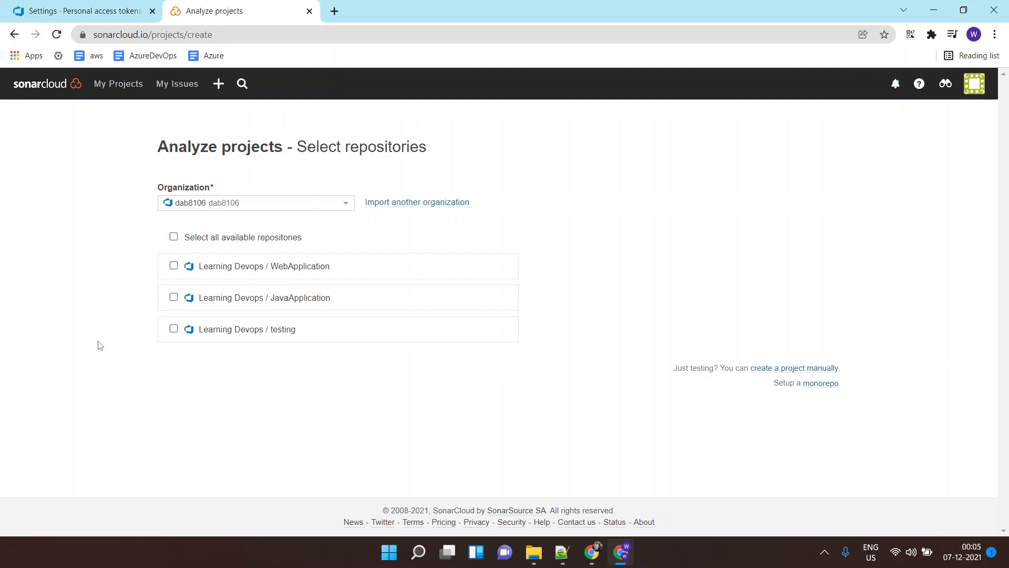
pyautogui.moveTo(180, 283)
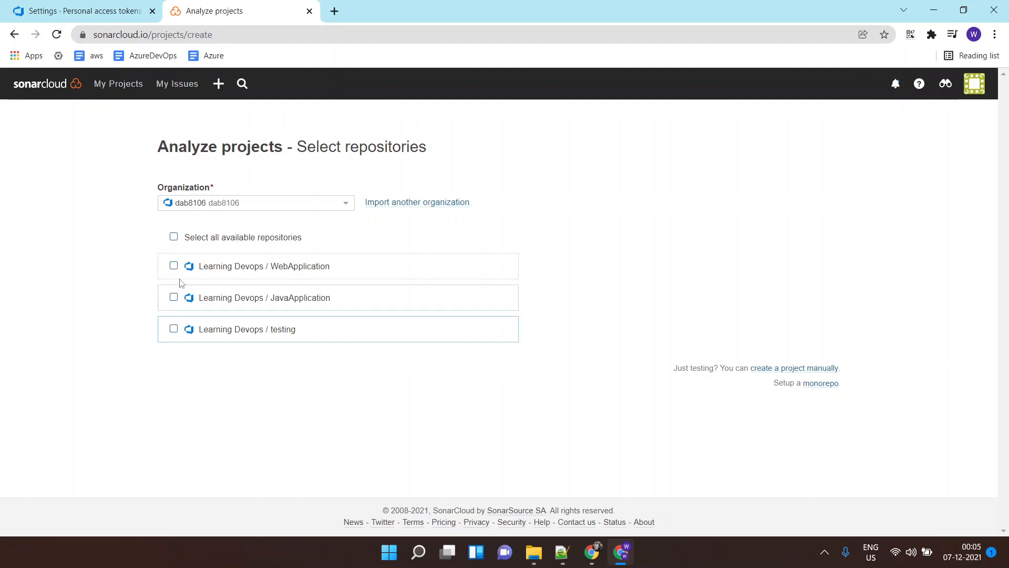
pyautogui.moveTo(178, 425)
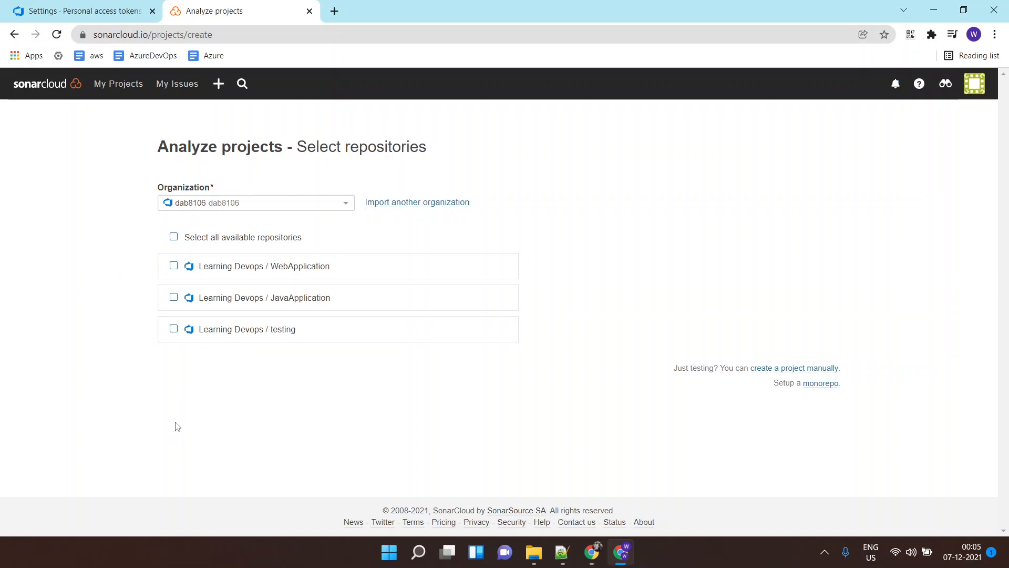
pyautogui.moveTo(260, 270)
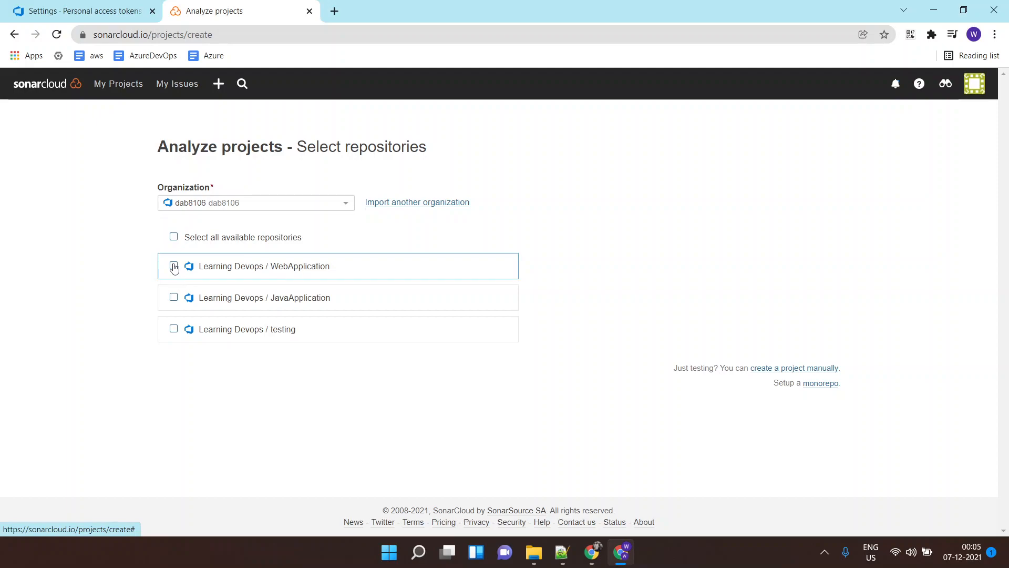
# Step: Select the Learning Devops / WebApplication repository and set it up as a project
pyautogui.click(174, 266)
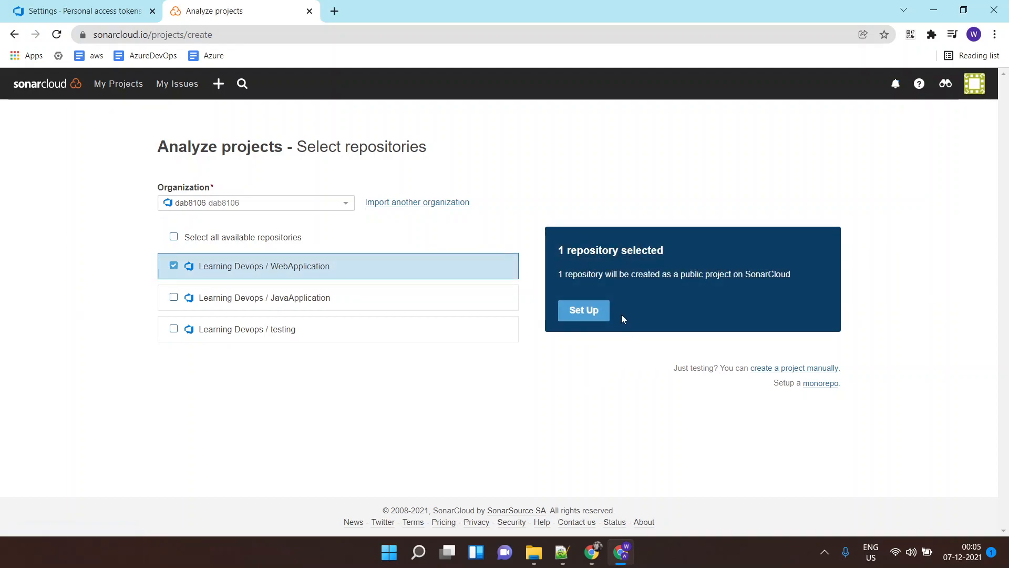
pyautogui.click(582, 309)
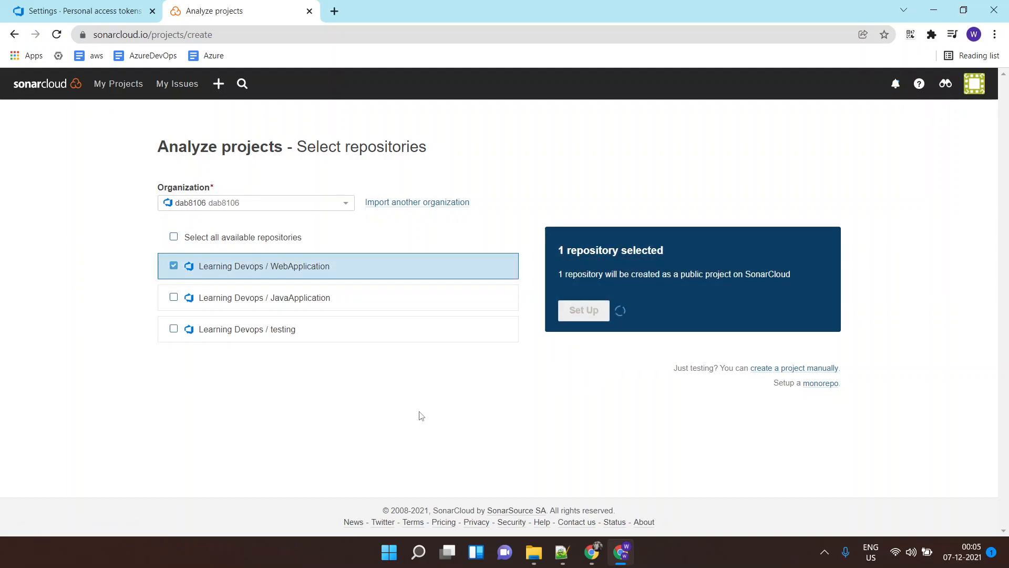
# Step: Choose Azure DevOps Pipelines as the analysis method for WebApplication
pyautogui.click(583, 311)
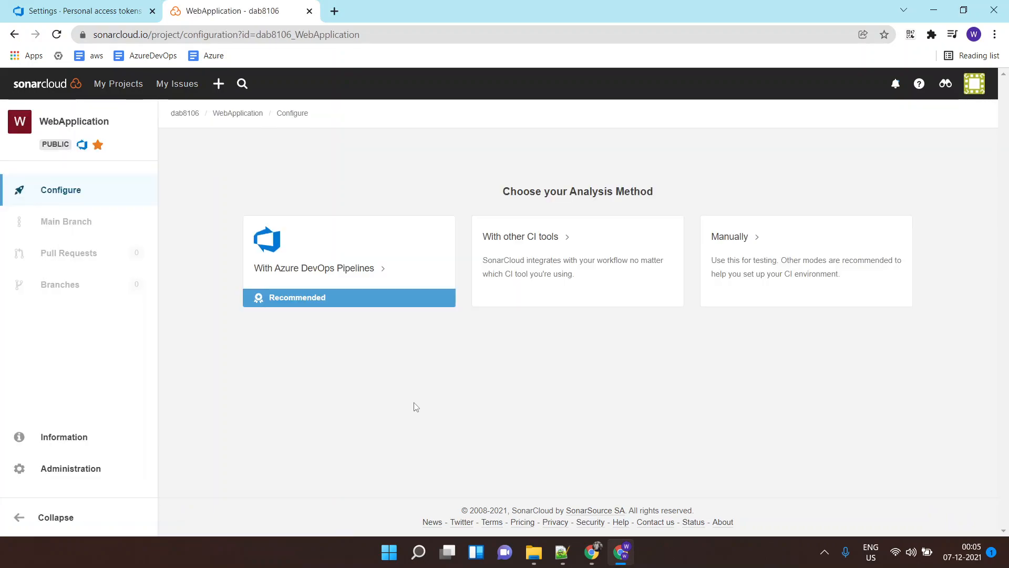
pyautogui.moveTo(288, 250)
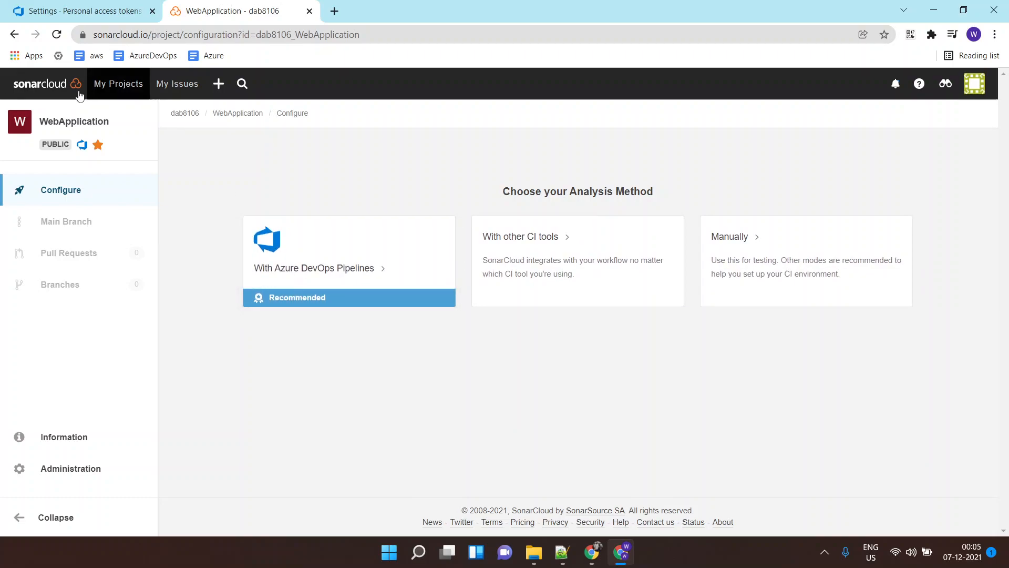
pyautogui.moveTo(377, 398)
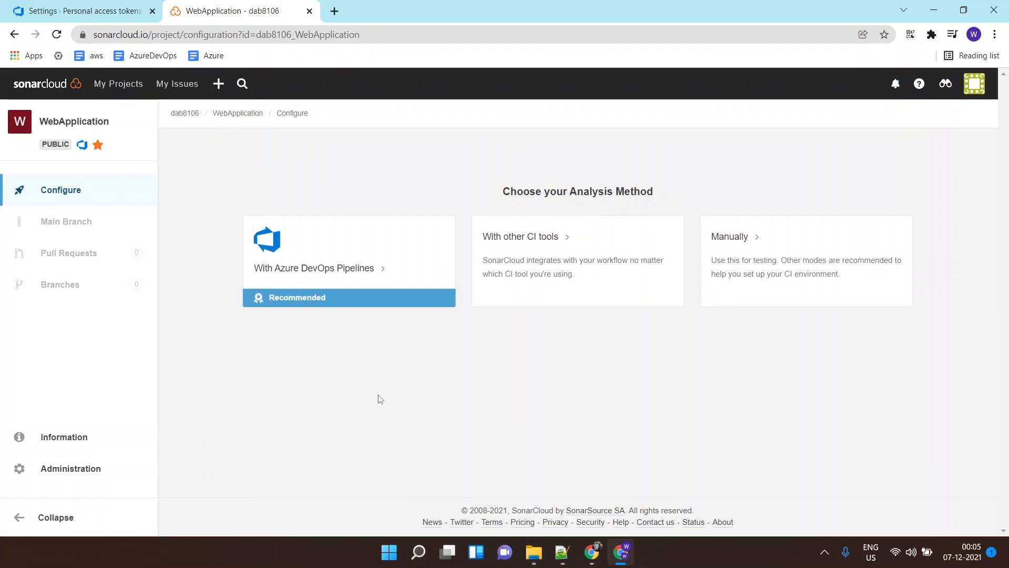
pyautogui.moveTo(270, 270)
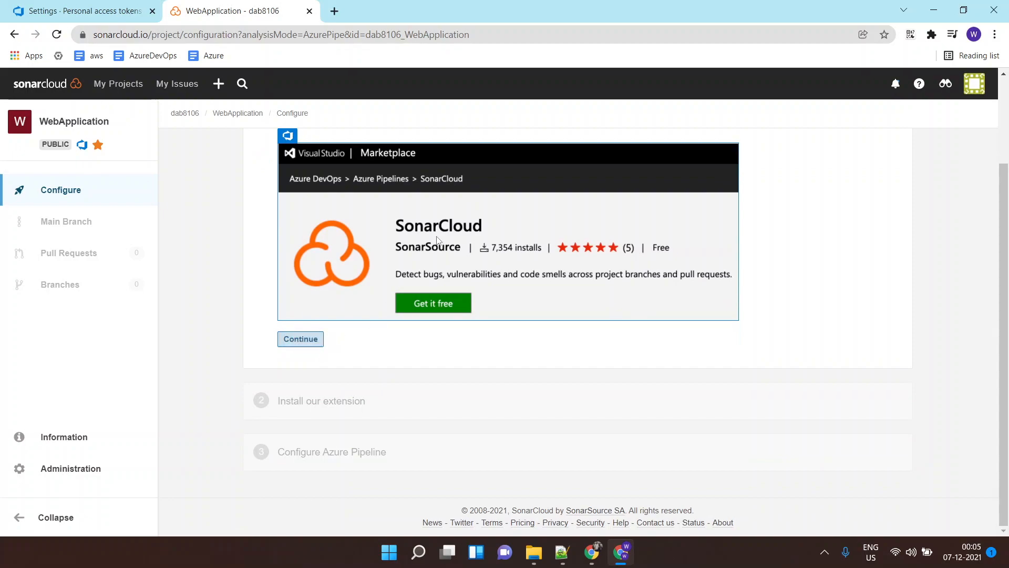
pyautogui.moveTo(401, 274)
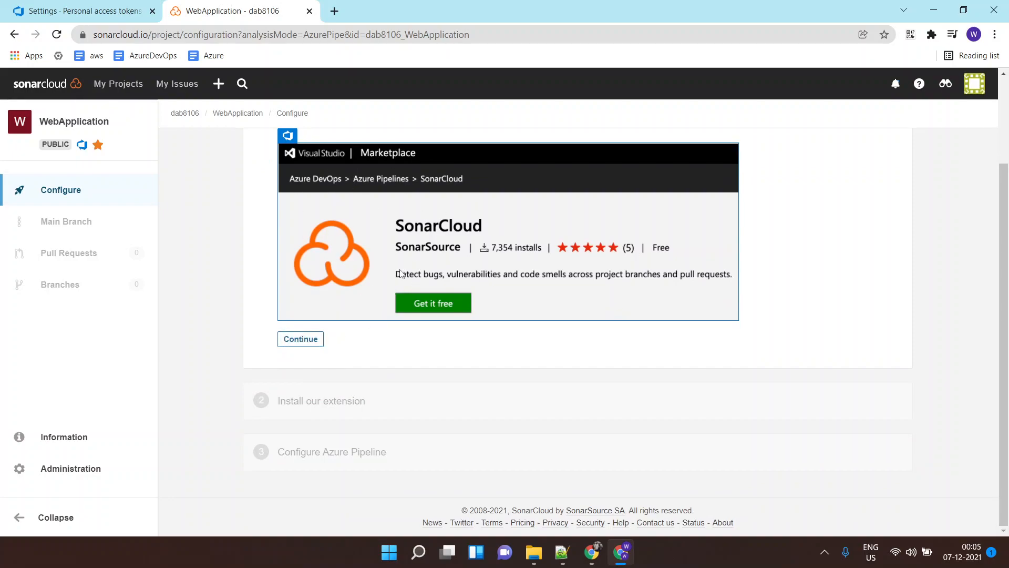
pyautogui.moveTo(411, 294)
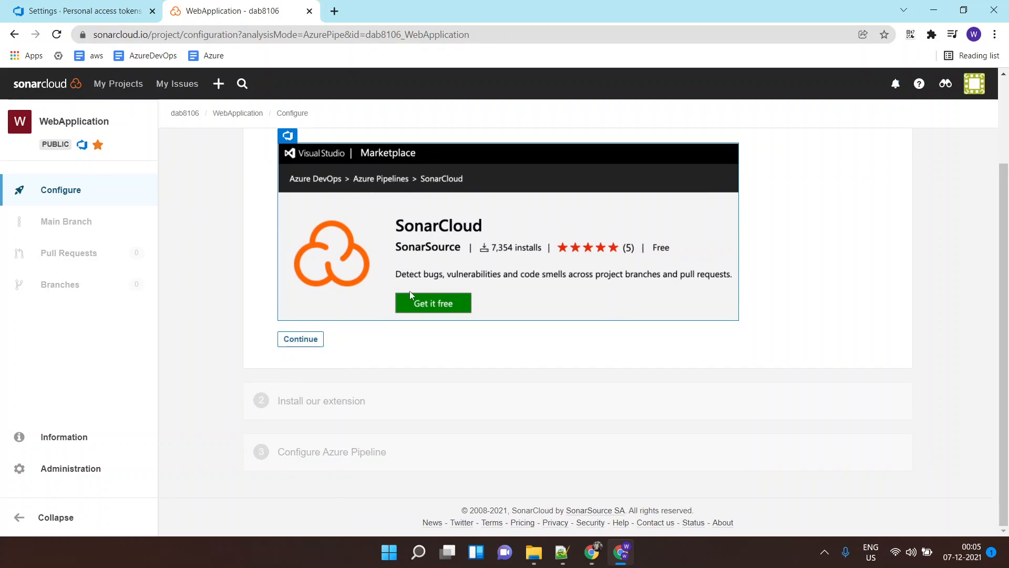
pyautogui.moveTo(360, 275)
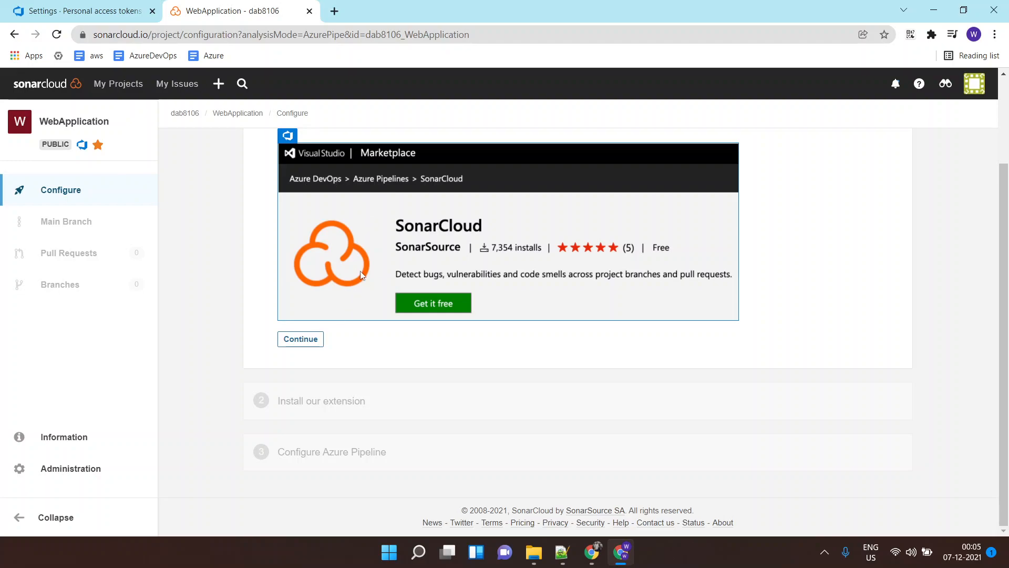
# Step: Continue past the Marketplace extension and service endpoint steps to the build-type question
pyautogui.click(300, 338)
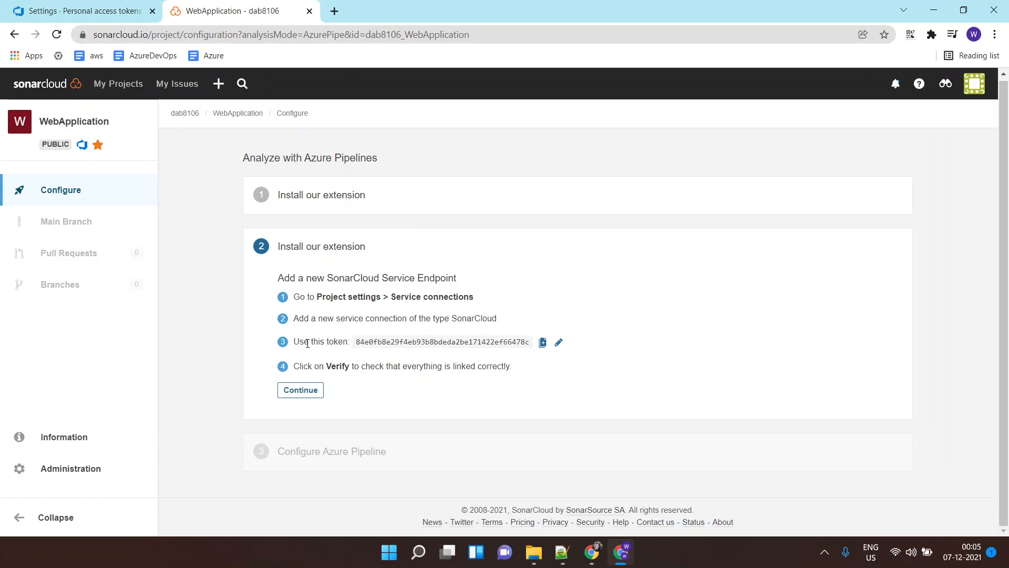
pyautogui.click(542, 342)
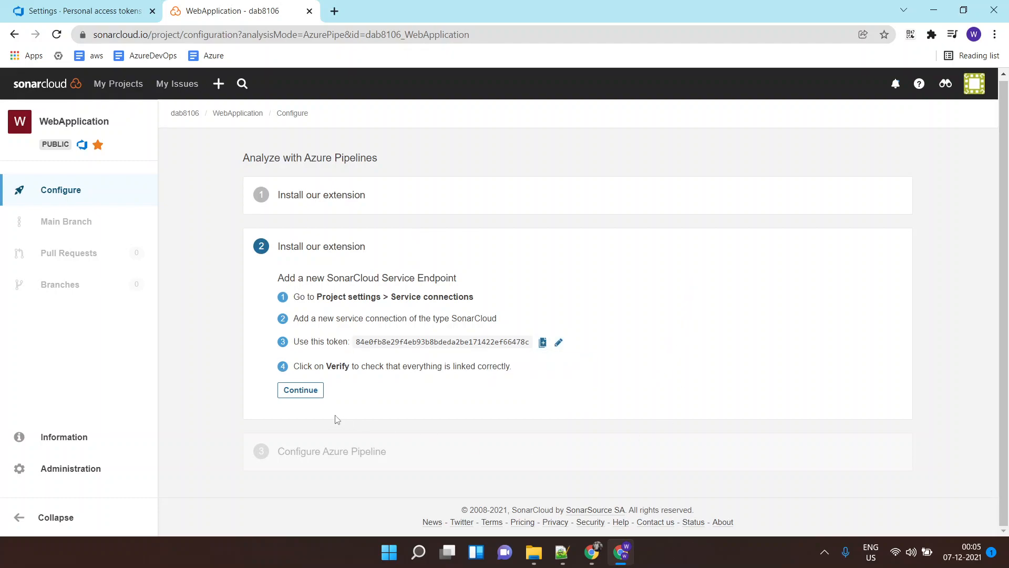
pyautogui.click(300, 388)
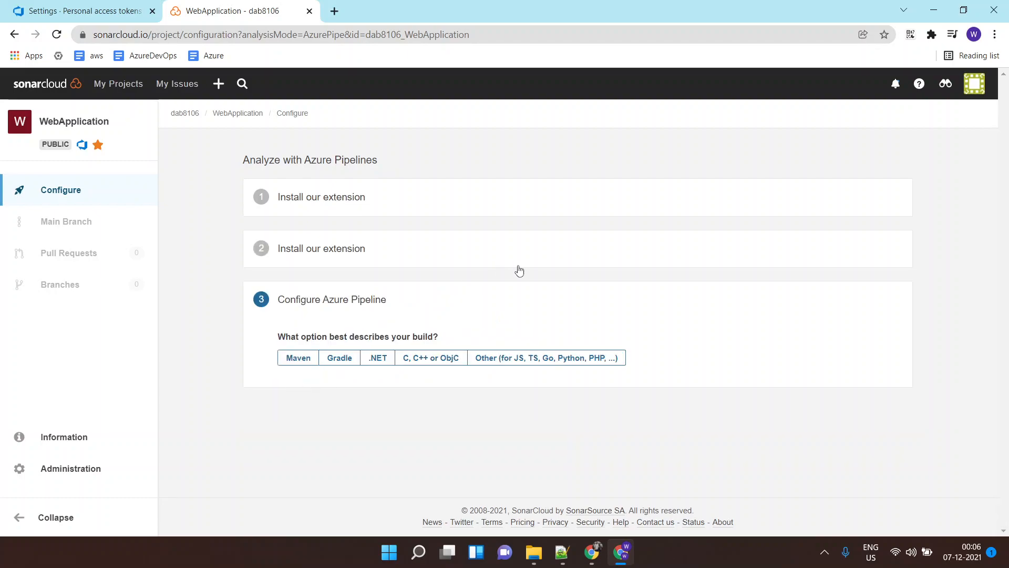
pyautogui.moveTo(457, 470)
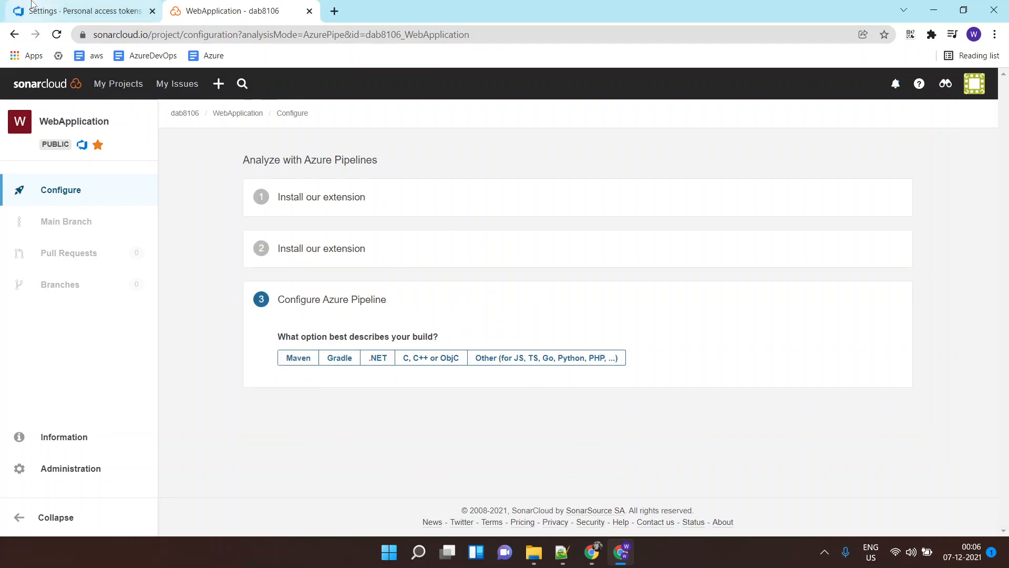
# Step: Go to dab8106 organization settings, view installed Extensions and browse the marketplace
pyautogui.click(76, 10)
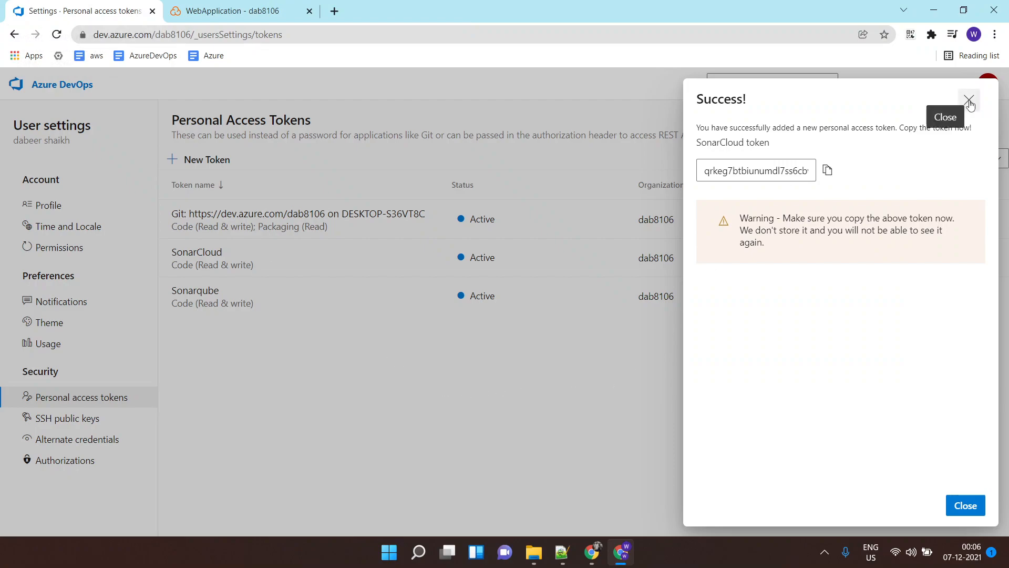
pyautogui.click(969, 99)
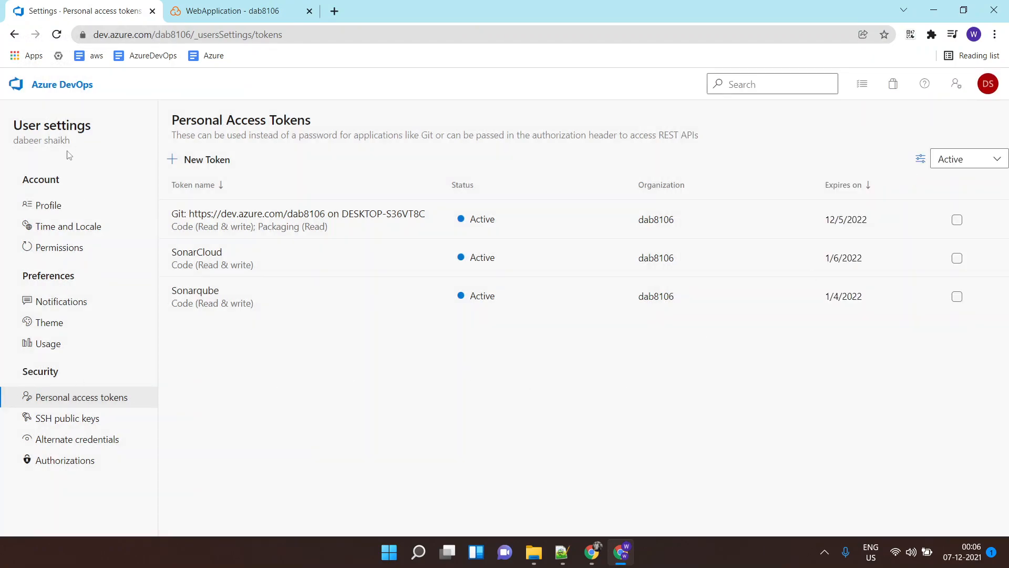
pyautogui.click(62, 84)
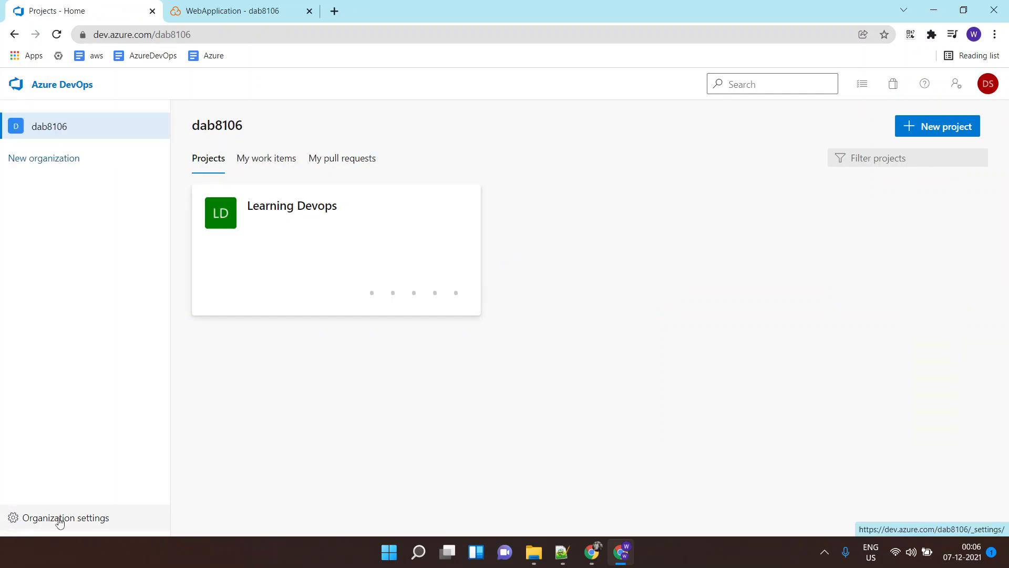
pyautogui.click(66, 517)
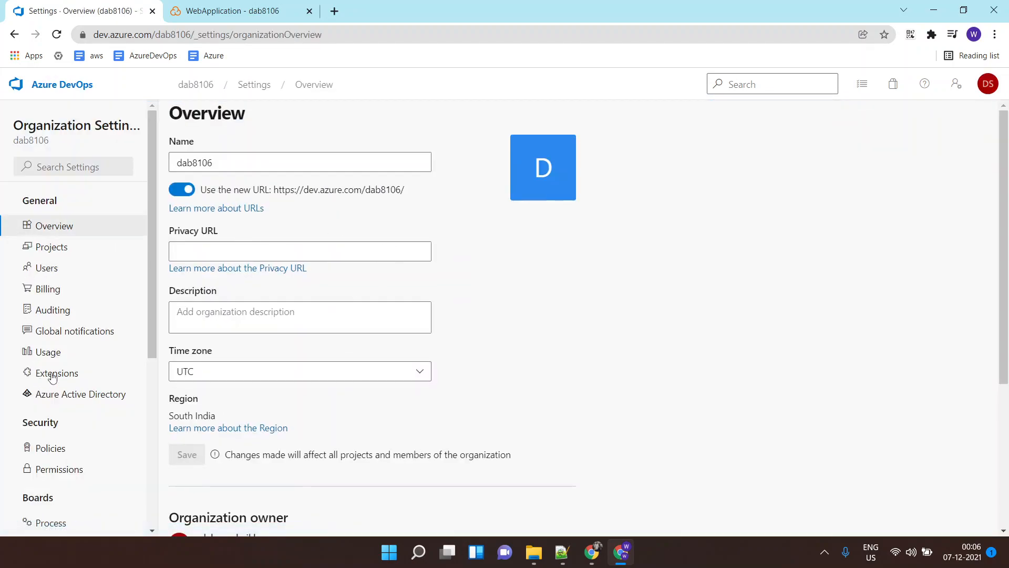
pyautogui.click(57, 372)
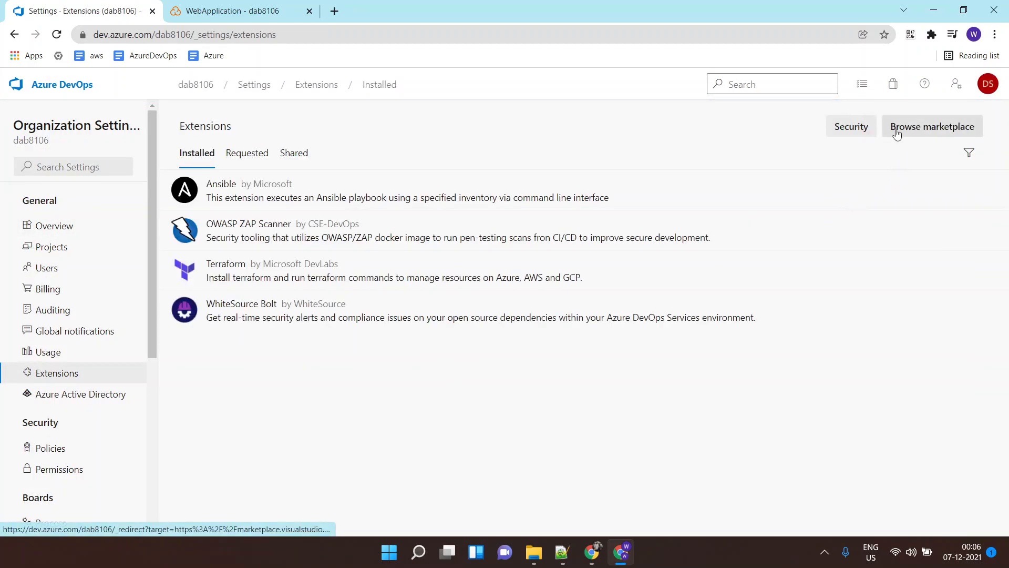
pyautogui.click(933, 126)
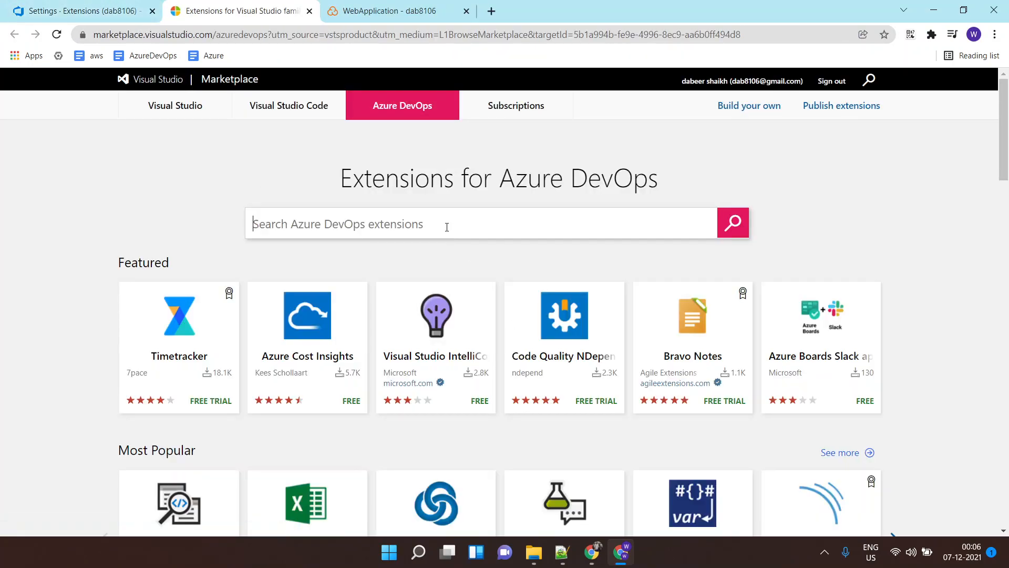
# Step: Find the SonarCloud extension in Visual Studio Marketplace by searching 'sonarcl'
pyautogui.write('sonarcl')
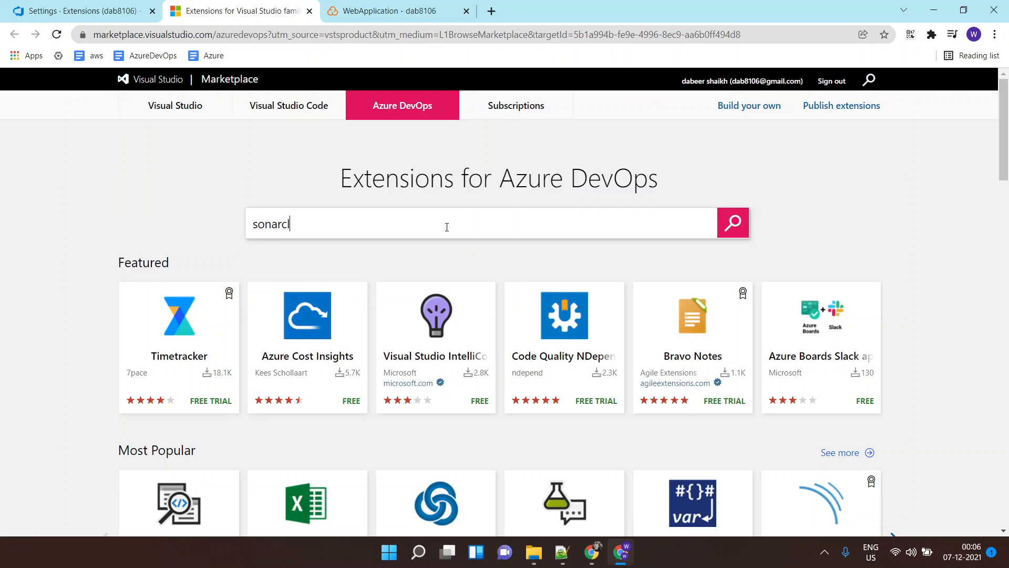
pyautogui.click(733, 223)
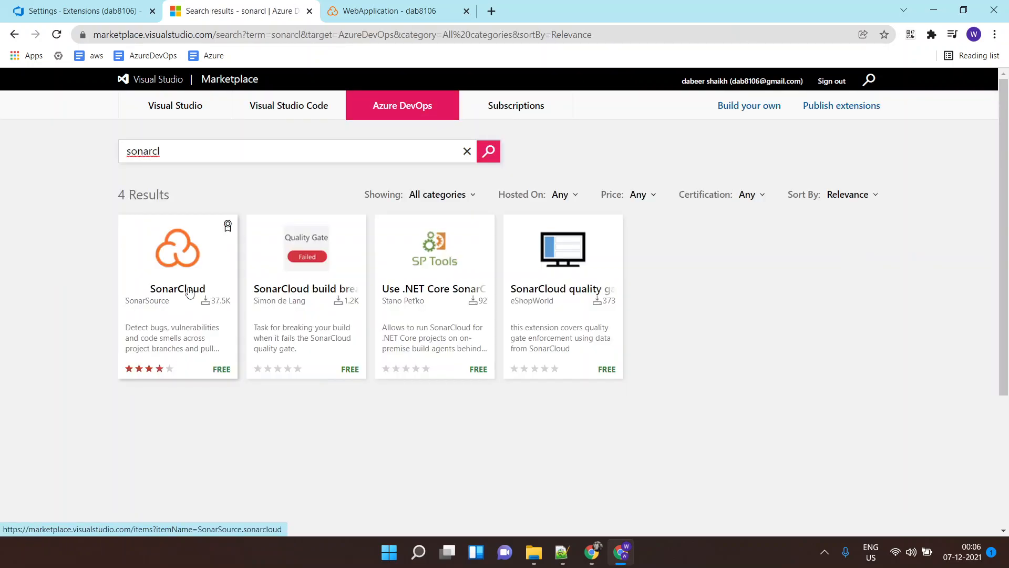
pyautogui.click(177, 288)
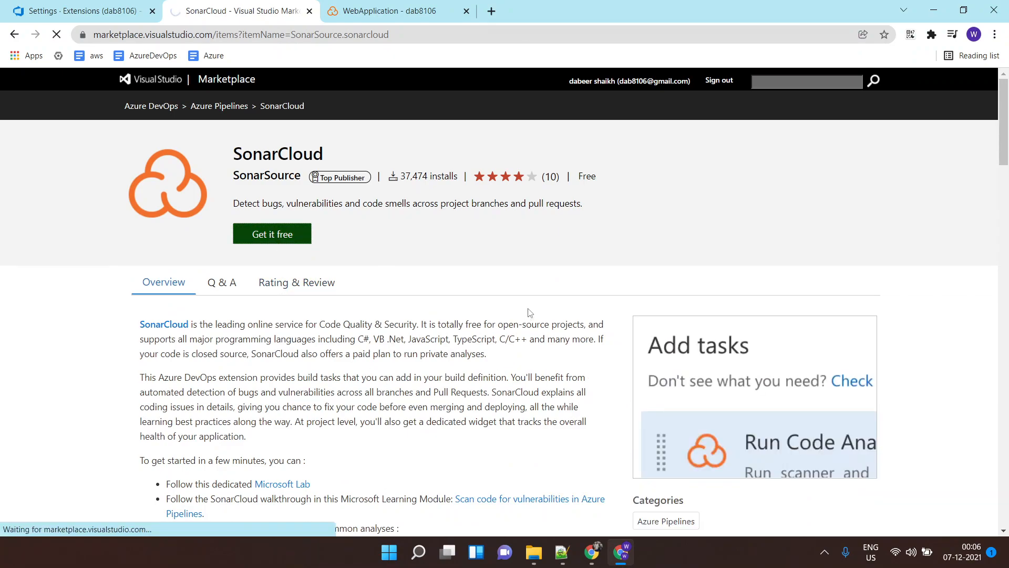
pyautogui.moveTo(436, 369)
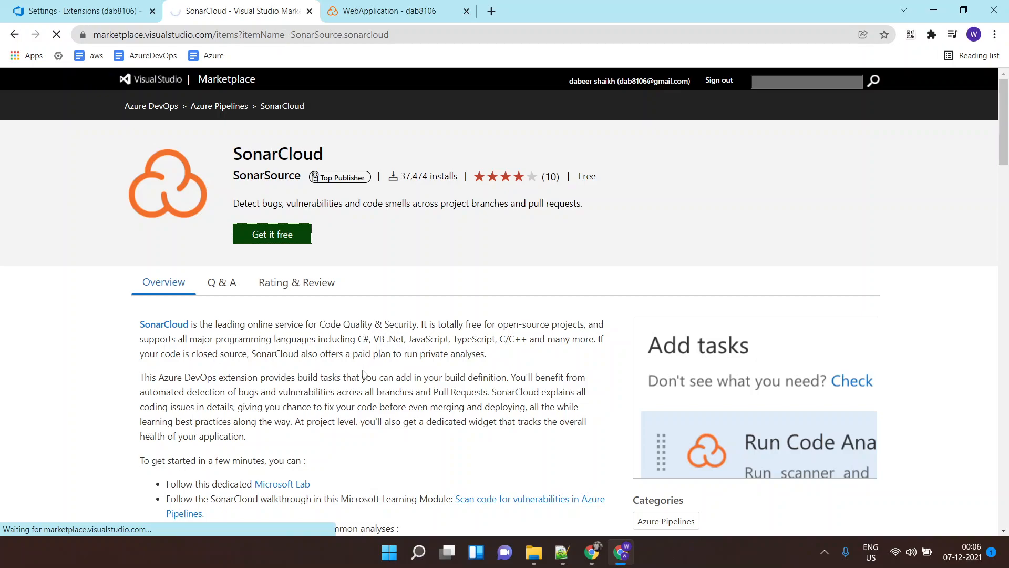
pyautogui.moveTo(370, 290)
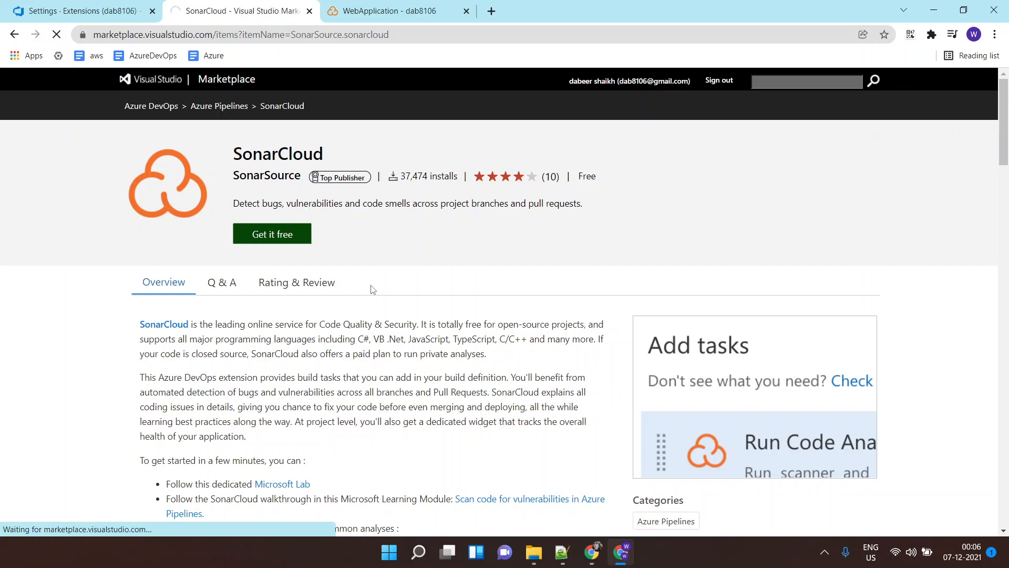
# Step: Get the free SonarCloud extension and install it into the dab8106 organization
pyautogui.click(272, 233)
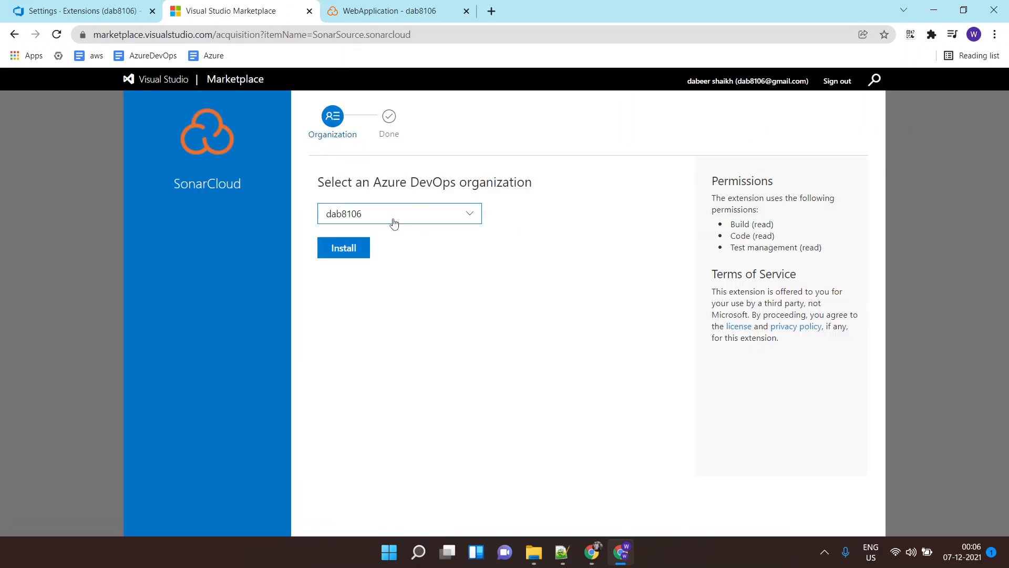
pyautogui.click(342, 247)
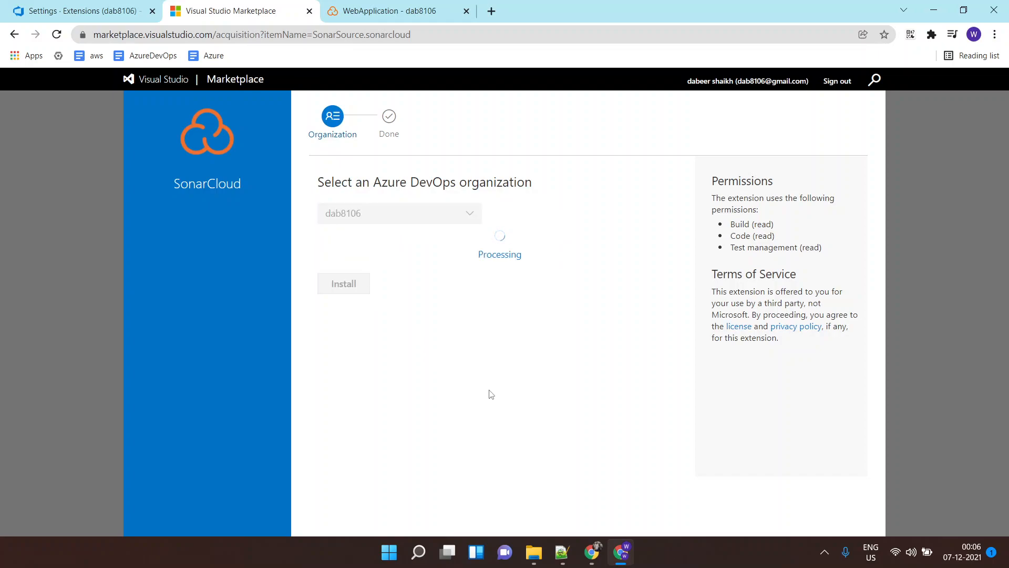
pyautogui.click(343, 282)
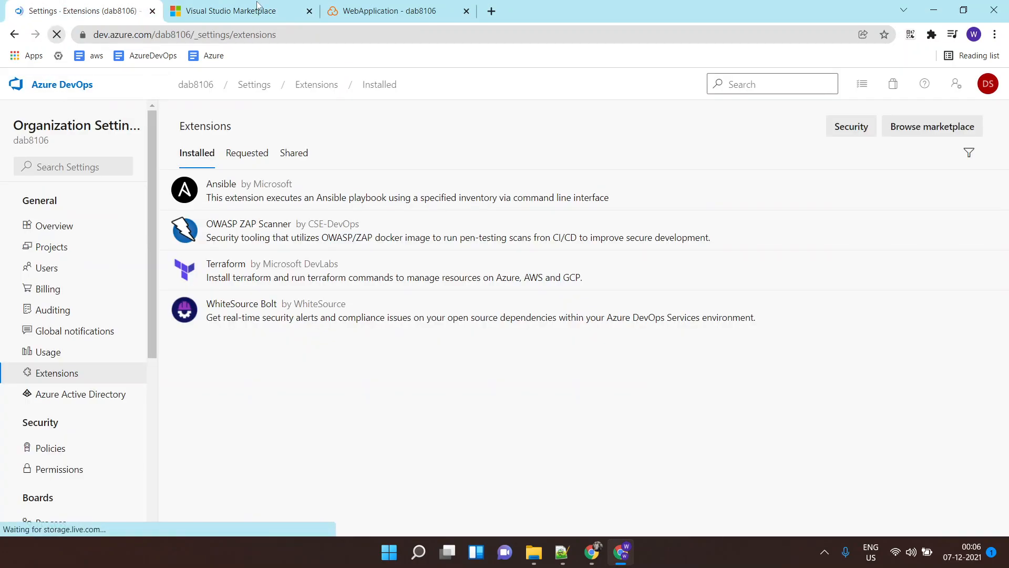
# Step: Leave the marketplace and reach Service connections in the Learning Devops project settings
pyautogui.click(308, 11)
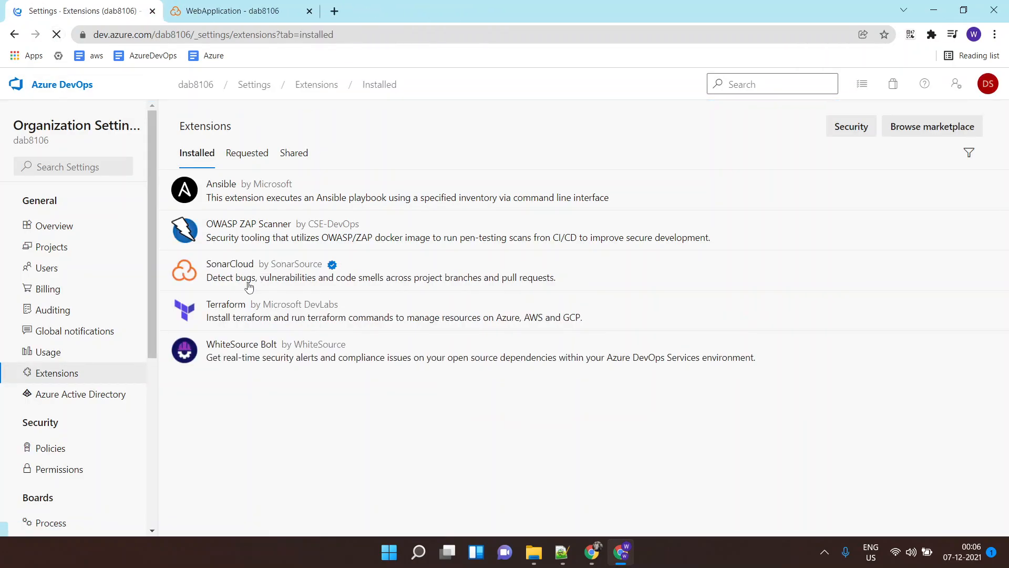
pyautogui.scroll(-3)
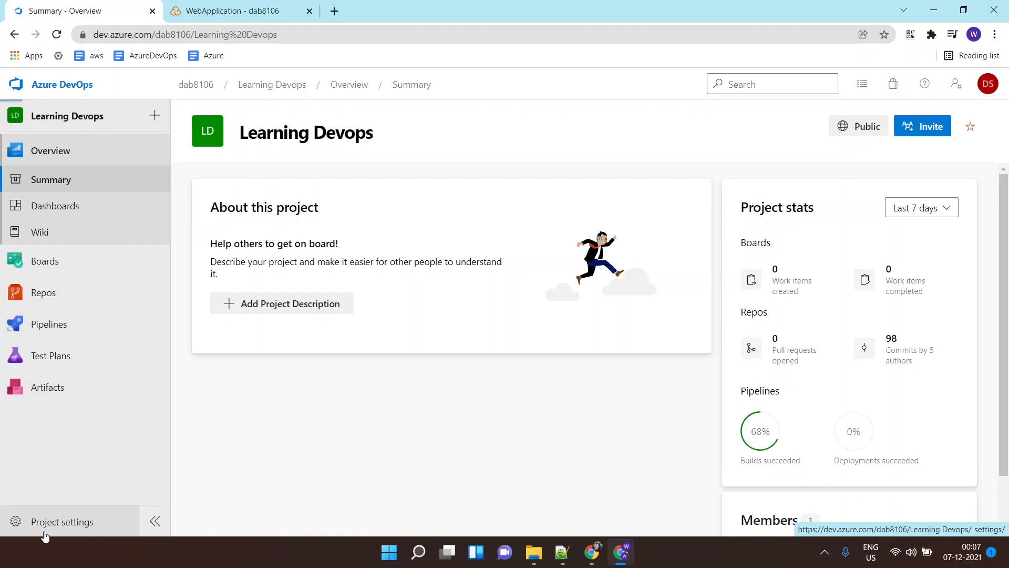
pyautogui.click(62, 521)
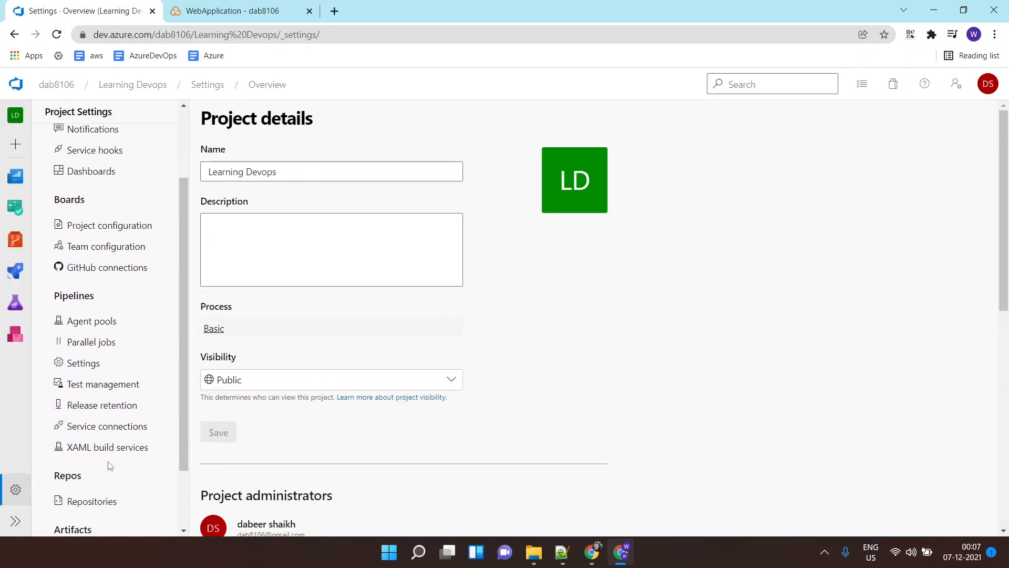
pyautogui.click(107, 426)
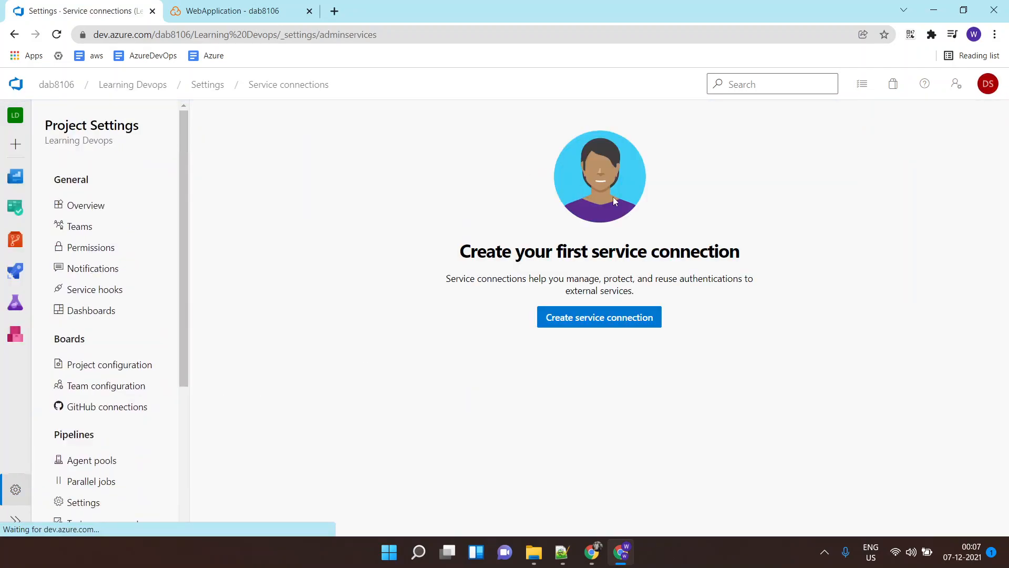
# Step: Create a new service connection of type SonarCloud and continue to its details form
pyautogui.click(598, 317)
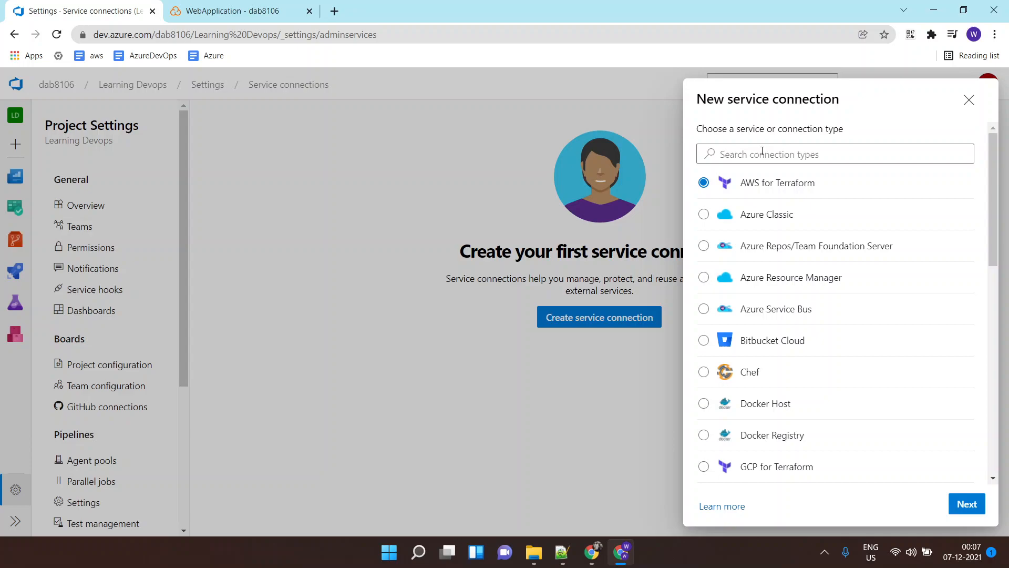
pyautogui.scroll(-3)
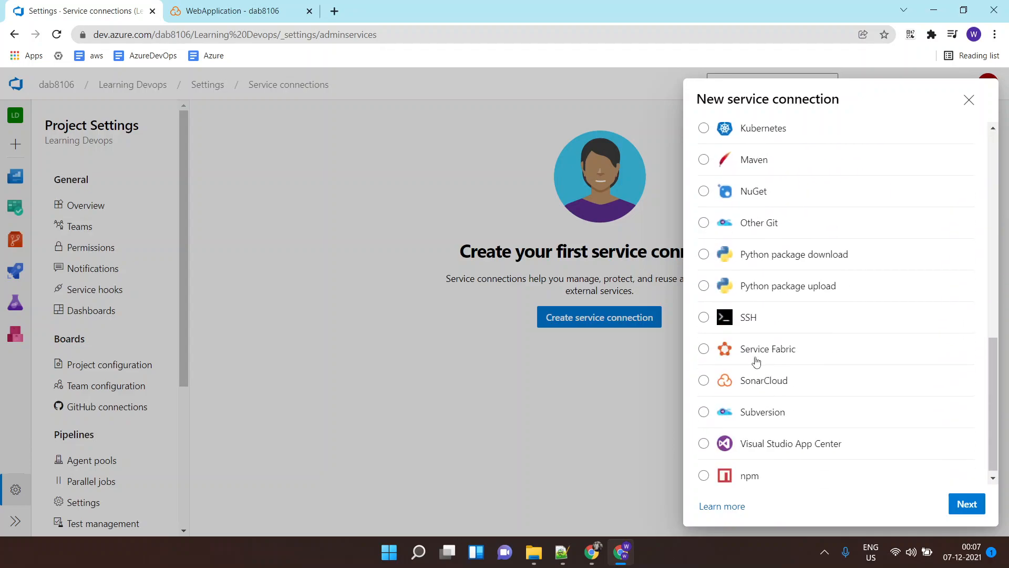
pyautogui.click(704, 375)
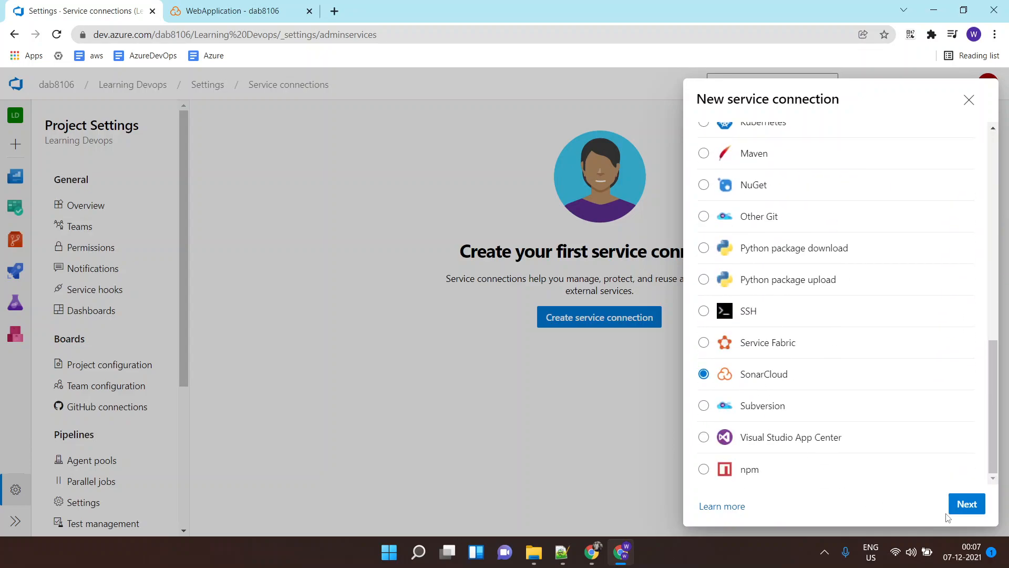
pyautogui.click(966, 503)
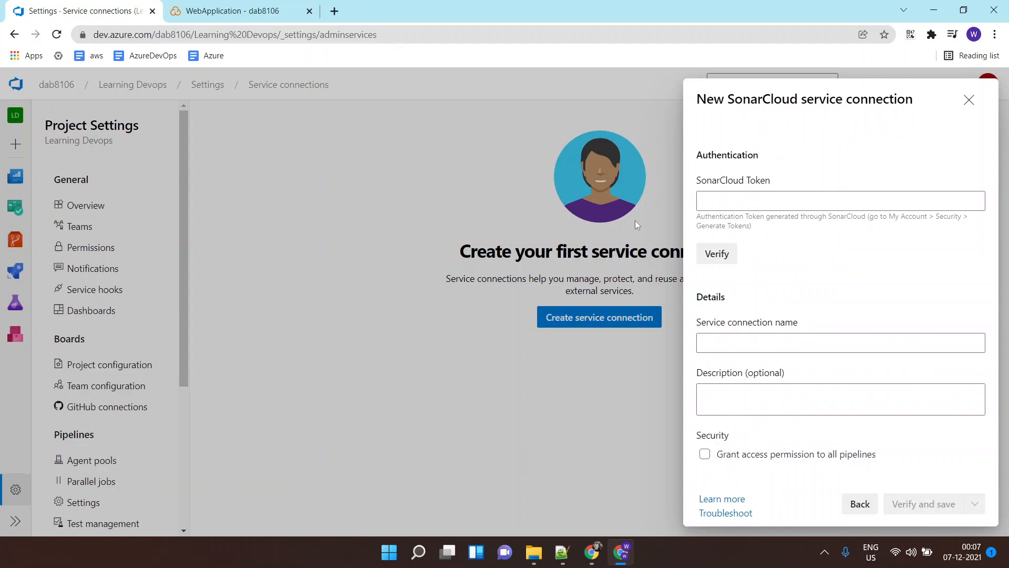
pyautogui.doubleClick(733, 180)
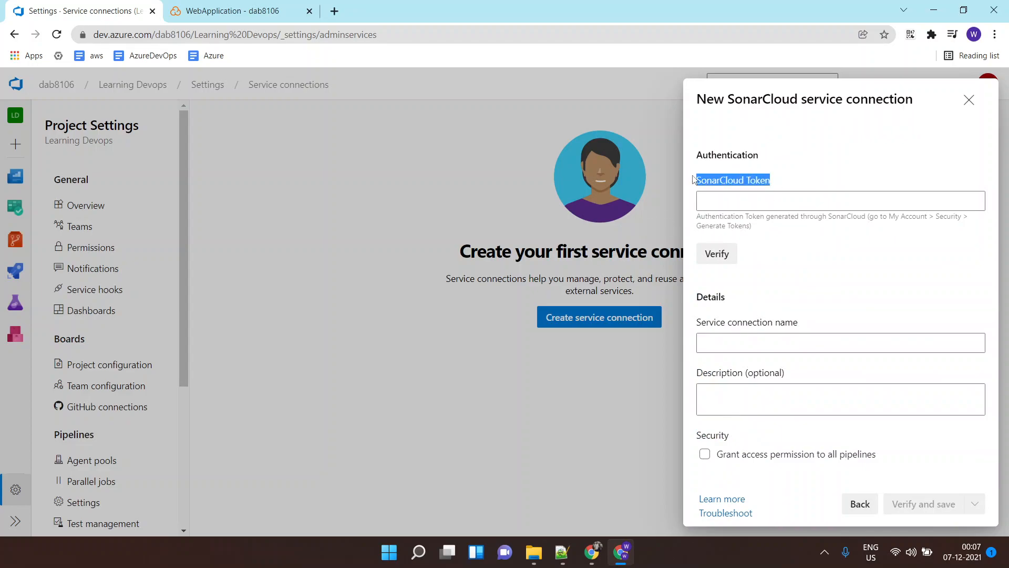
pyautogui.moveTo(582, 538)
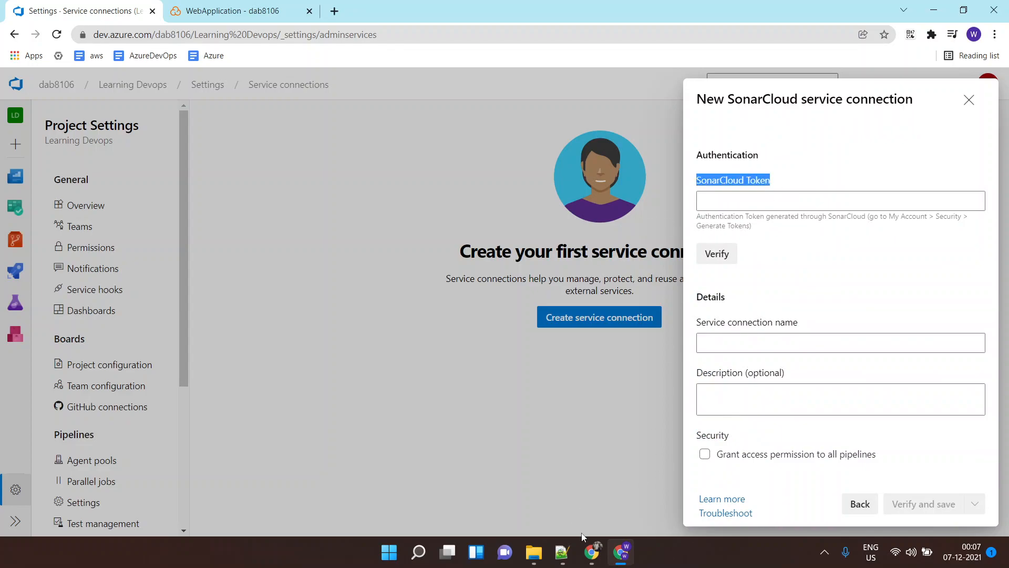
# Step: In SonarCloud, expand the service endpoint setup step, then go to My Account
pyautogui.click(231, 11)
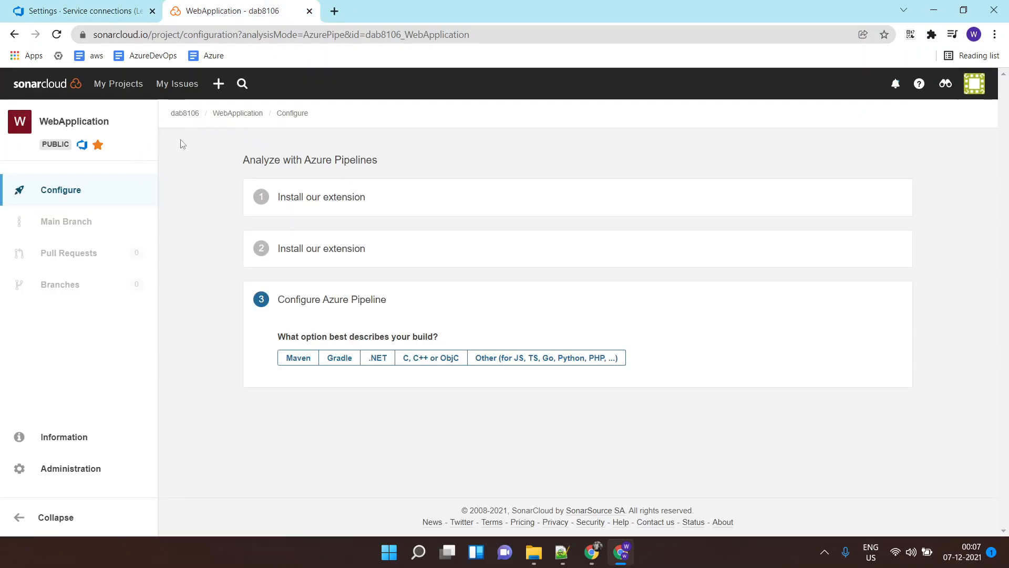
pyautogui.click(973, 84)
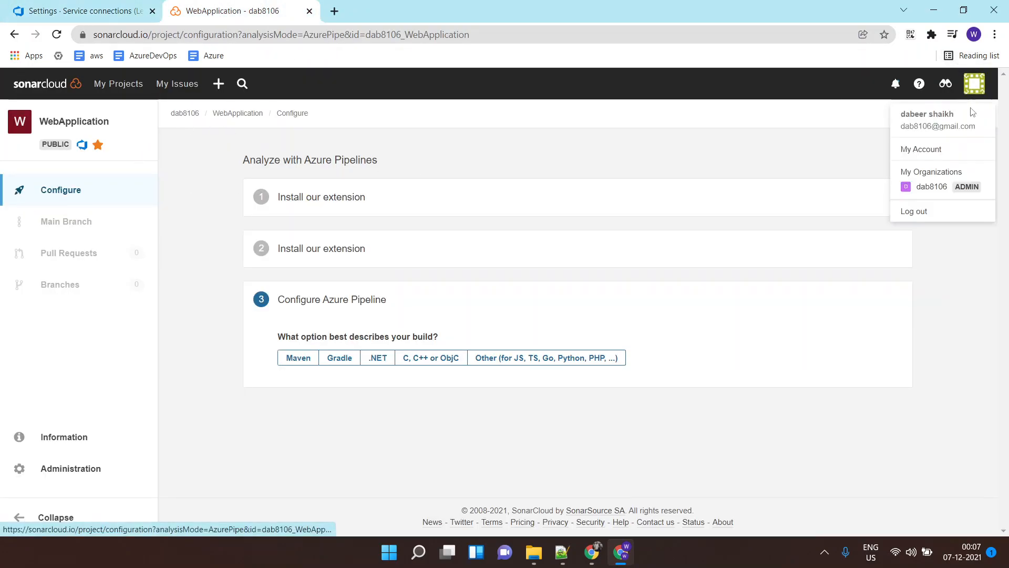
pyautogui.click(321, 248)
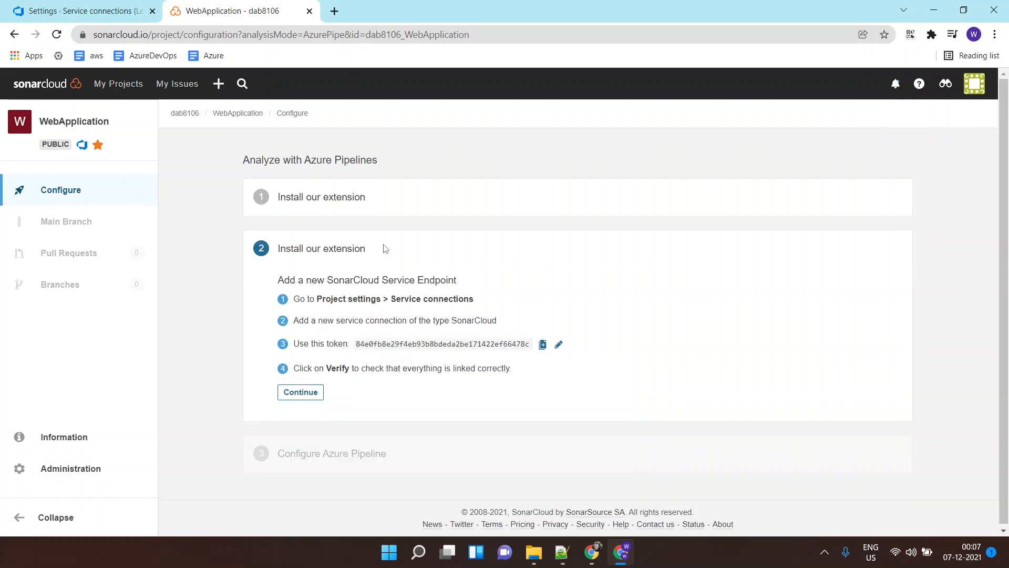
pyautogui.click(974, 84)
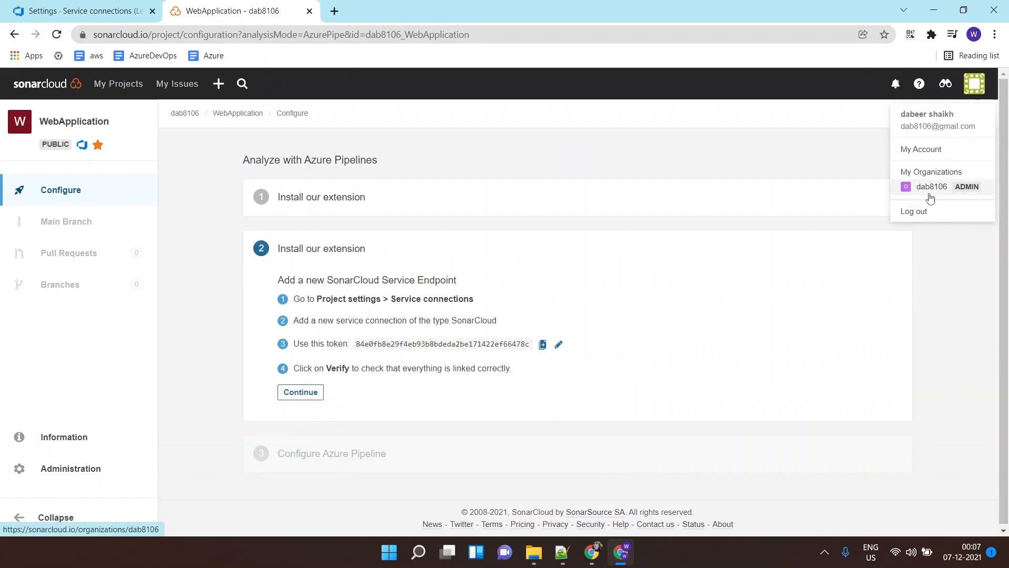
pyautogui.moveTo(932, 171)
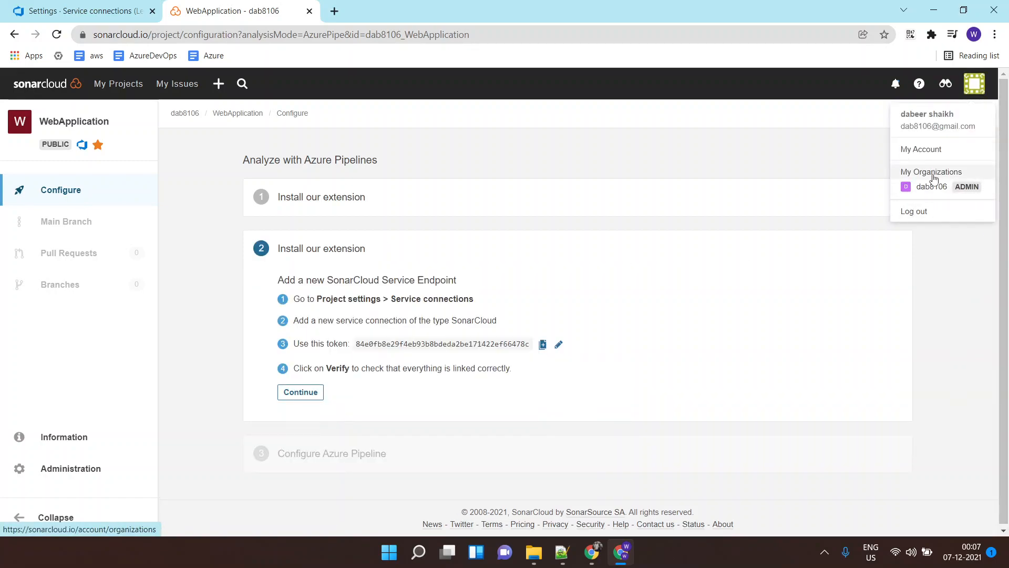
pyautogui.click(921, 148)
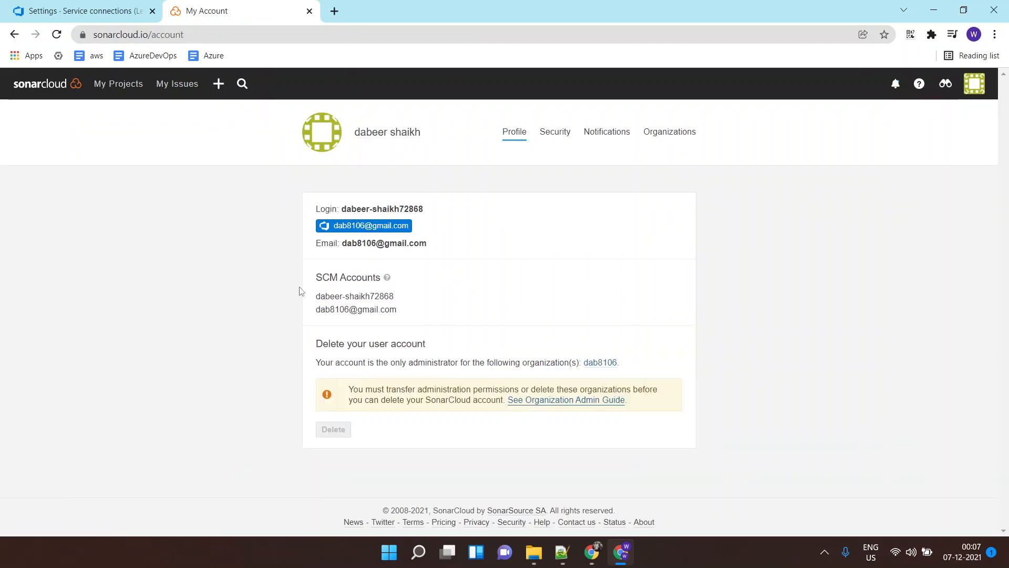
# Step: Generate a SonarCloud token named AzureDevOps, copy its value and return to Azure DevOps
pyautogui.click(554, 131)
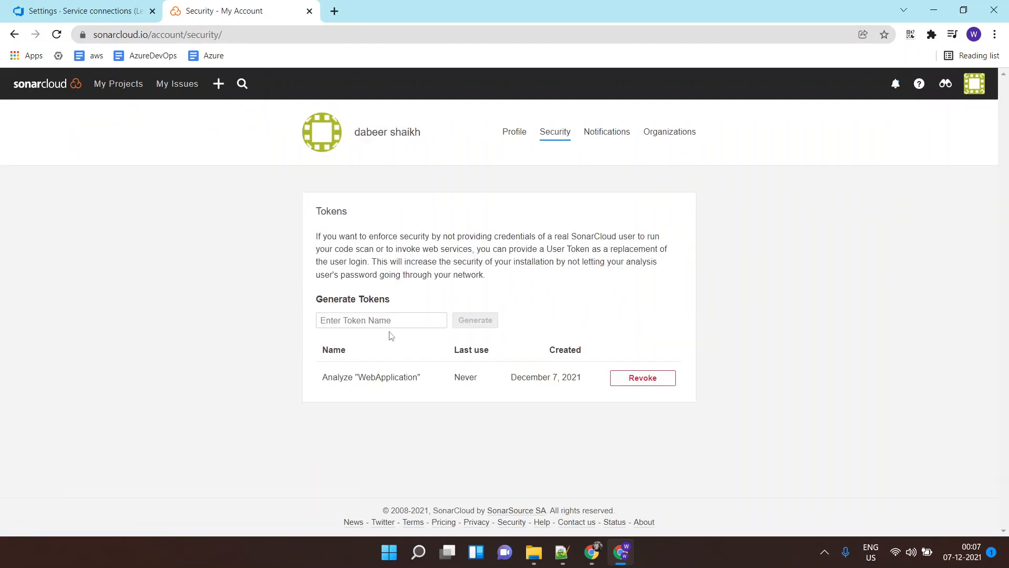
pyautogui.write('AzureDe')
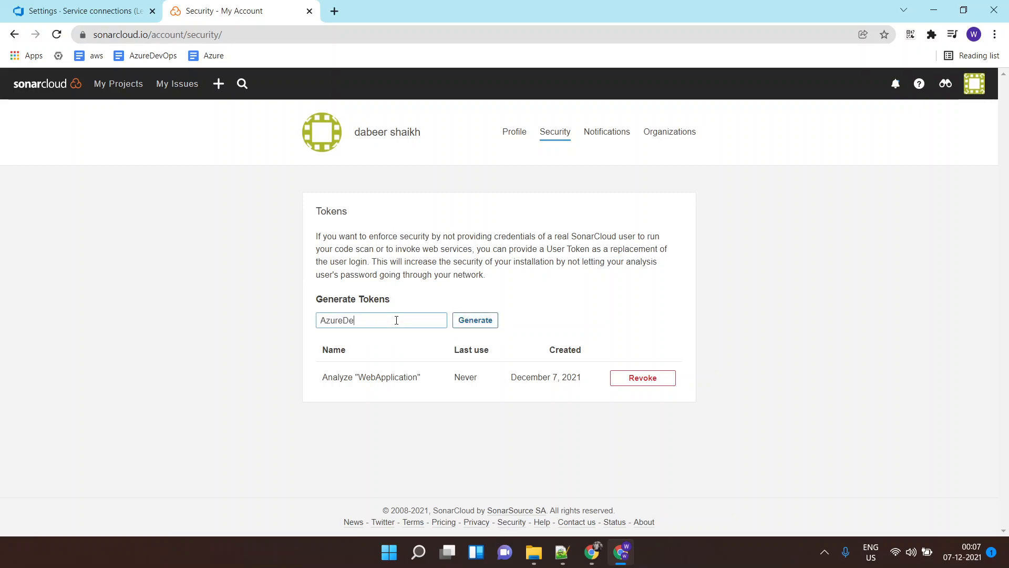
pyautogui.write('vOps')
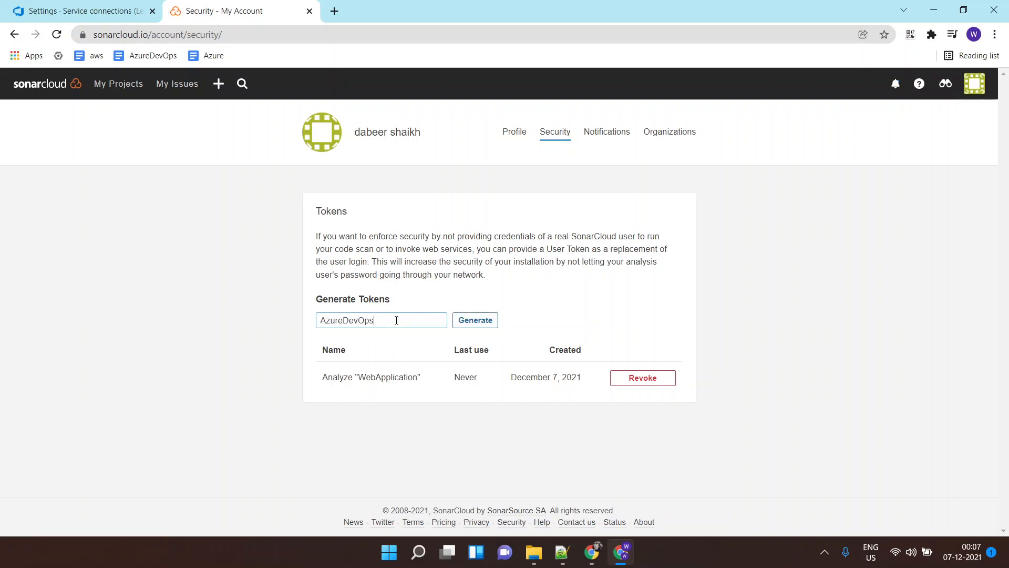
pyautogui.click(475, 319)
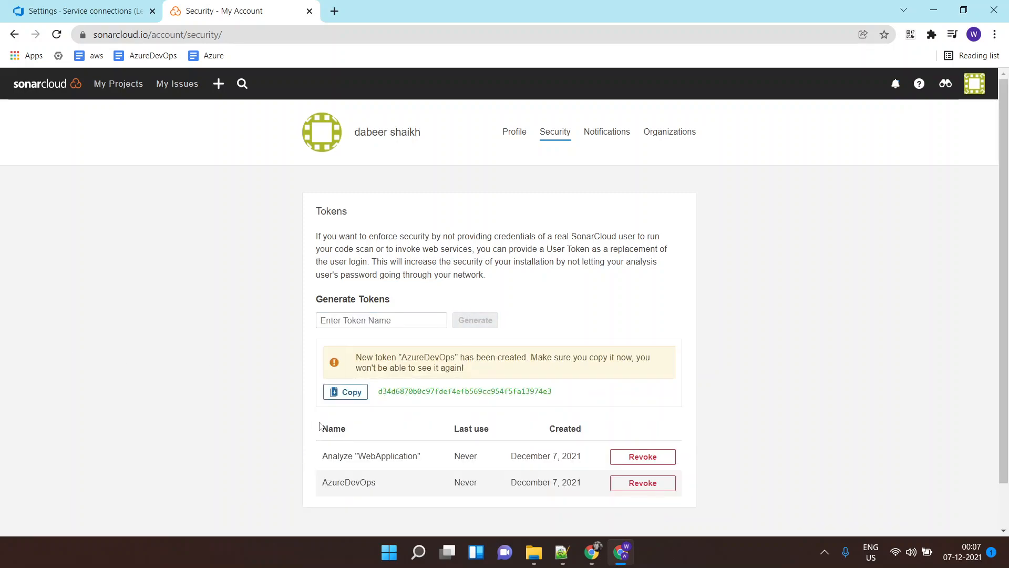
pyautogui.click(77, 11)
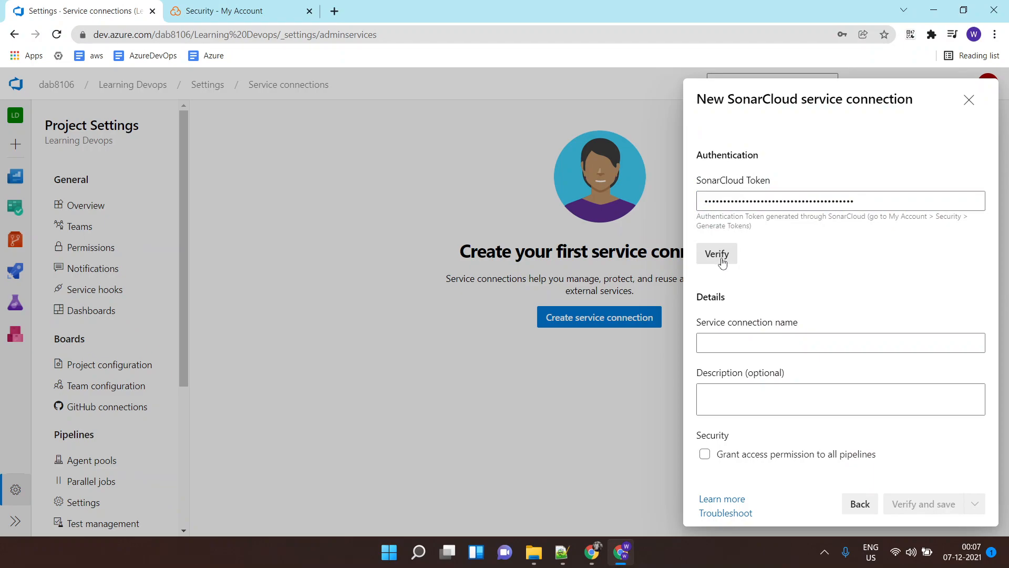
# Step: Verify the token, name the connection SonarCloud, grant all pipelines access, and save it
pyautogui.click(716, 253)
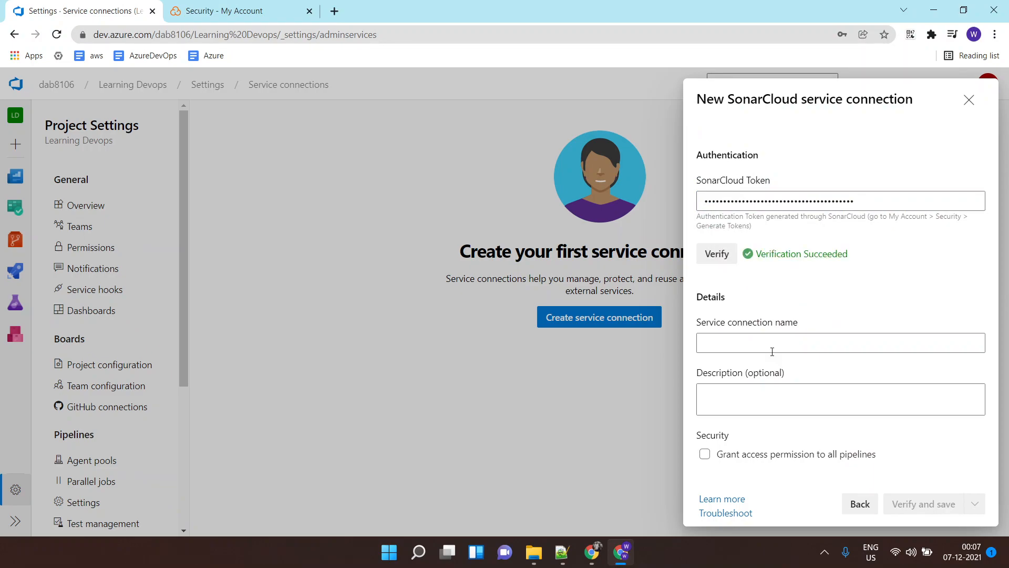
pyautogui.write('Sonar')
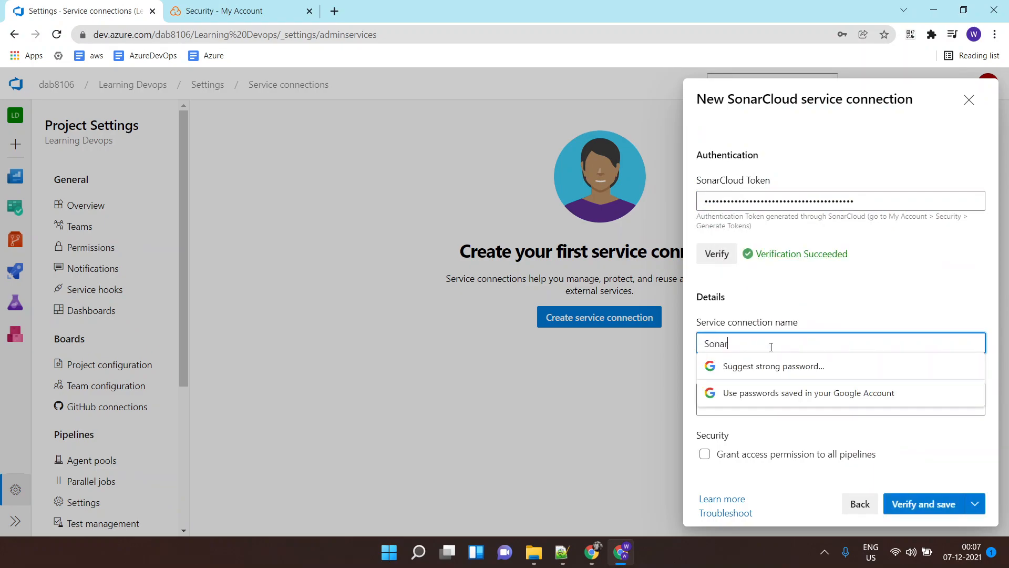
pyautogui.write('Cloud')
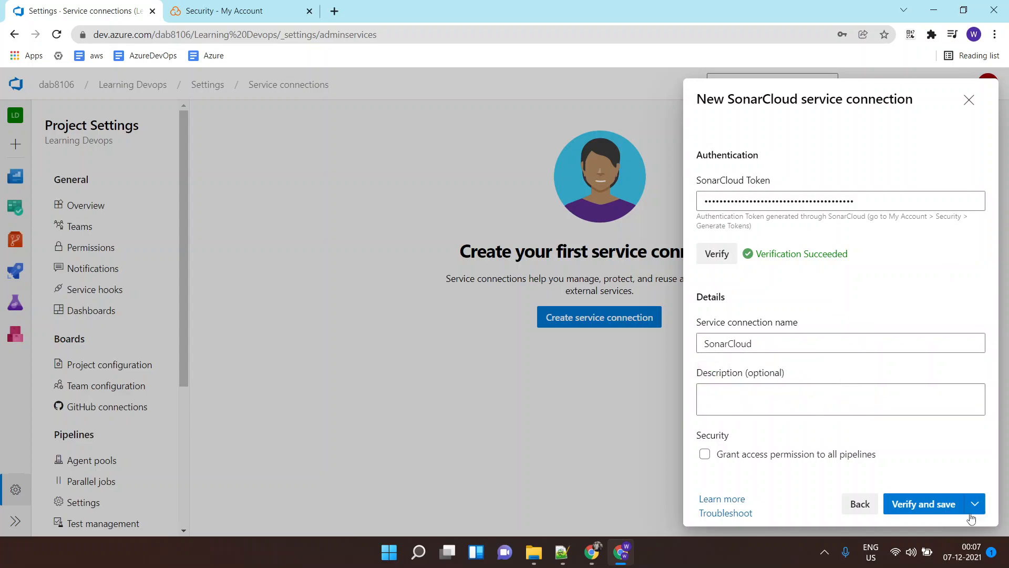
pyautogui.moveTo(711, 464)
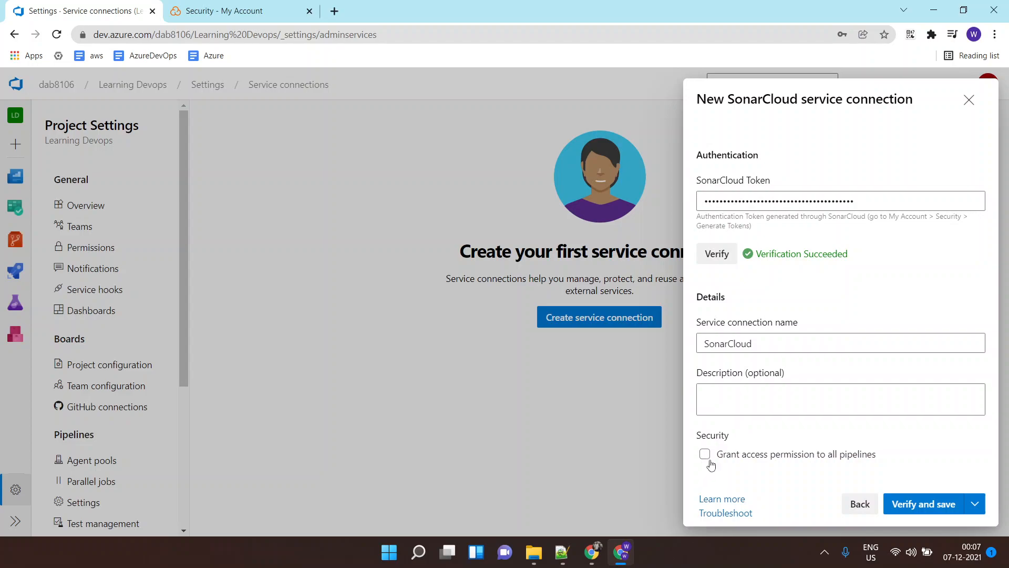
pyautogui.click(704, 454)
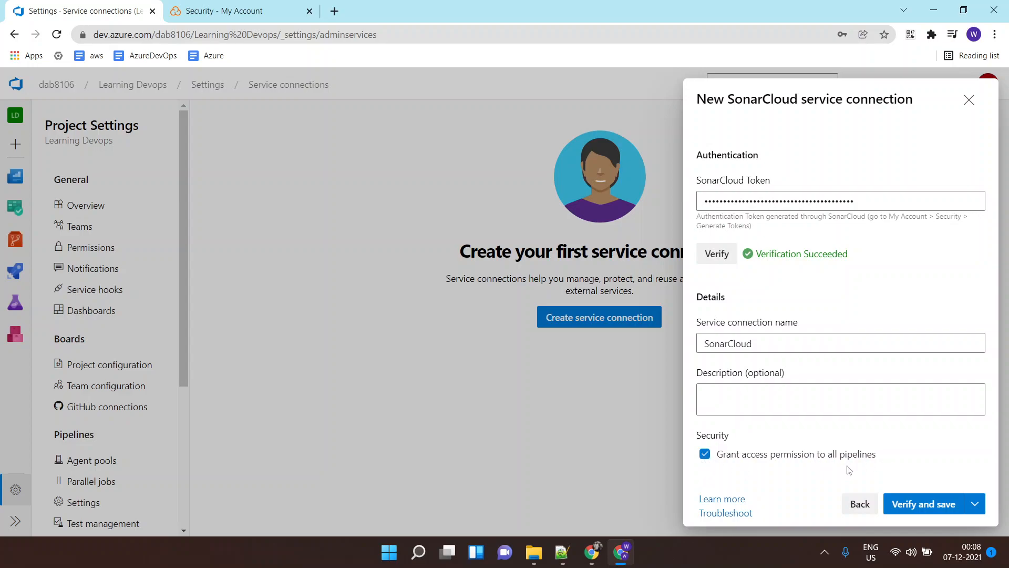
pyautogui.click(923, 503)
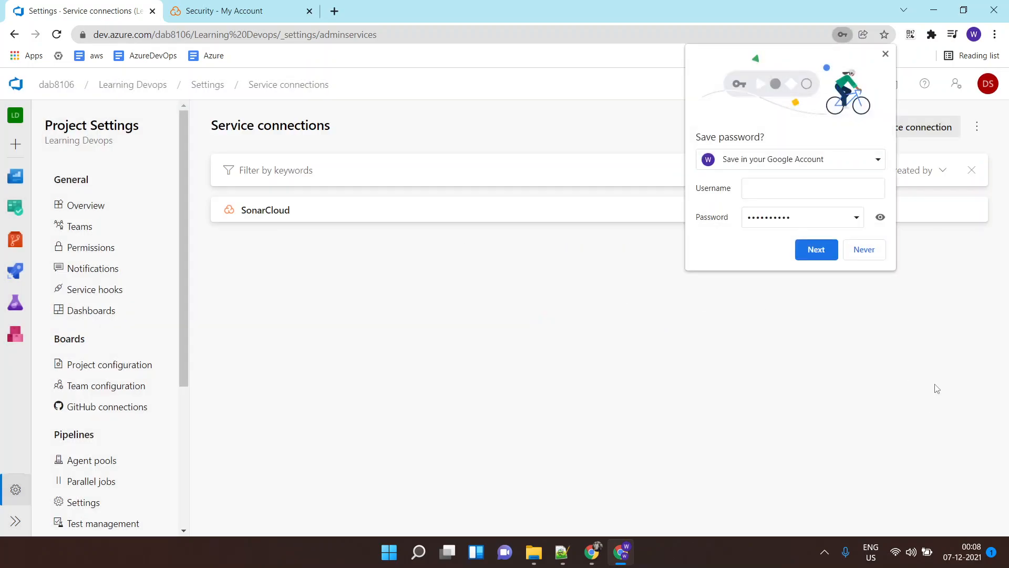
# Step: Decline Chrome's save-password prompt and return to the WebApplication repository files
pyautogui.click(865, 250)
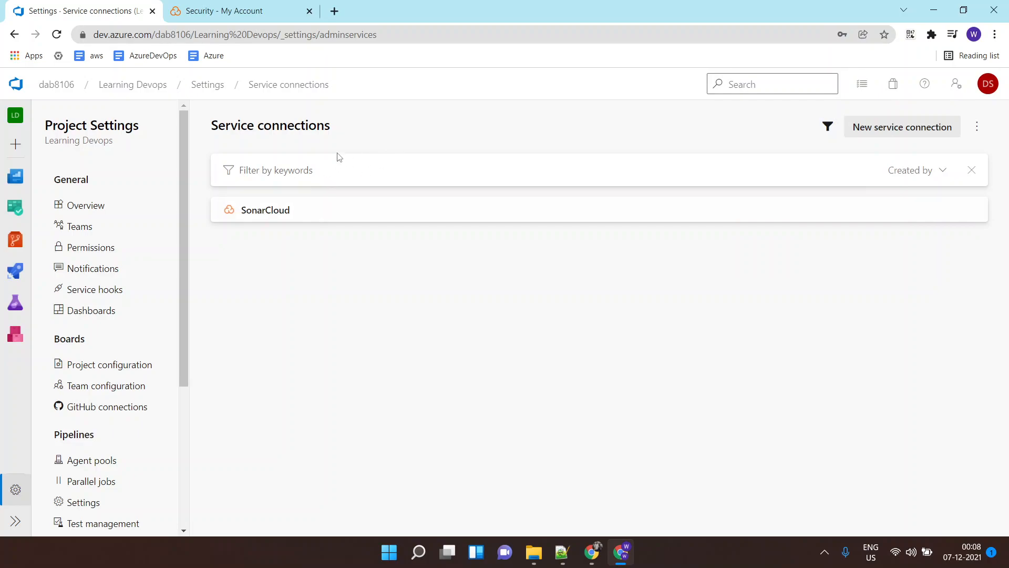
pyautogui.click(239, 10)
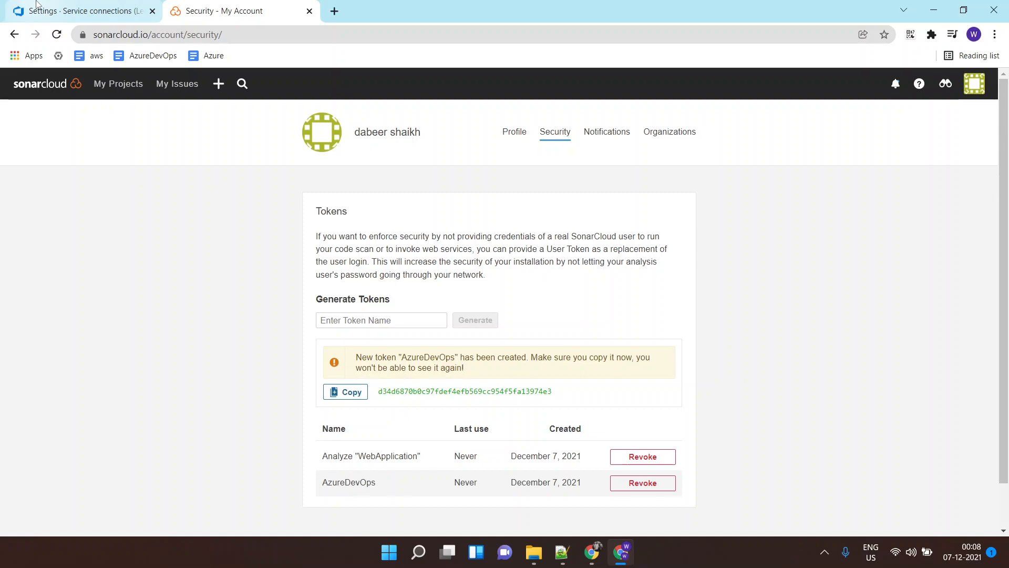
pyautogui.click(77, 10)
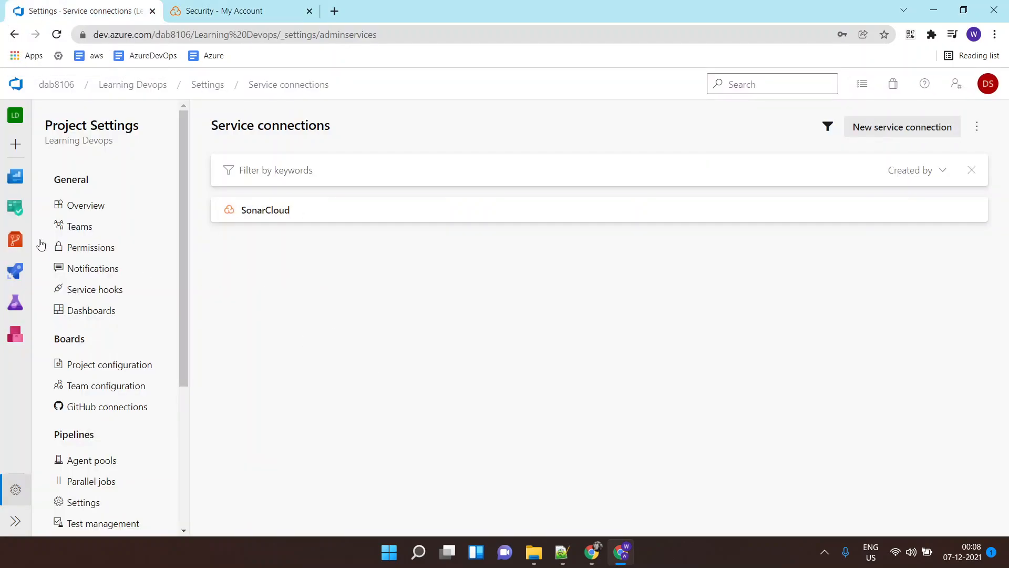
pyautogui.click(238, 11)
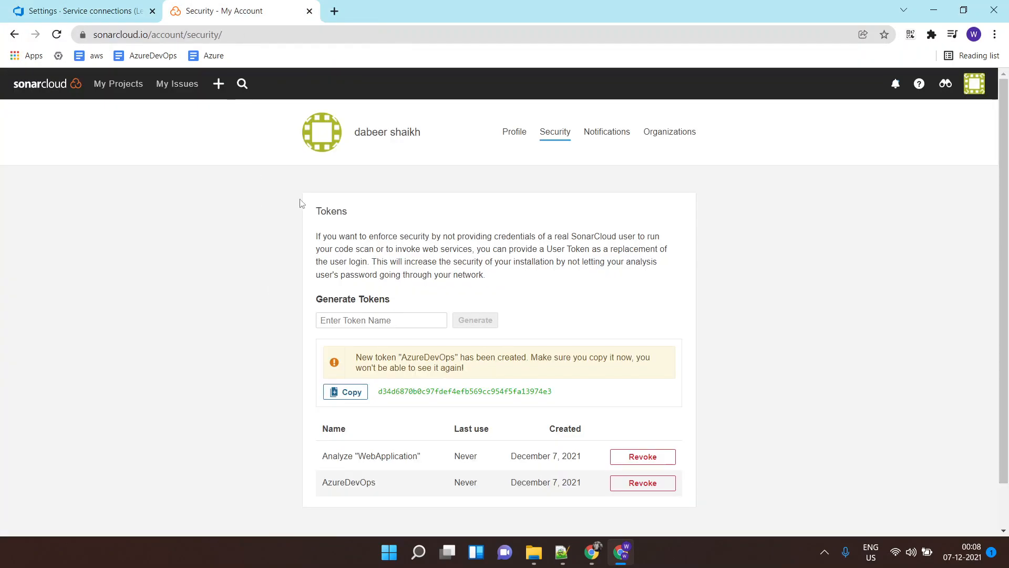
pyautogui.click(118, 84)
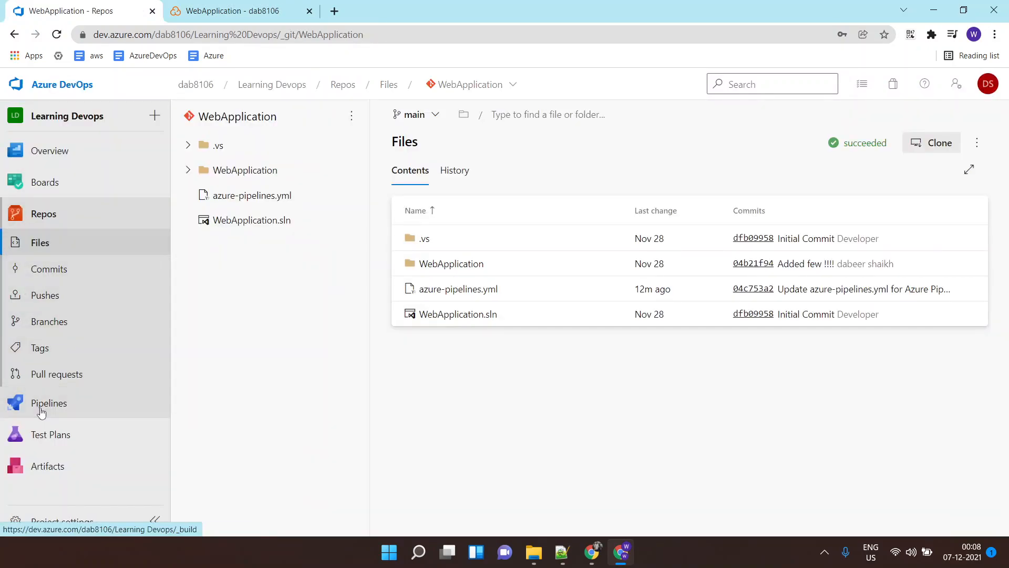
# Step: Edit the WebApplication pipeline YAML and add a blank line after the NuGet restore task
pyautogui.click(49, 402)
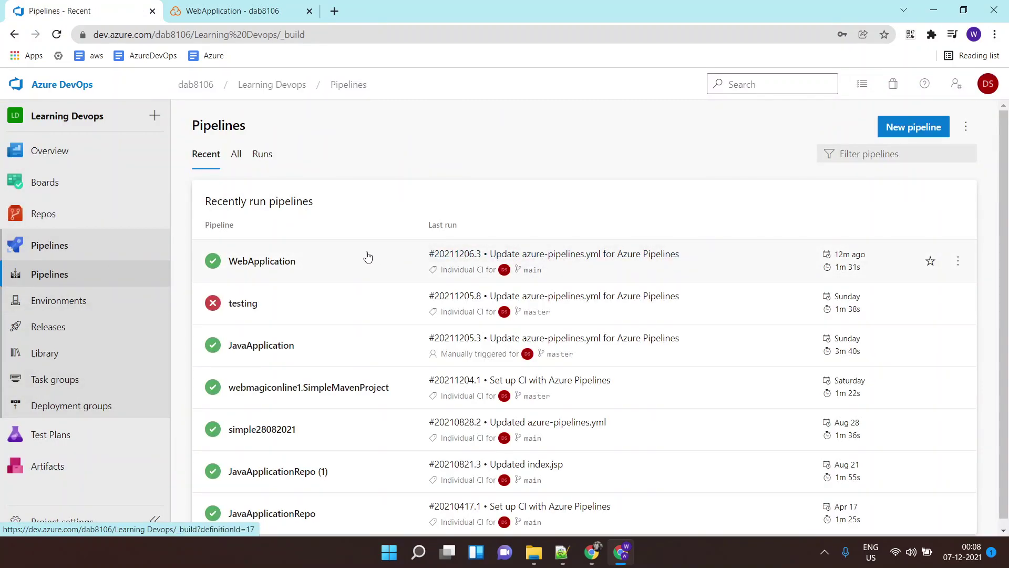
pyautogui.click(262, 261)
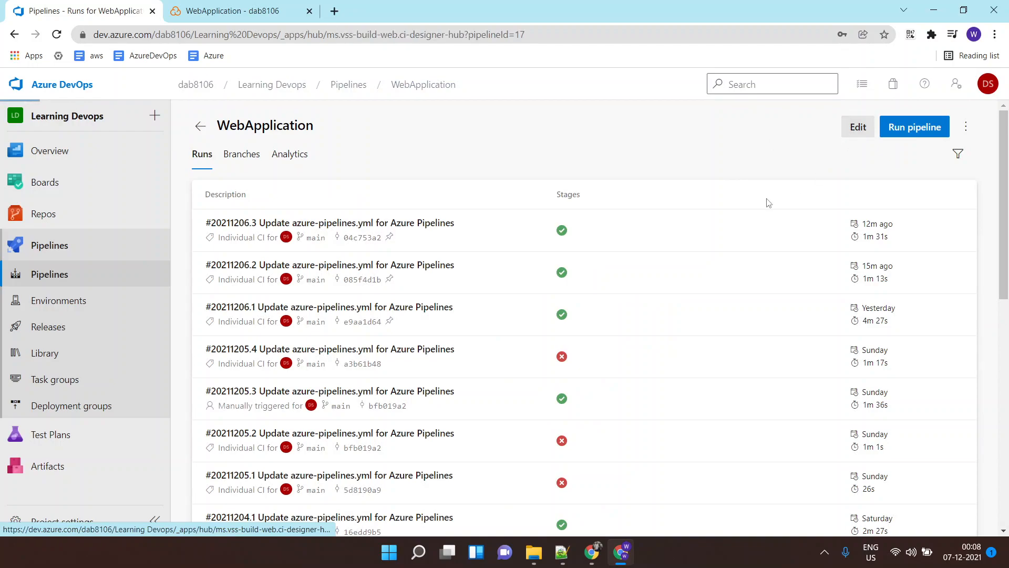
pyautogui.click(858, 127)
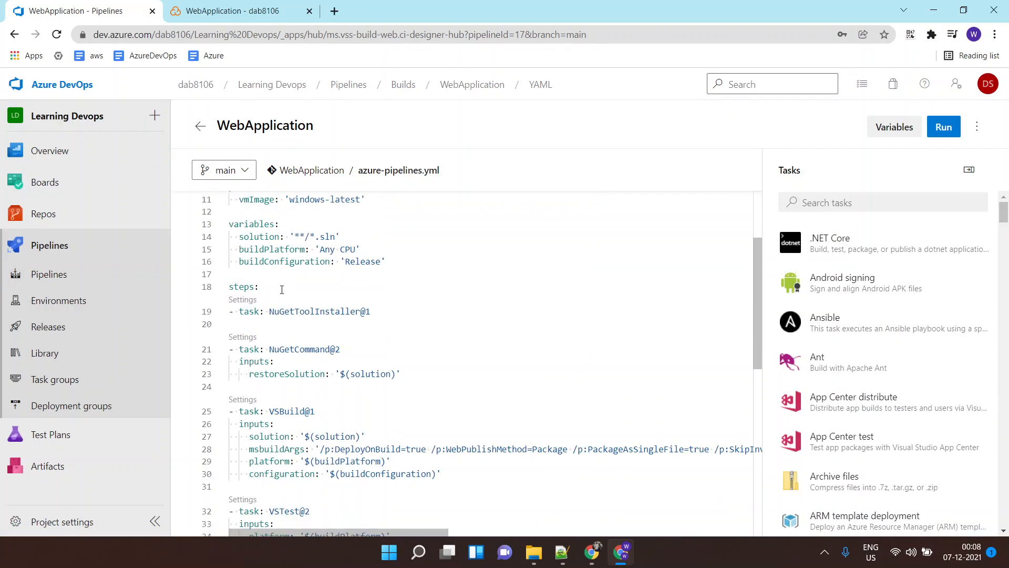
pyautogui.scroll(-3)
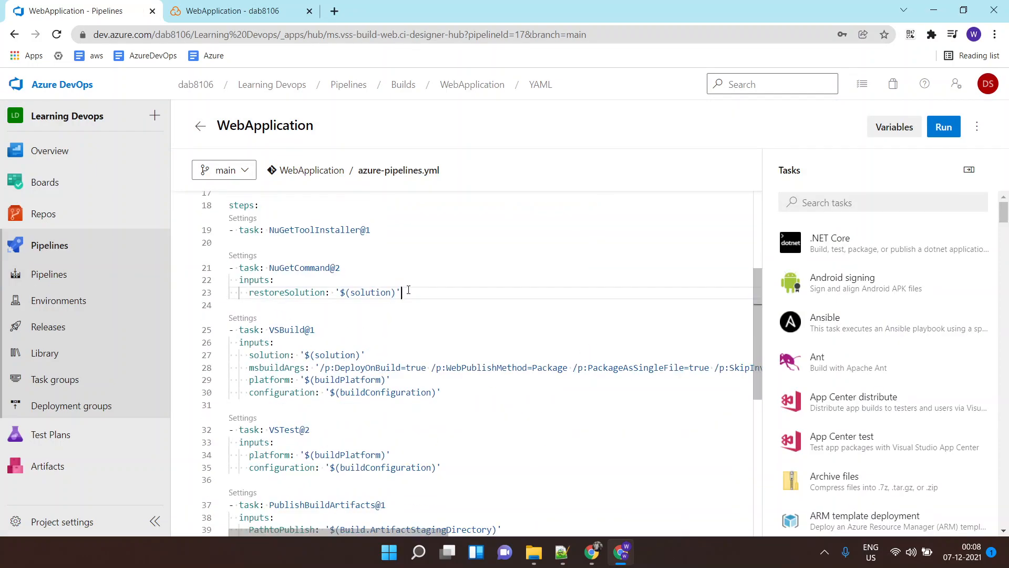
pyautogui.write('allowPackageConflicts:')
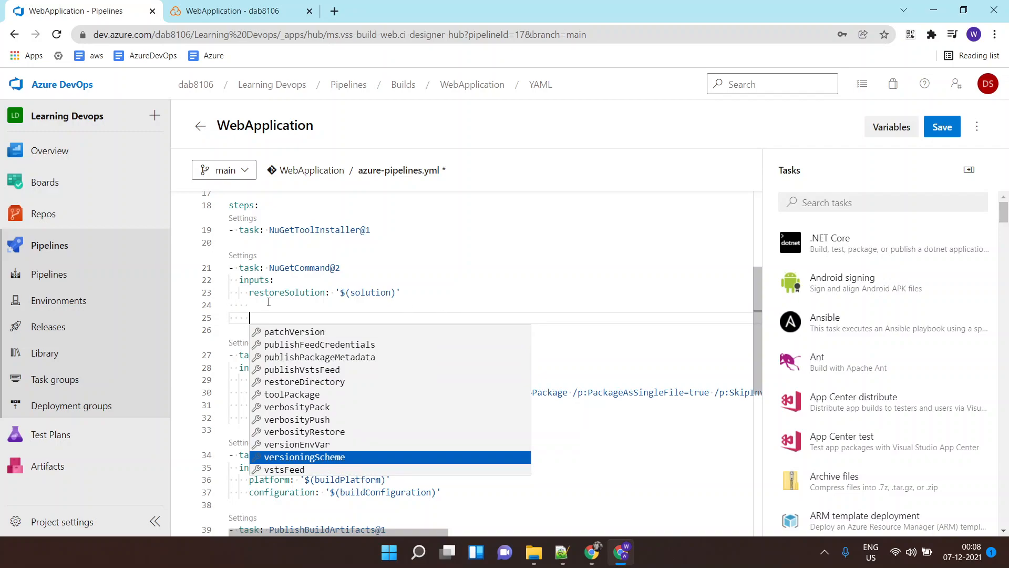
pyautogui.press('Escape')
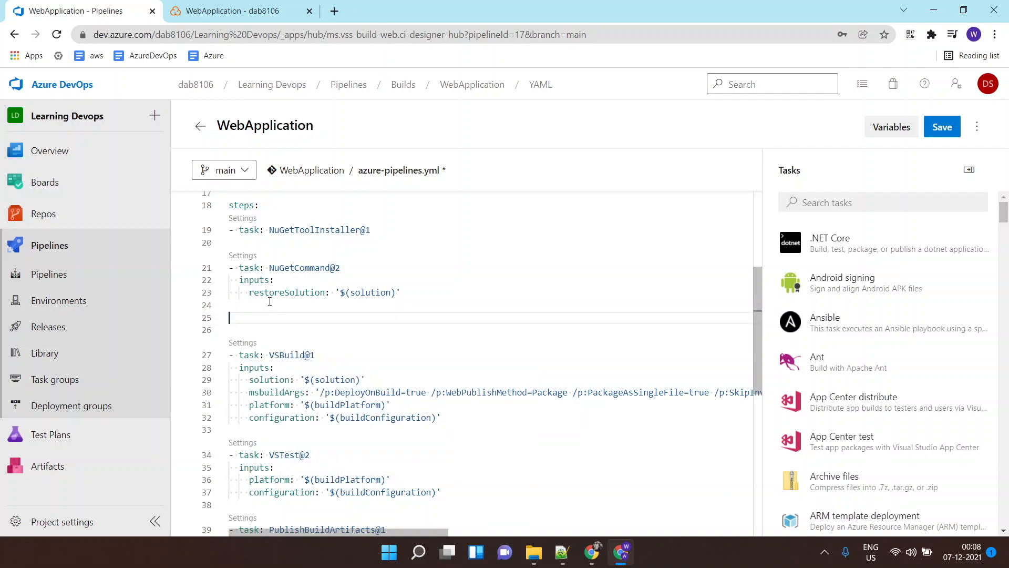
# Step: Start a Prepare Analysis Configuration task using the SonarCloud connection and dab8106 organization
pyautogui.click(882, 202)
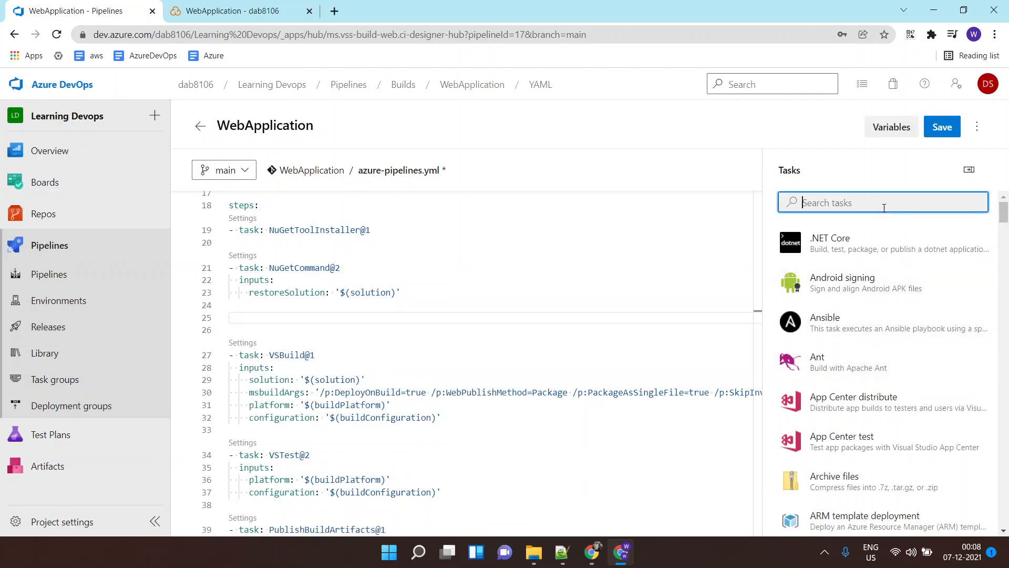
pyautogui.write('sonar')
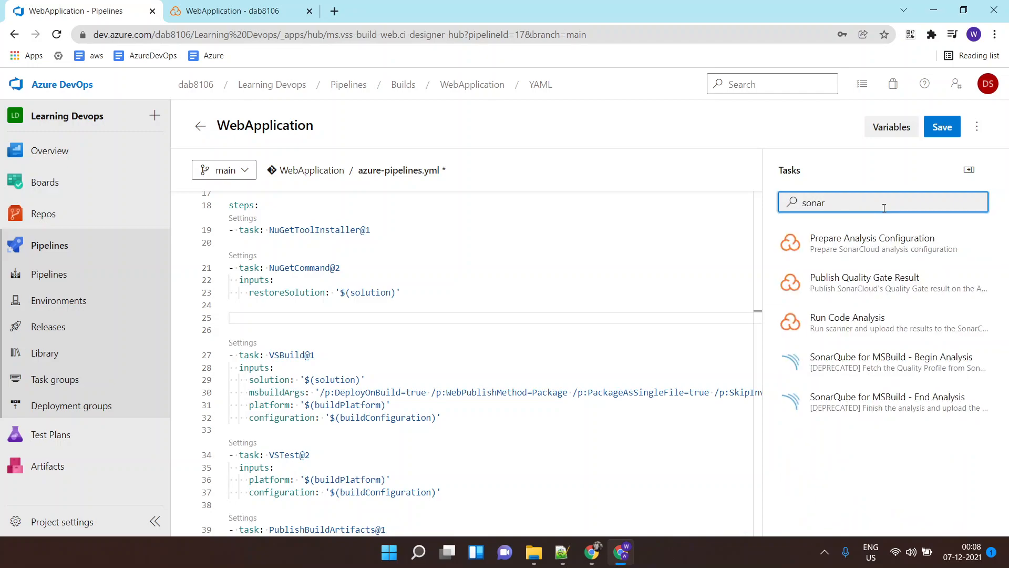
pyautogui.moveTo(844, 273)
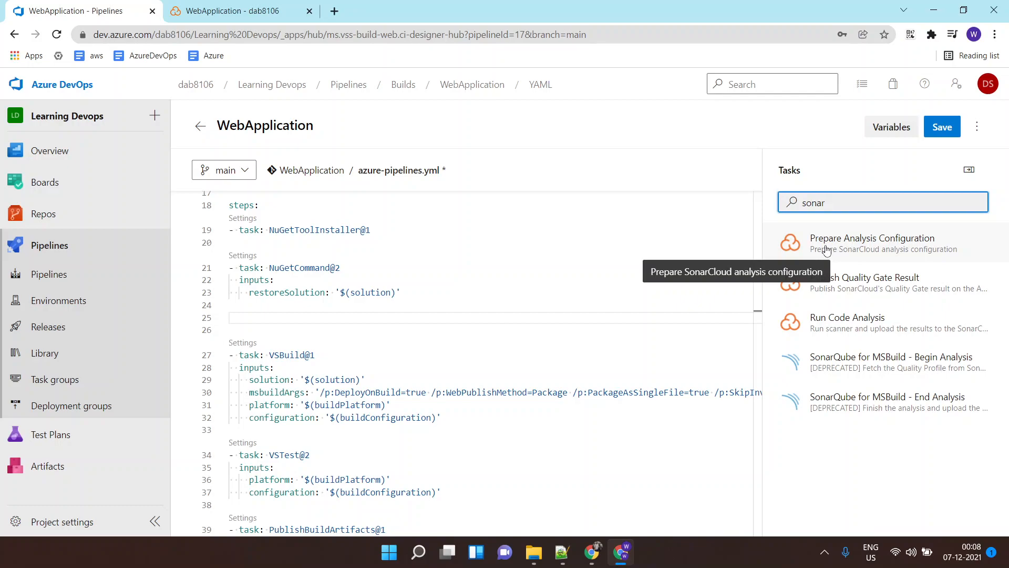
pyautogui.click(872, 243)
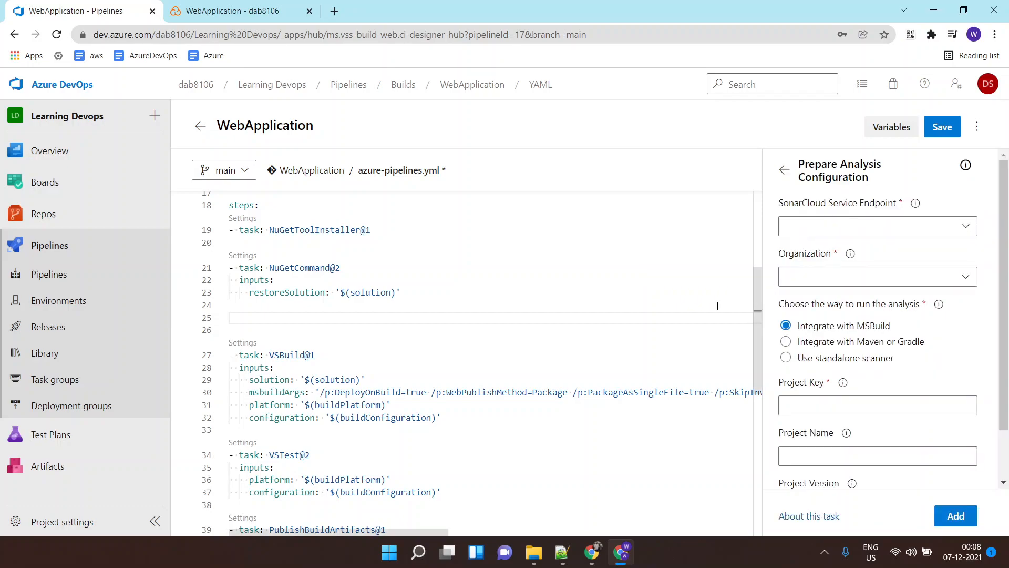
pyautogui.click(877, 226)
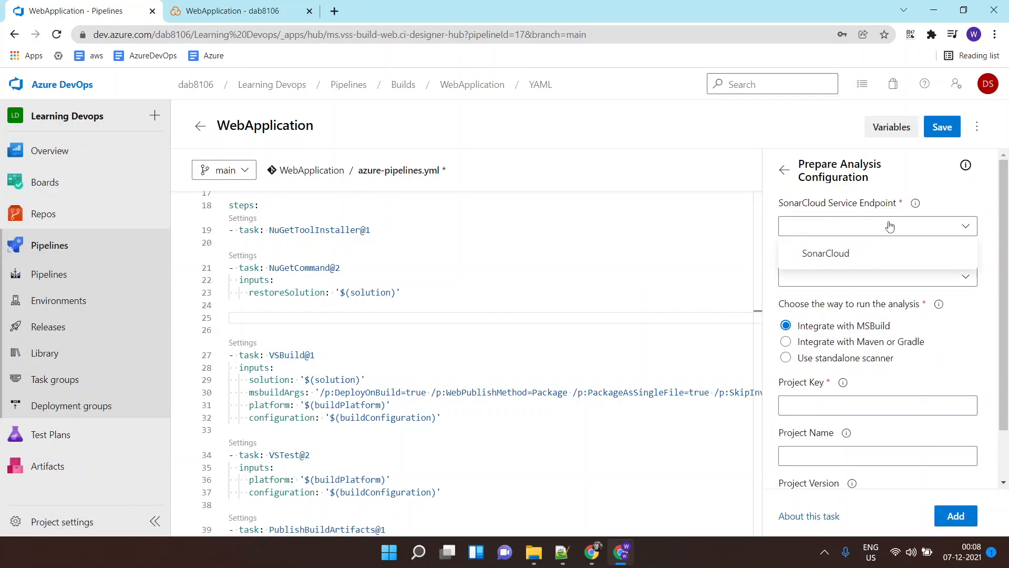
pyautogui.click(826, 254)
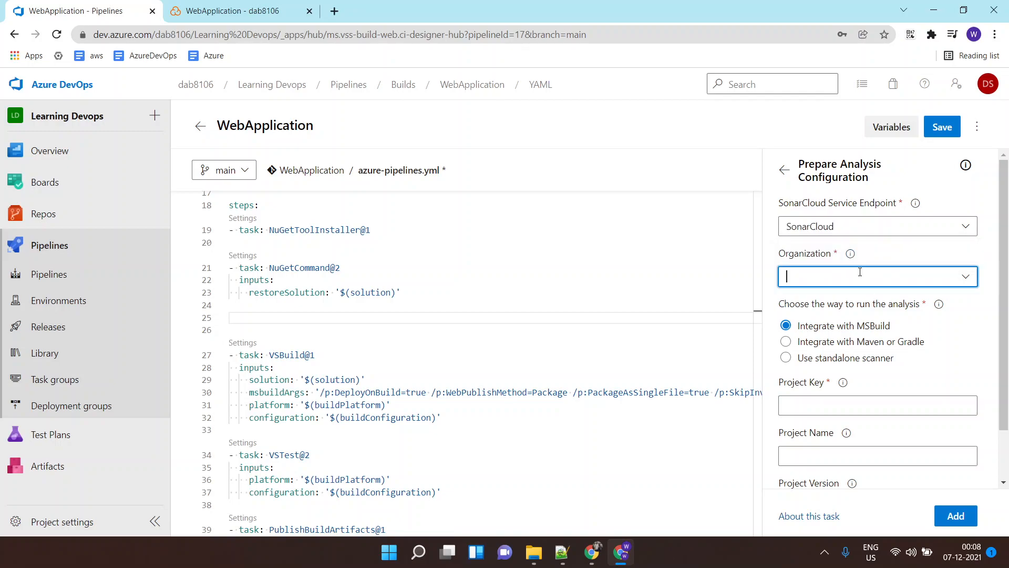
pyautogui.click(876, 276)
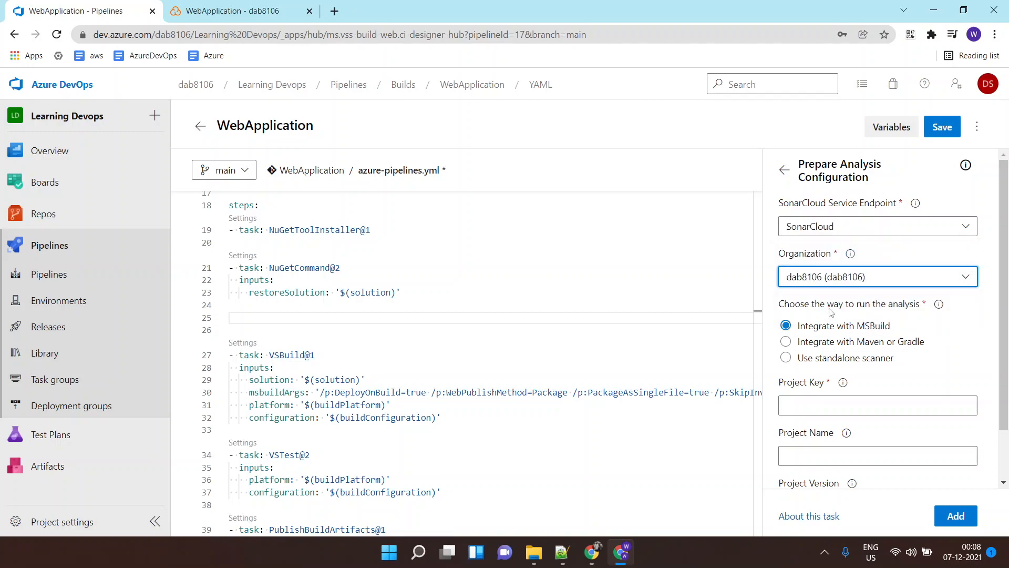
# Step: Fill in the project key and project name WebApplication, then add the SonarCloudPrepare@1 task
pyautogui.scroll(-3)
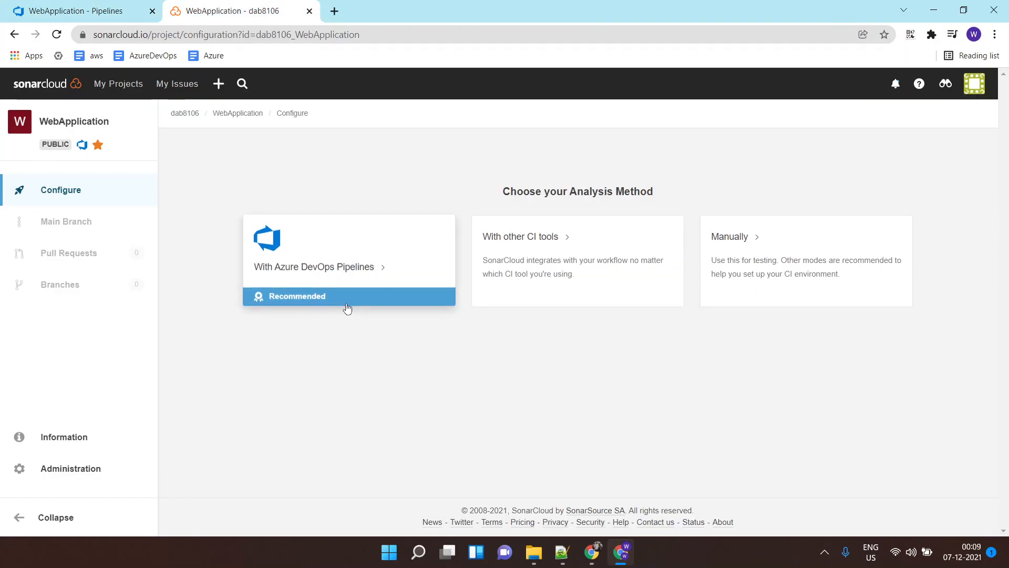
pyautogui.click(348, 251)
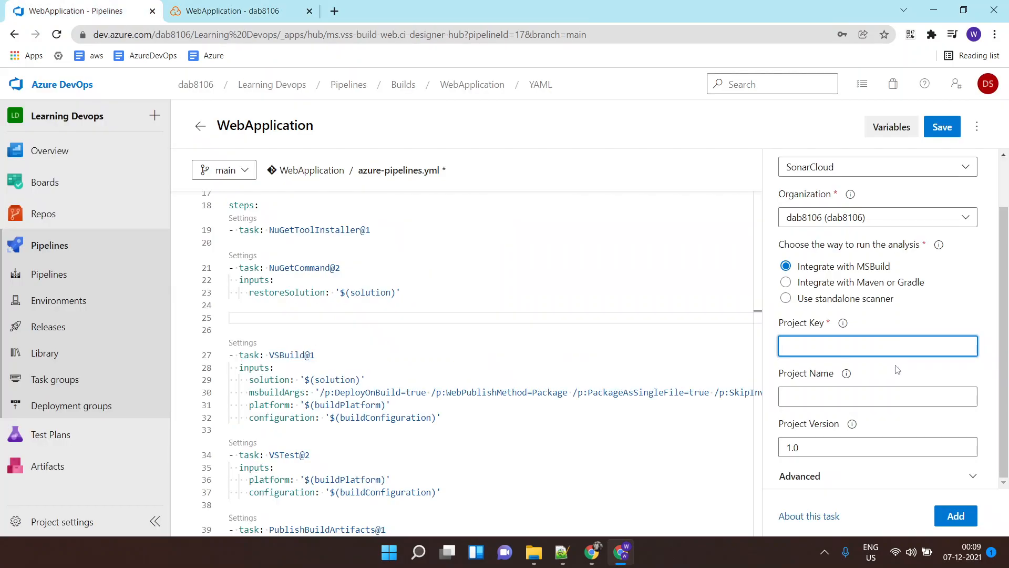
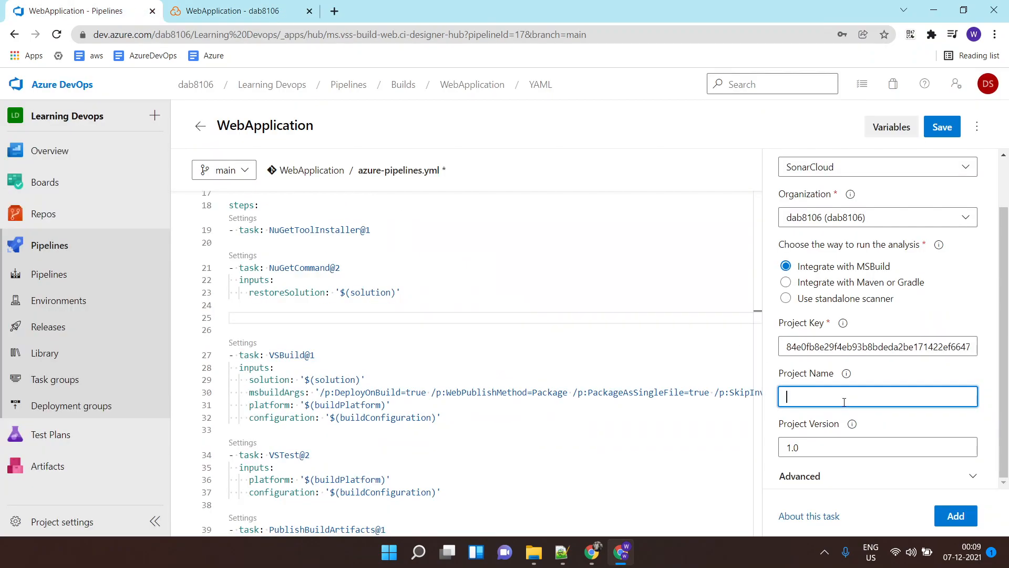
pyautogui.write('WebApplication')
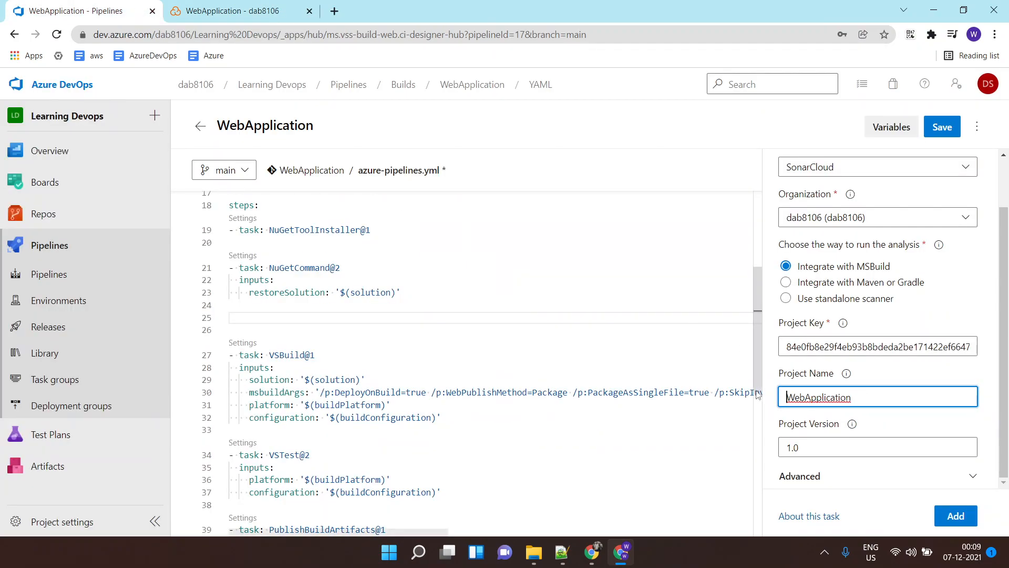
pyautogui.click(955, 515)
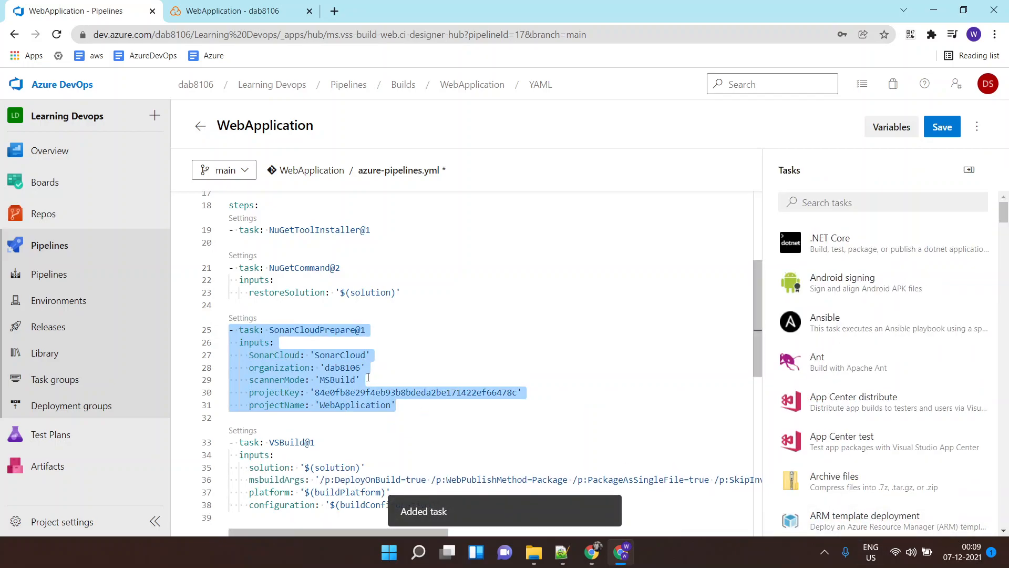
# Step: Insert a SonarCloud Run Code Analysis task on the line after the VSBuild step
pyautogui.scroll(-3)
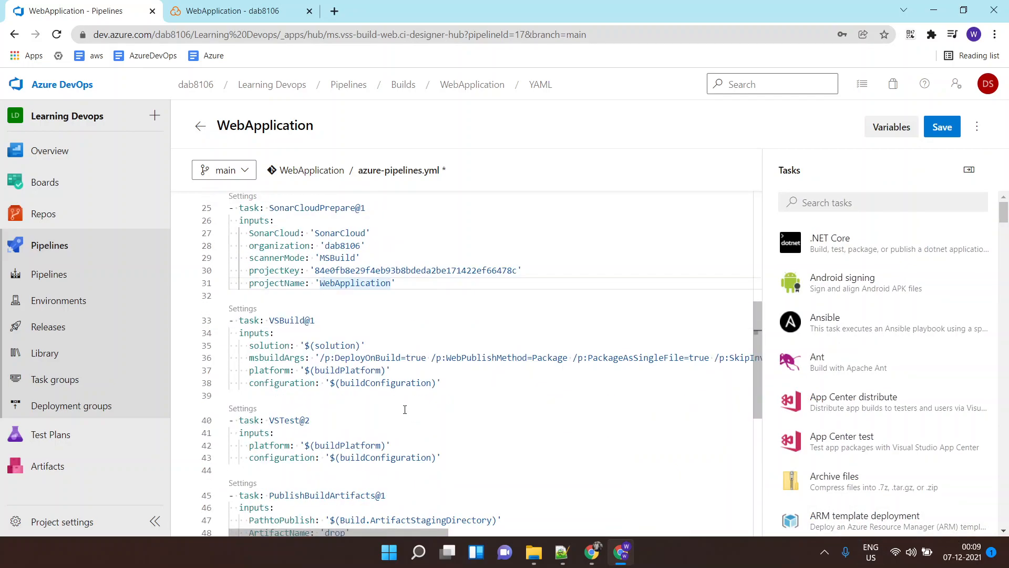
pyautogui.scroll(-3)
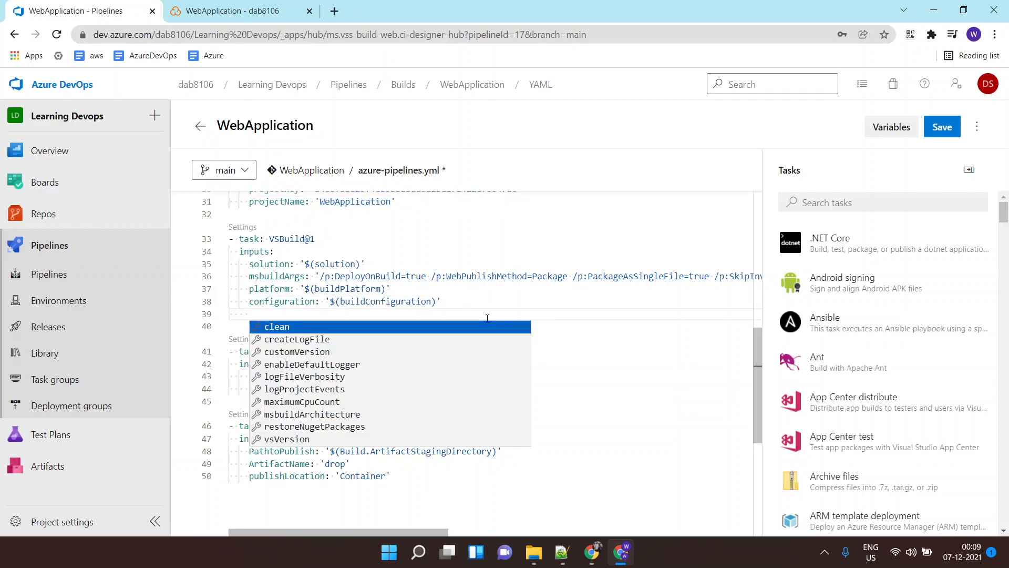
pyautogui.click(276, 326)
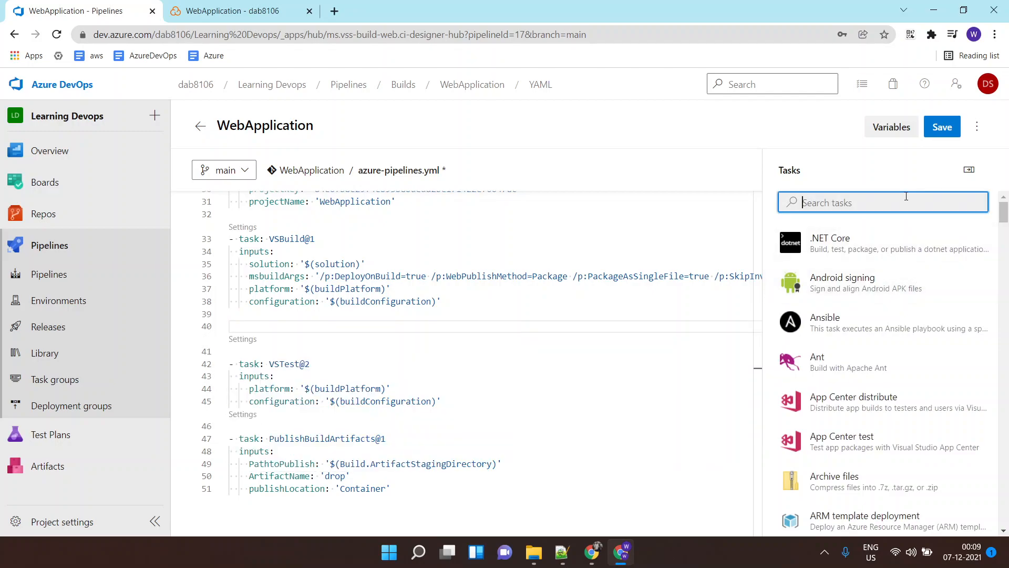
pyautogui.write('sonar')
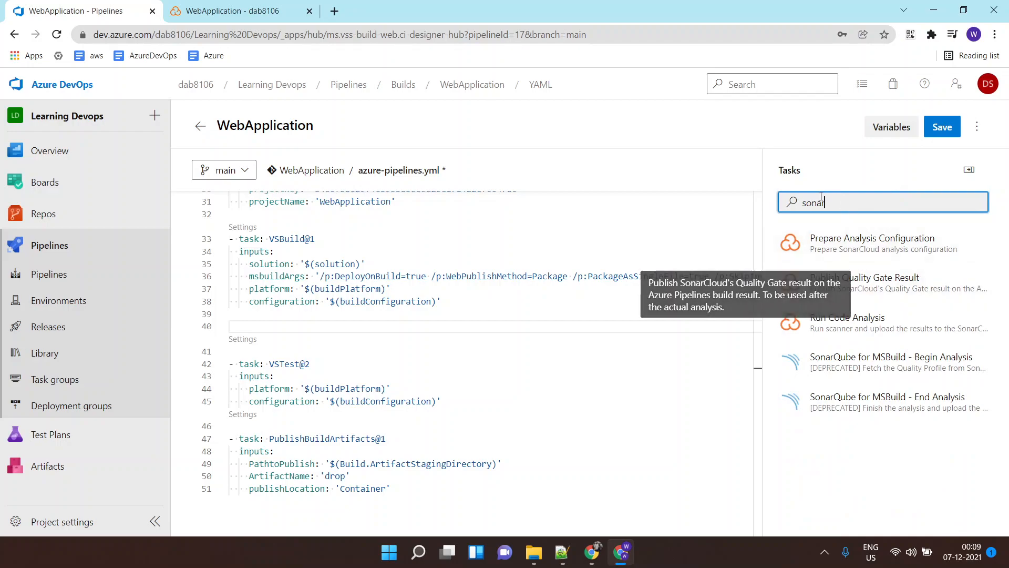
pyautogui.moveTo(831, 322)
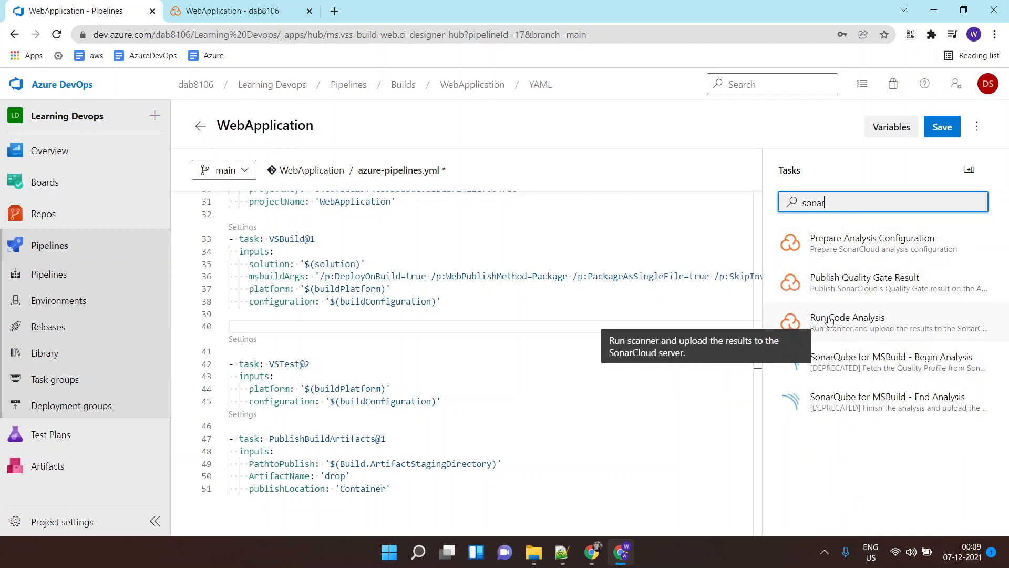
pyautogui.click(848, 321)
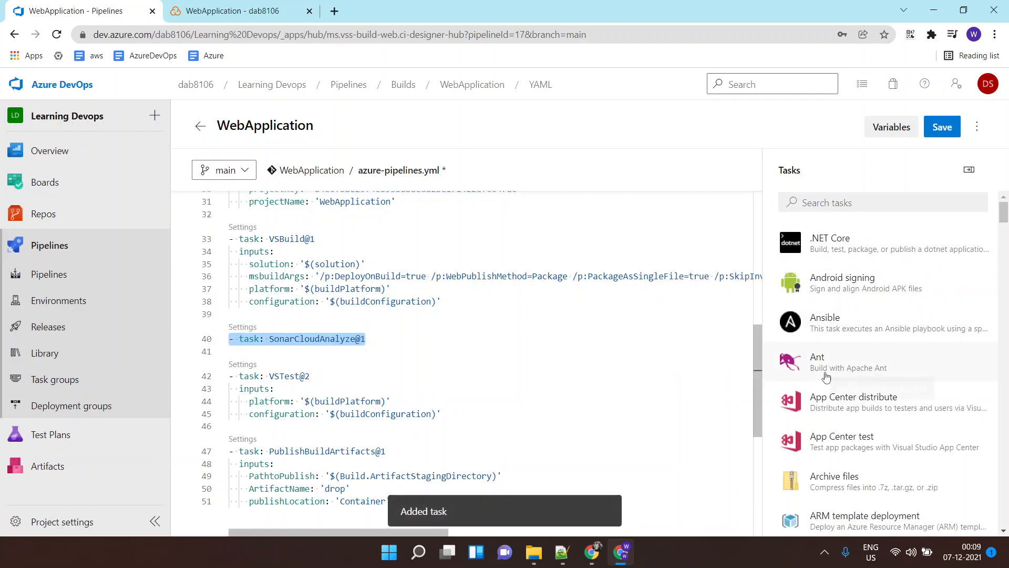
# Step: Review the SonarCloud tasks in the YAML and bring up the Save commit dialog
pyautogui.scroll(3)
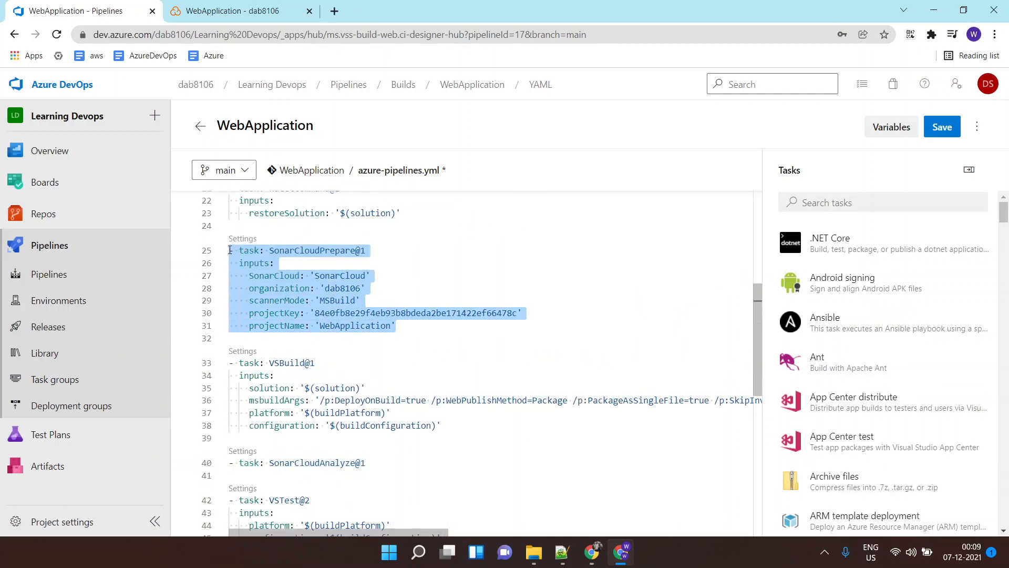
pyautogui.scroll(-3)
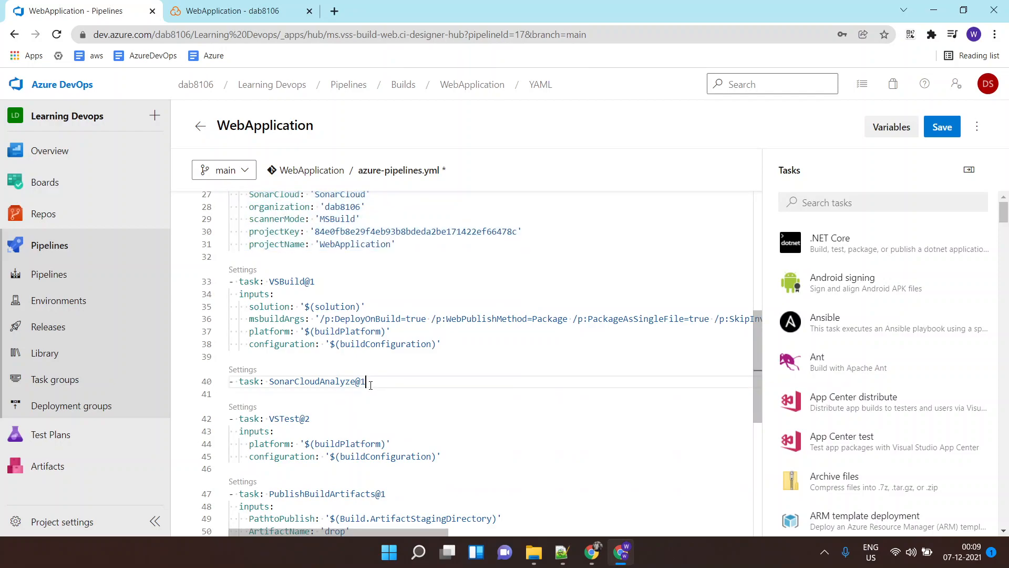
pyautogui.tripleClick(296, 381)
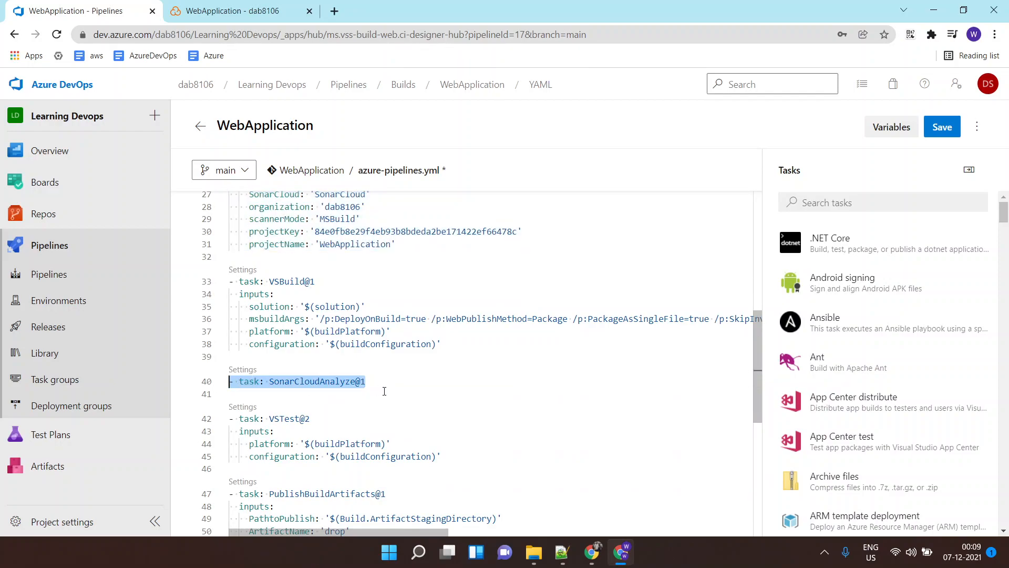
pyautogui.scroll(-3)
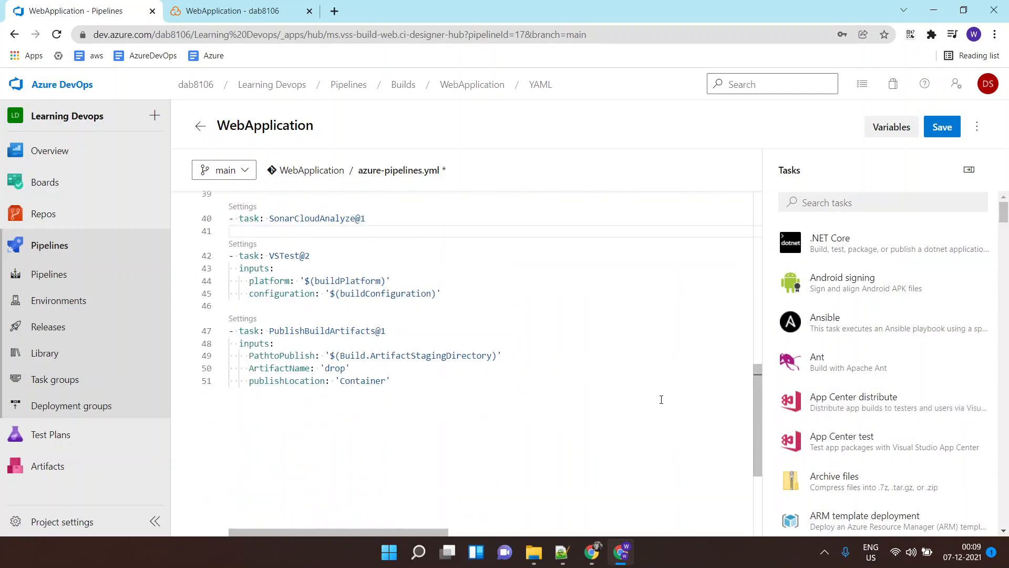
pyautogui.scroll(3)
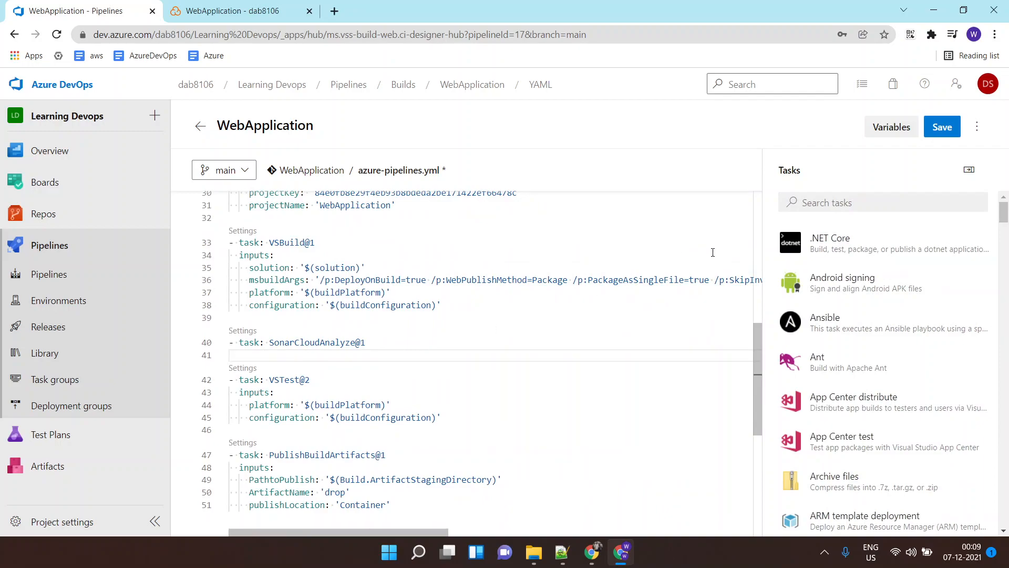
pyautogui.moveTo(616, 207)
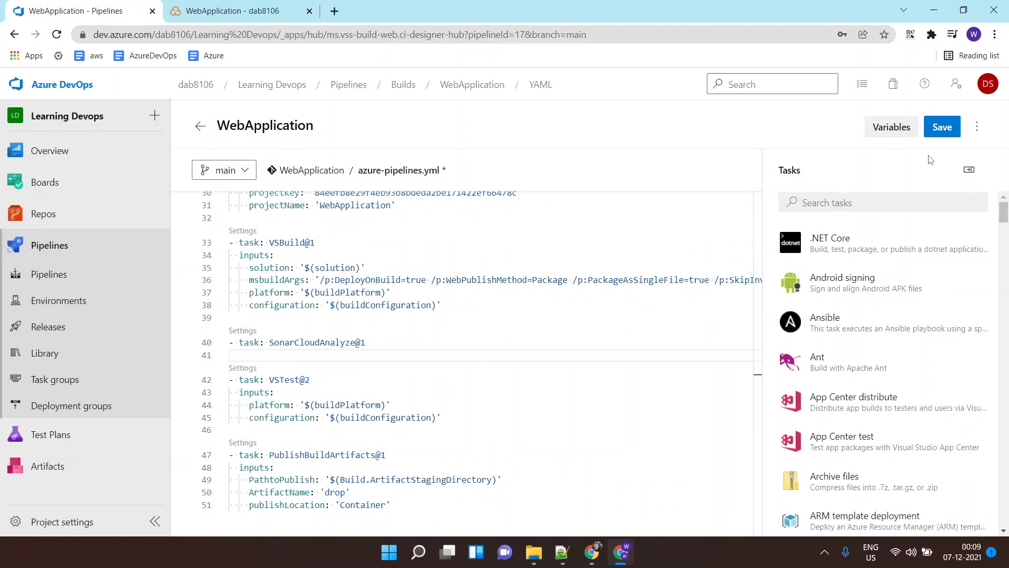
pyautogui.moveTo(942, 126)
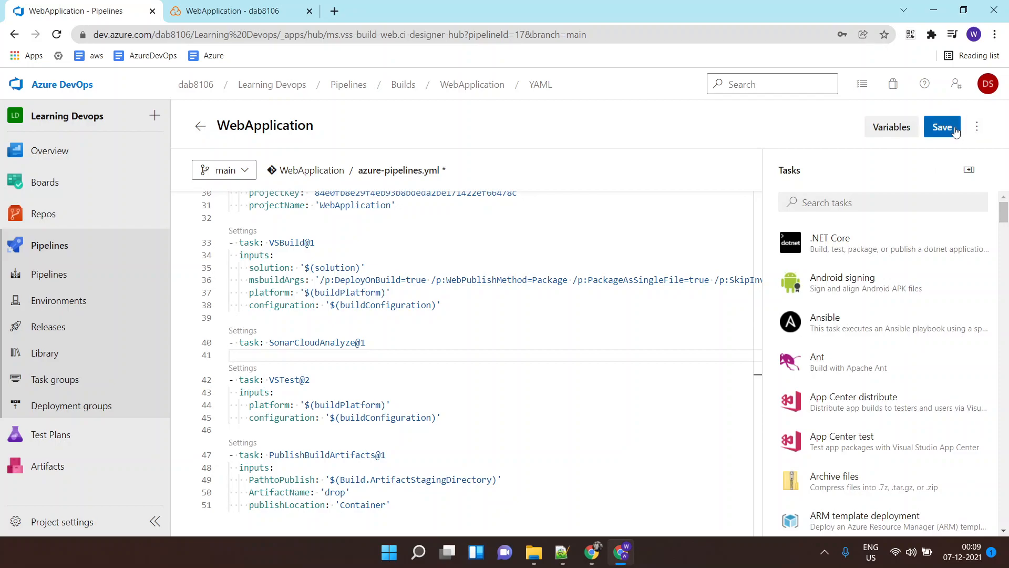
pyautogui.click(942, 127)
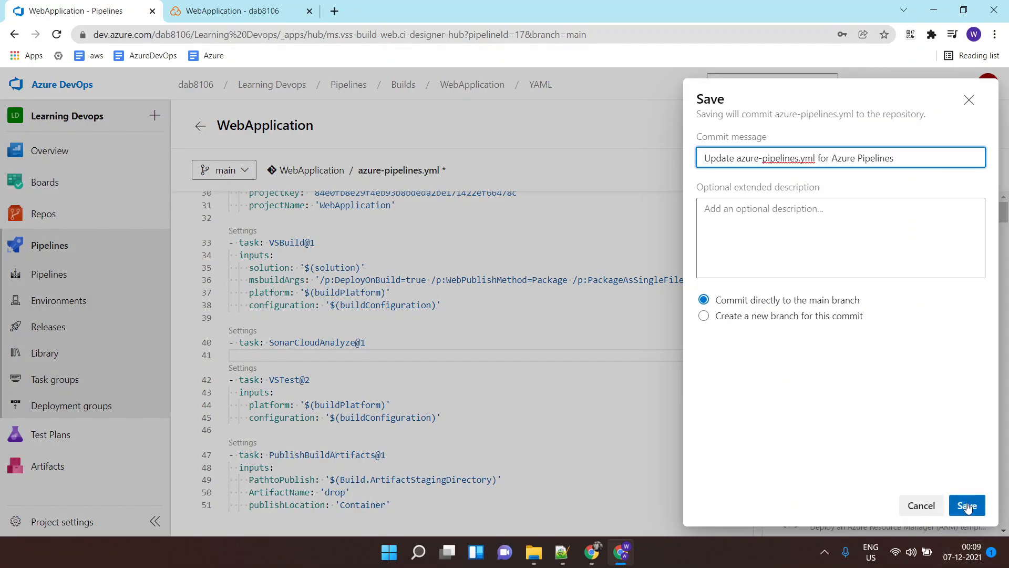
# Step: Commit the YAML changes to main and view the WebApplication pipeline's run history
pyautogui.click(967, 505)
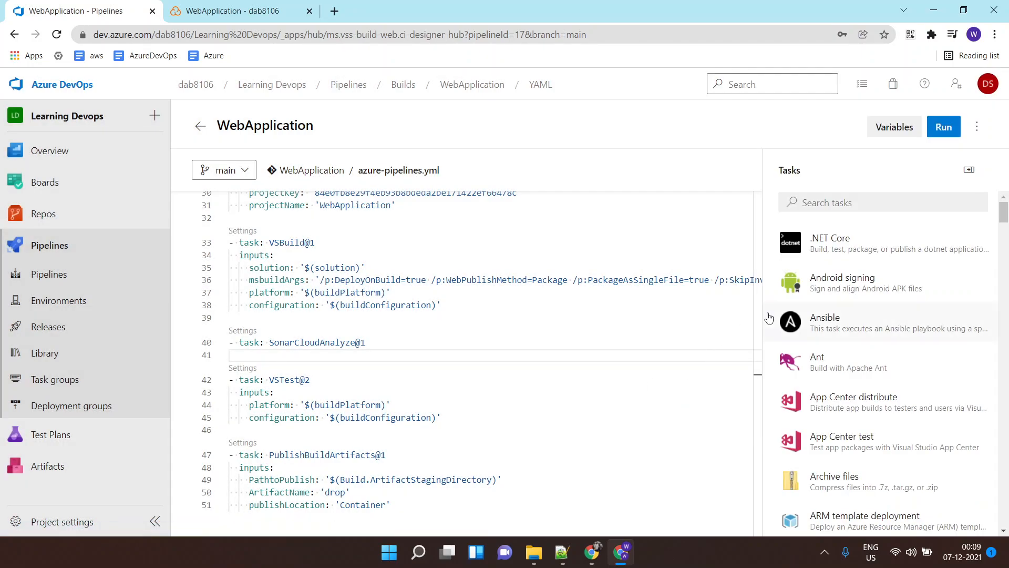
pyautogui.moveTo(52, 279)
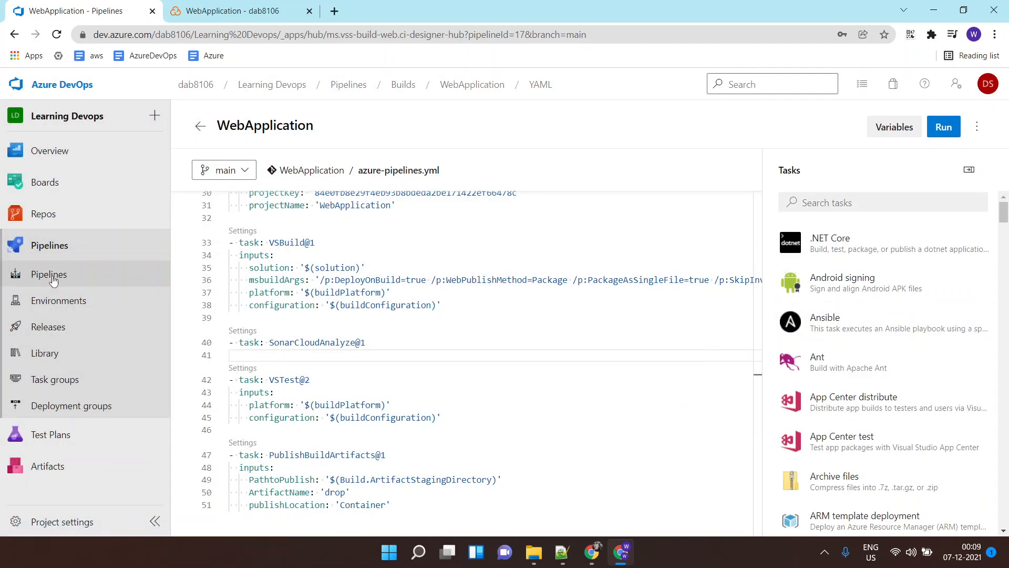
pyautogui.click(50, 274)
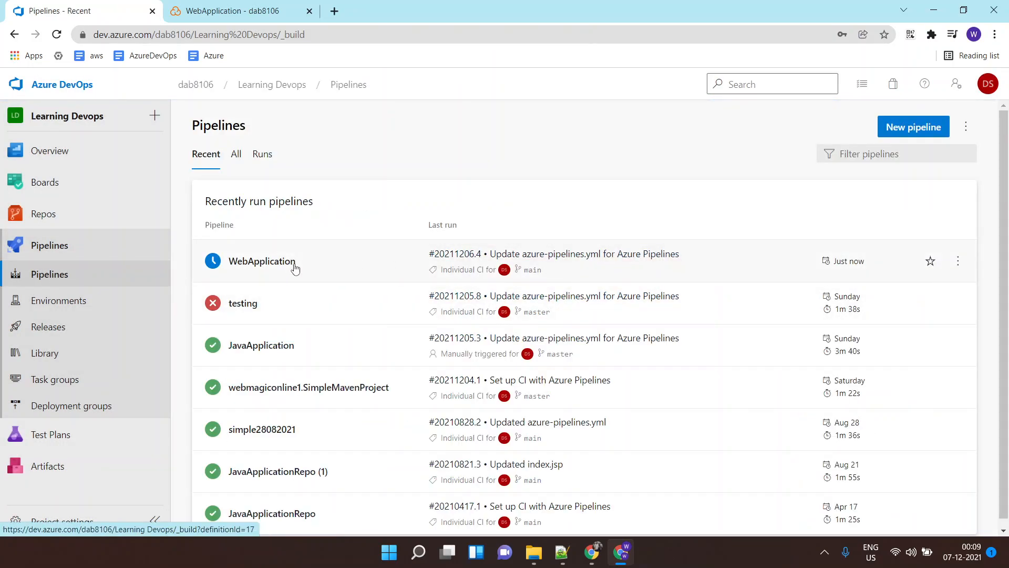
pyautogui.click(262, 261)
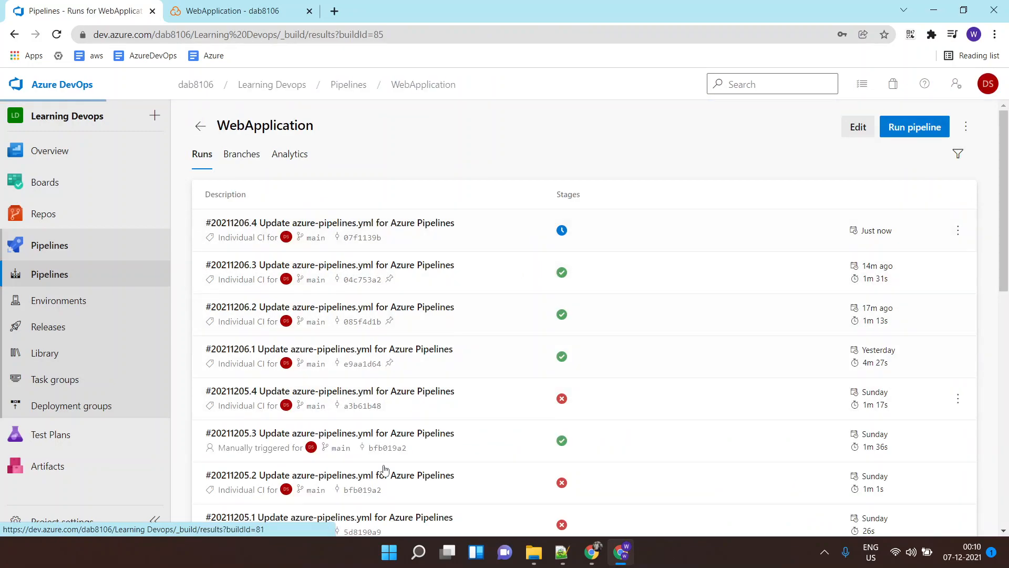
# Step: View run #20211206.4's job logs and follow the SonarCloudAnalyze step output
pyautogui.click(330, 222)
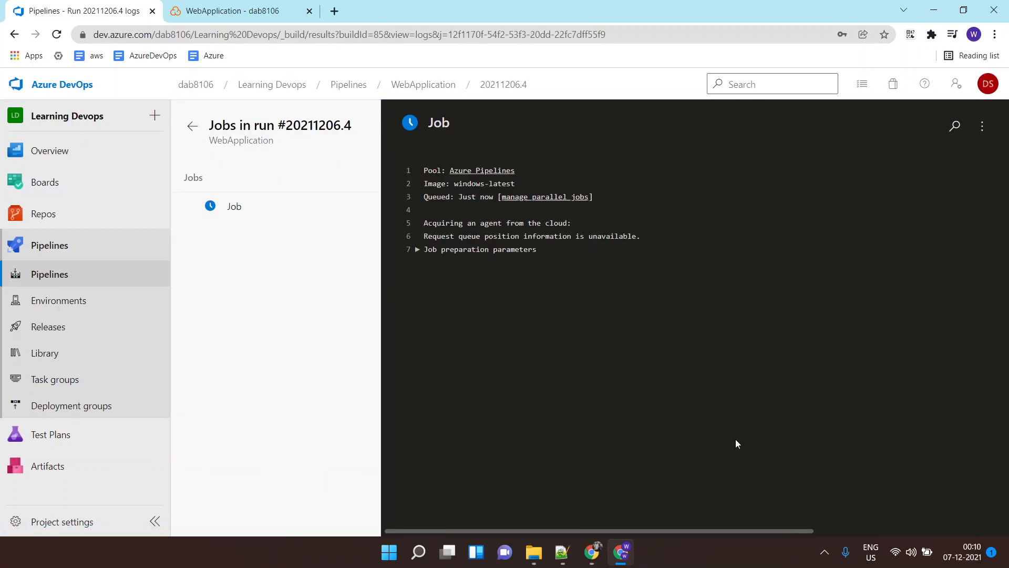
pyautogui.moveTo(622, 436)
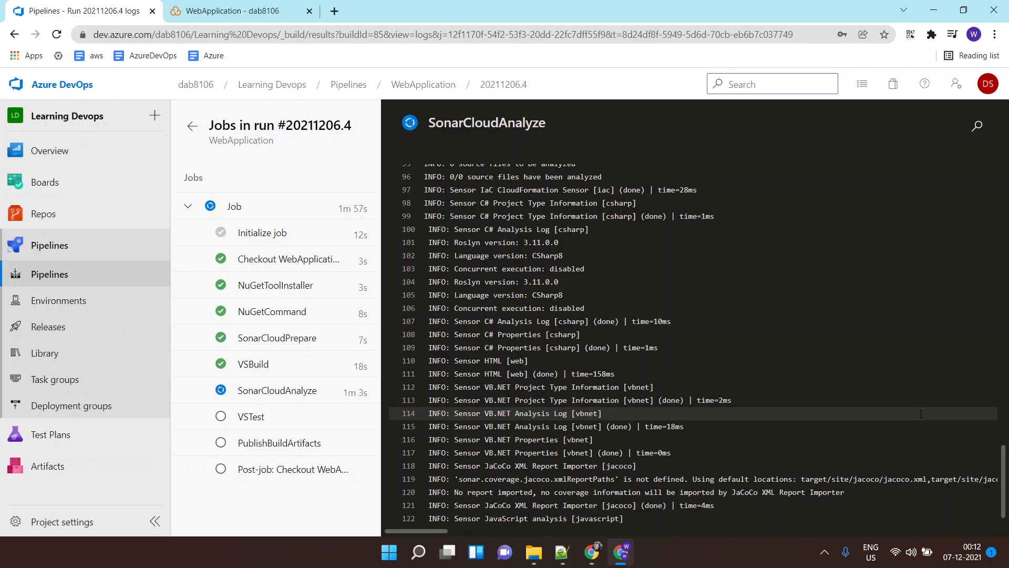
pyautogui.scroll(3)
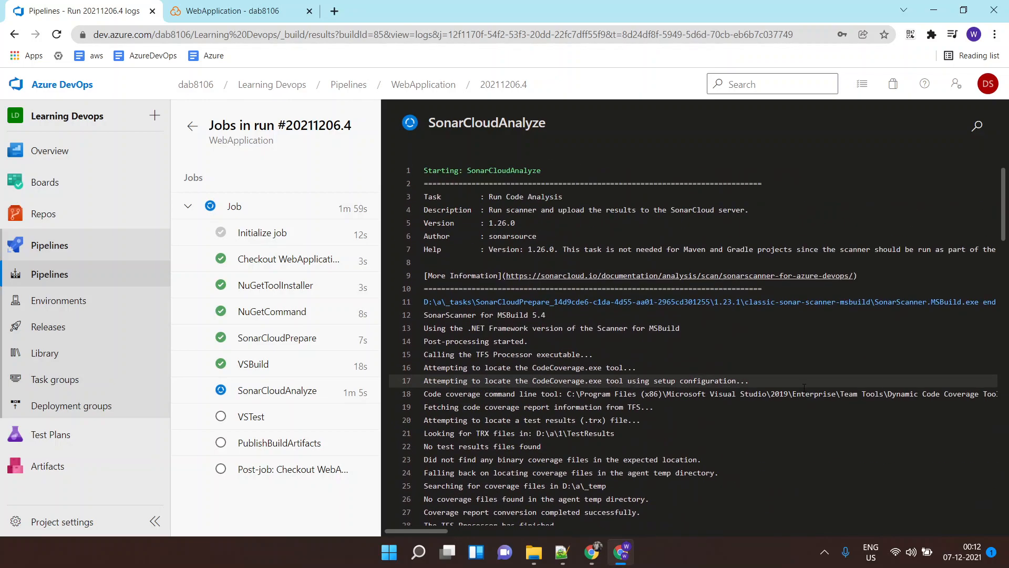
pyautogui.scroll(-3)
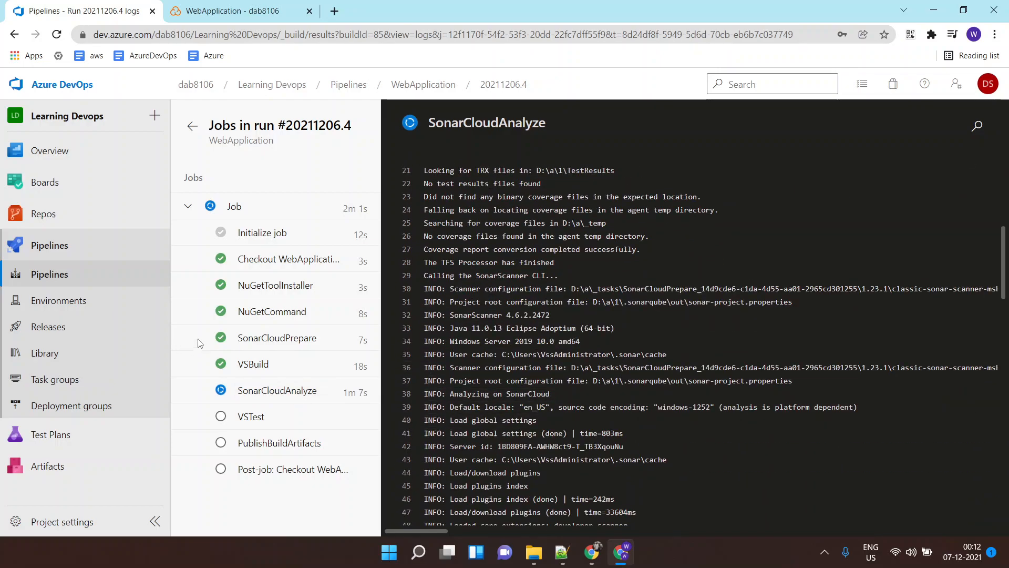
pyautogui.scroll(-3)
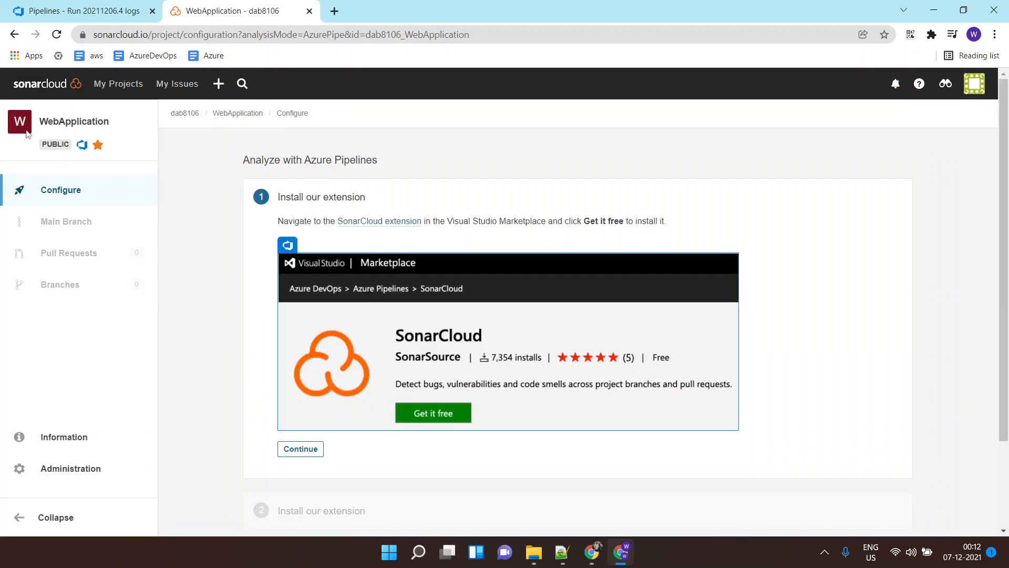
# Step: Return to the running pipeline's logs and follow the SonarCloudAnalyze output further
pyautogui.click(118, 84)
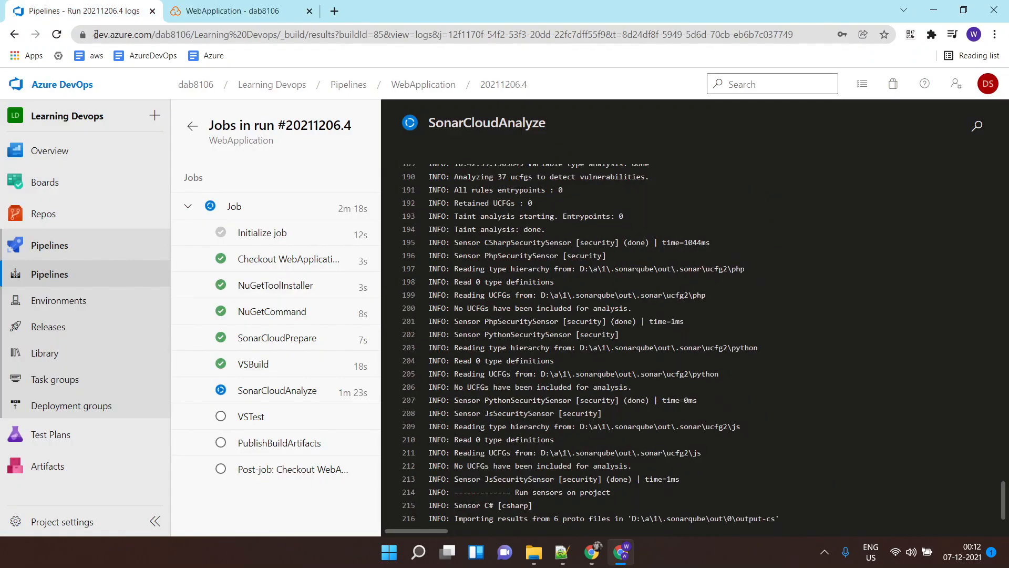
pyautogui.scroll(-3)
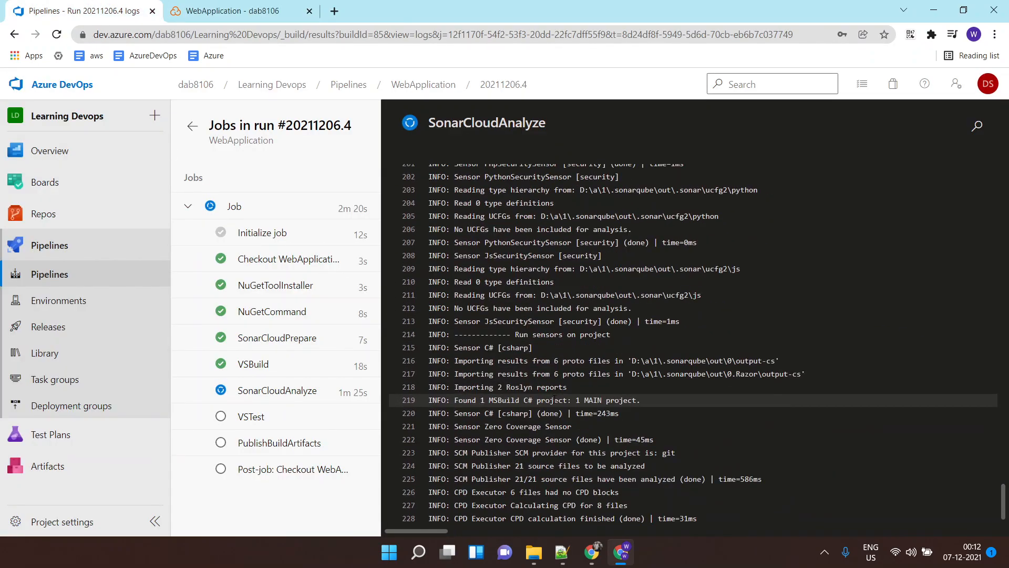
pyautogui.scroll(-3)
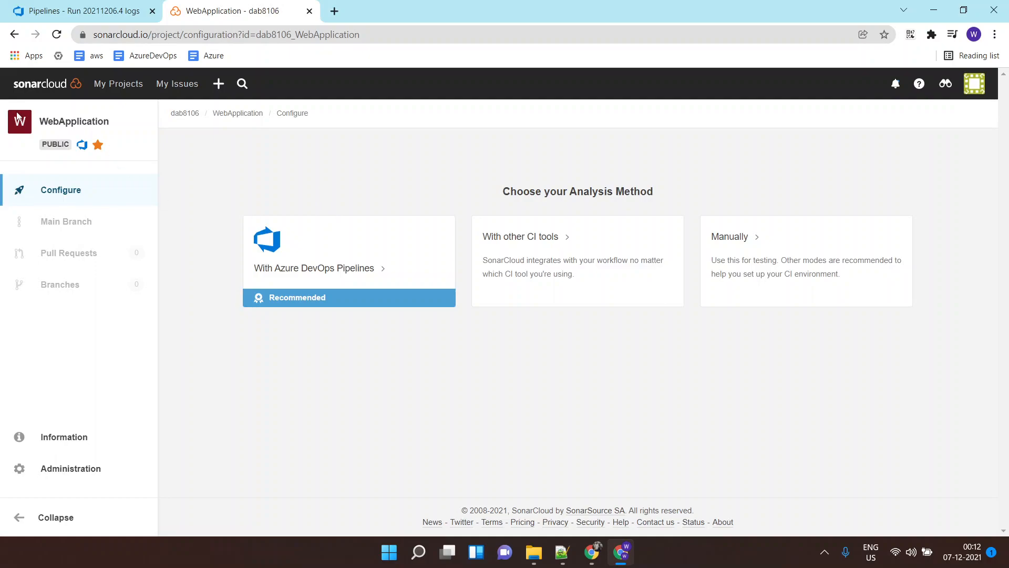
# Step: Show WebApplication's main-branch results (4 bugs, 0 vulnerabilities, 15 code smells) and list the bugs
pyautogui.click(117, 83)
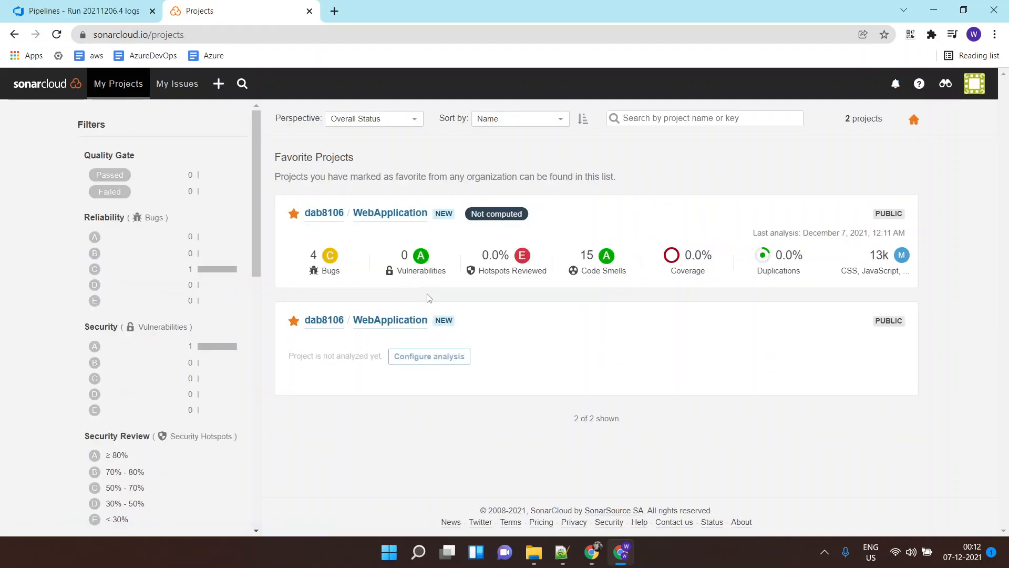
pyautogui.moveTo(429, 357)
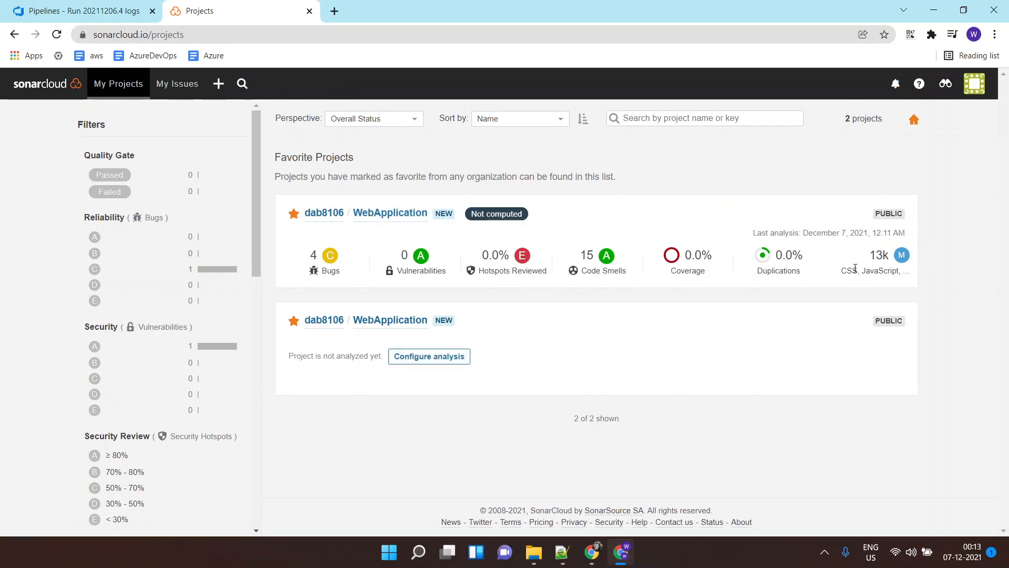
pyautogui.moveTo(555, 249)
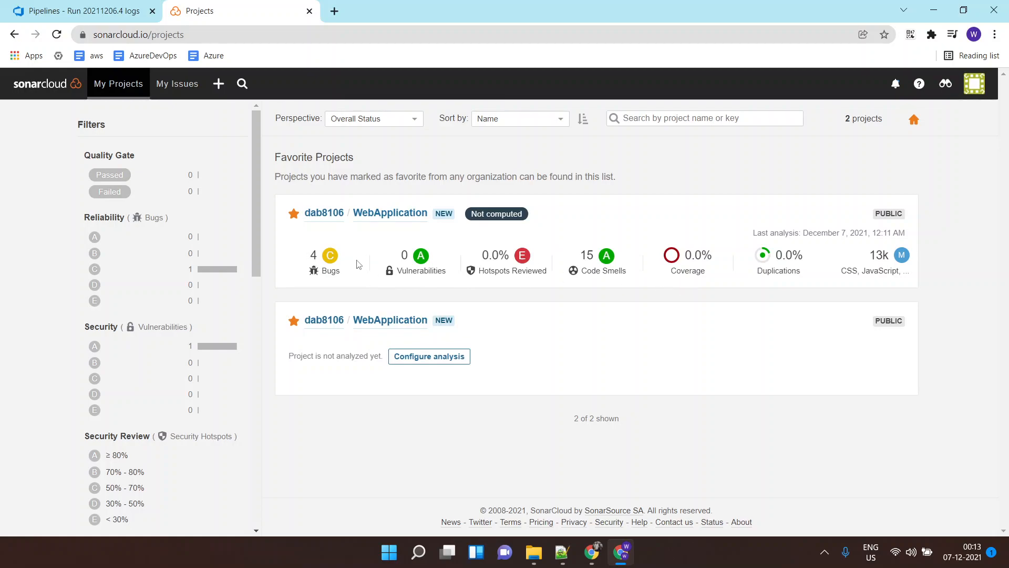
pyautogui.click(388, 213)
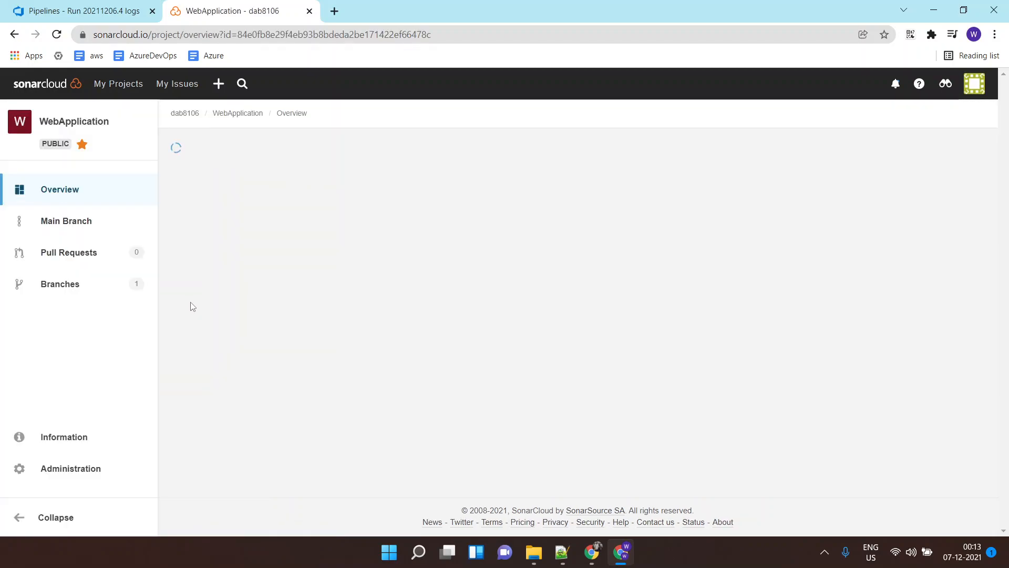
pyautogui.click(65, 221)
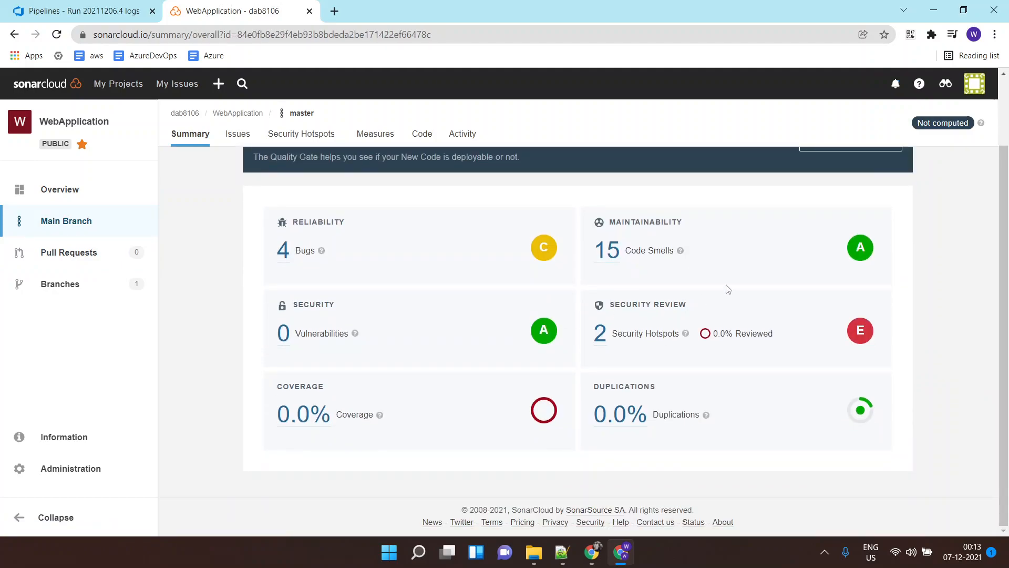
pyautogui.moveTo(393, 258)
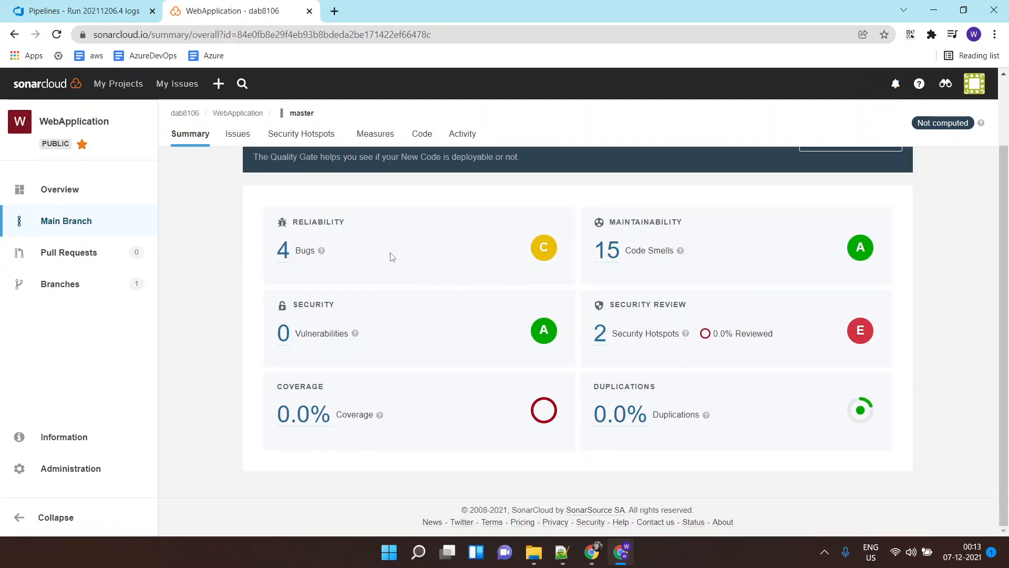
pyautogui.click(282, 250)
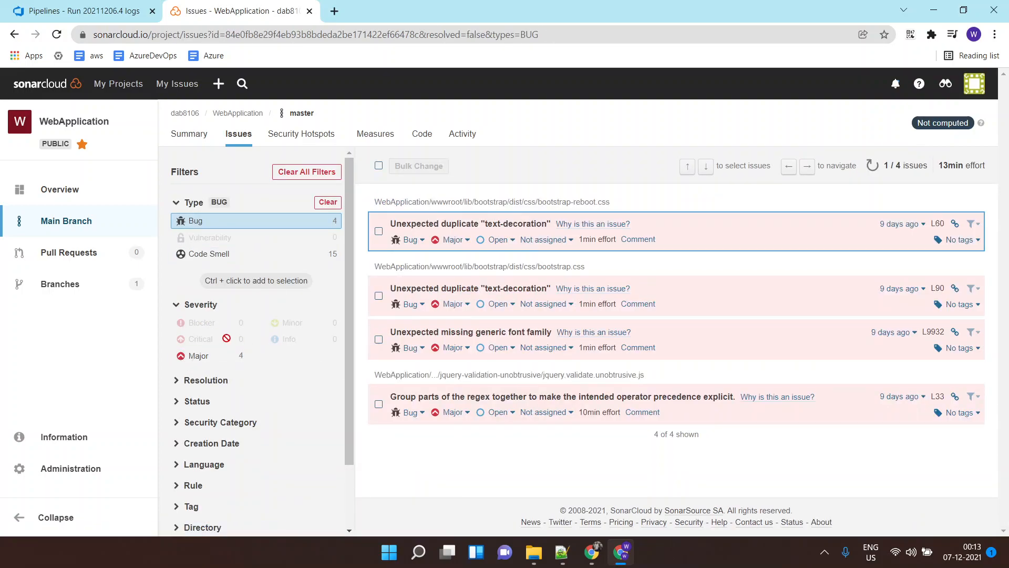
pyautogui.moveTo(423, 325)
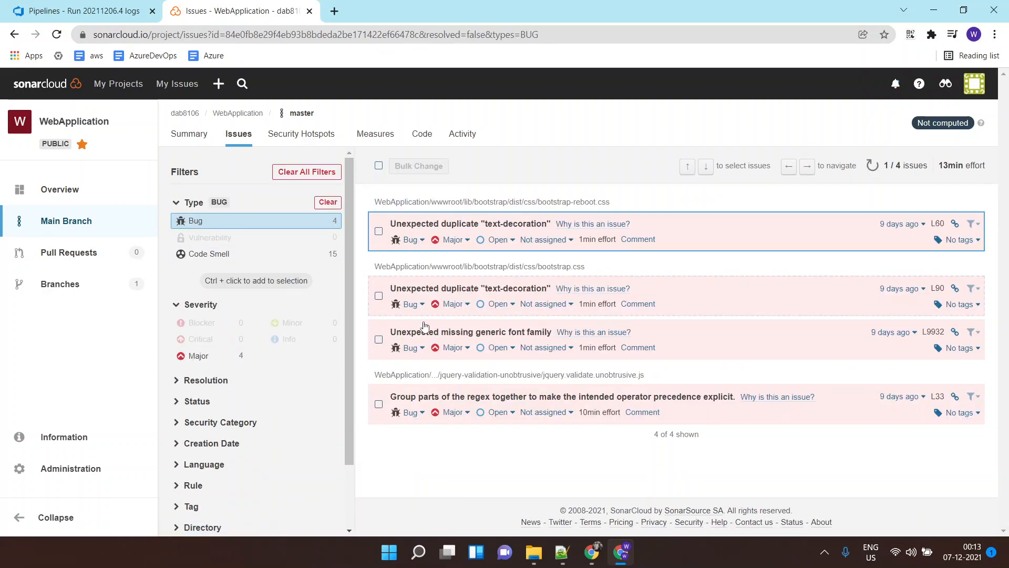
pyautogui.moveTo(592, 223)
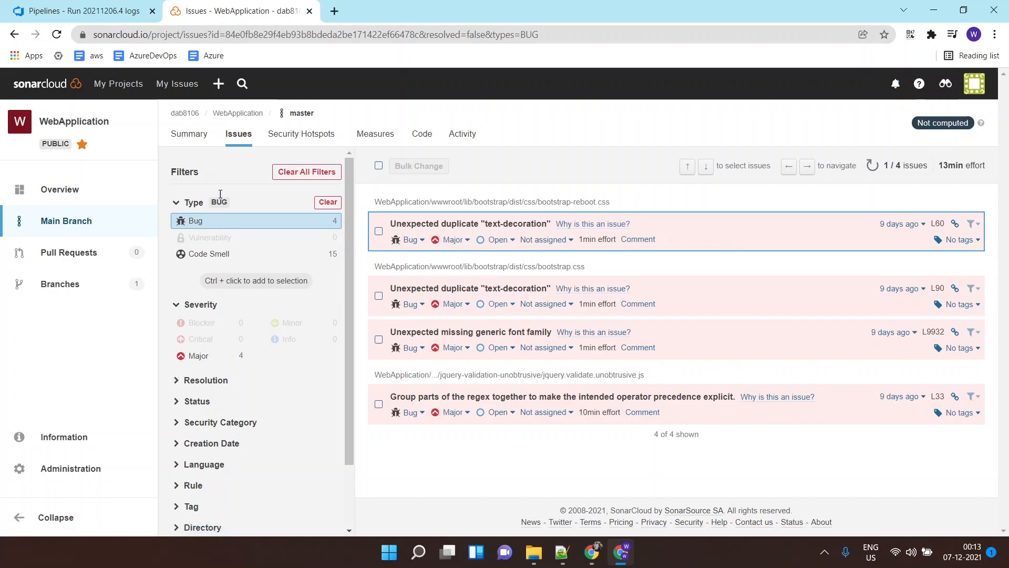
# Step: Return from the Bug issues list to the WebApplication master summary
pyautogui.click(189, 134)
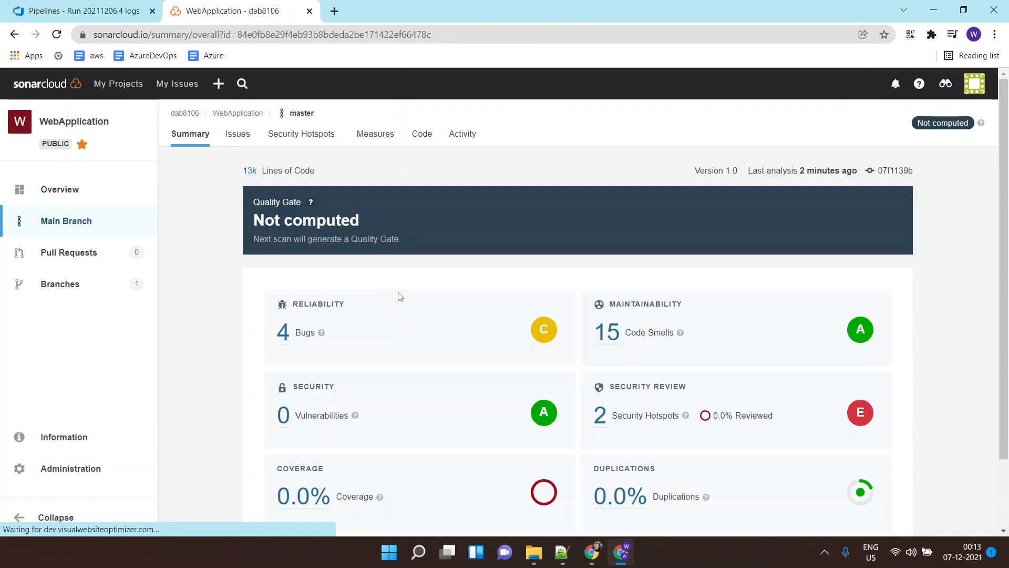
# Step: Review the summary measures: 0.0% coverage, 0.0% duplications, 2 security hotspots
pyautogui.scroll(-3)
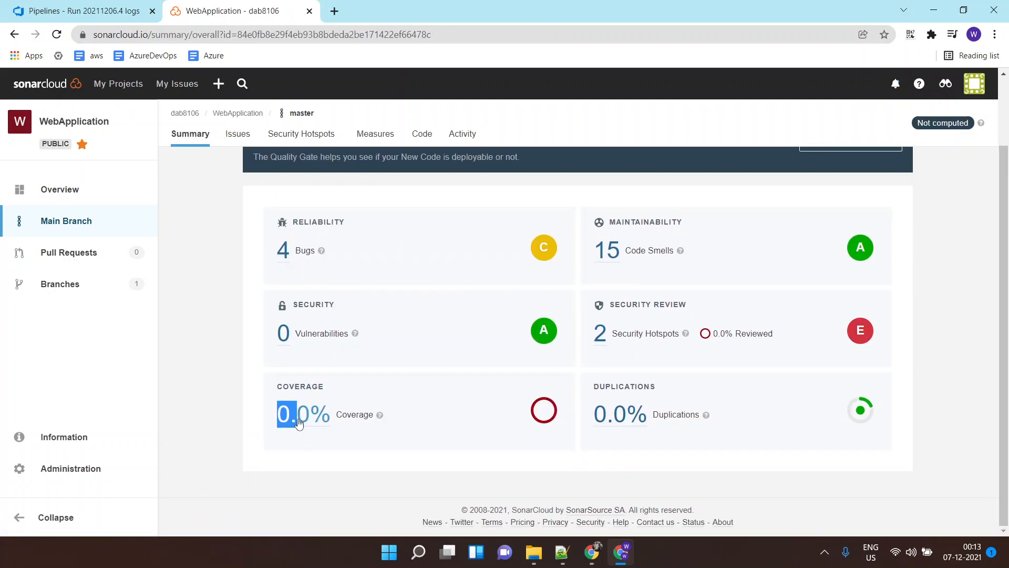
pyautogui.moveTo(424, 362)
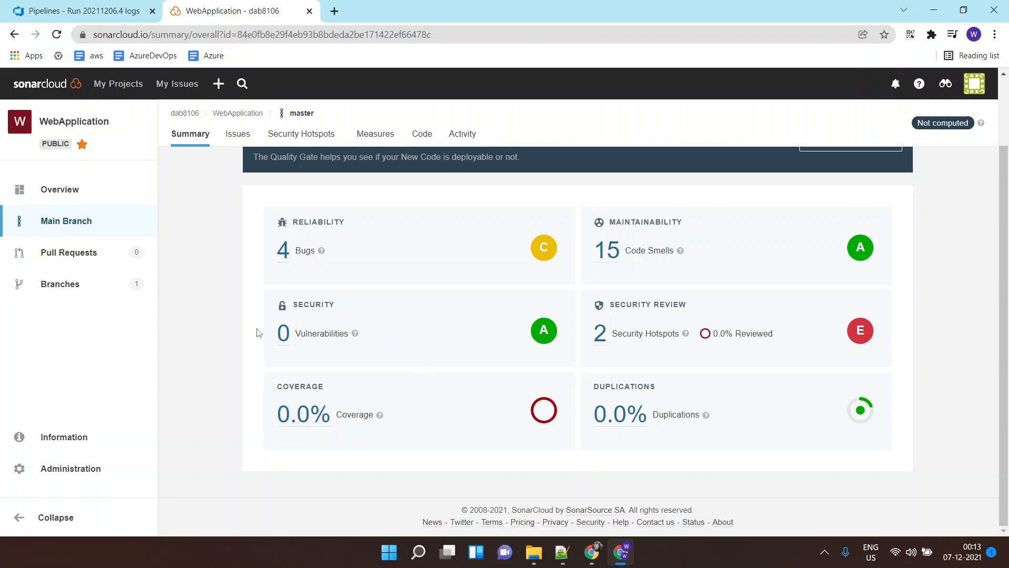
pyautogui.moveTo(283, 333)
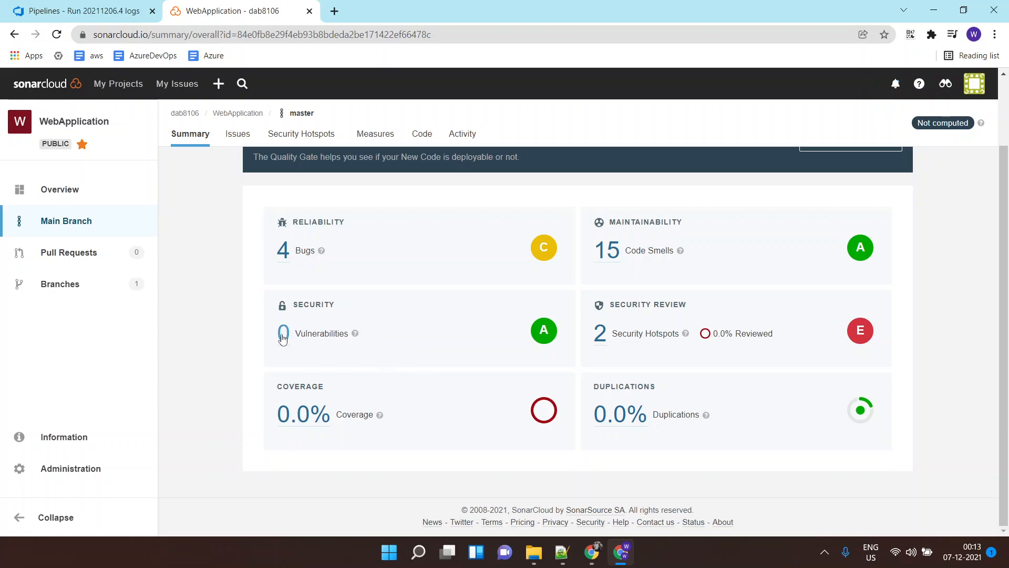
pyautogui.moveTo(352, 334)
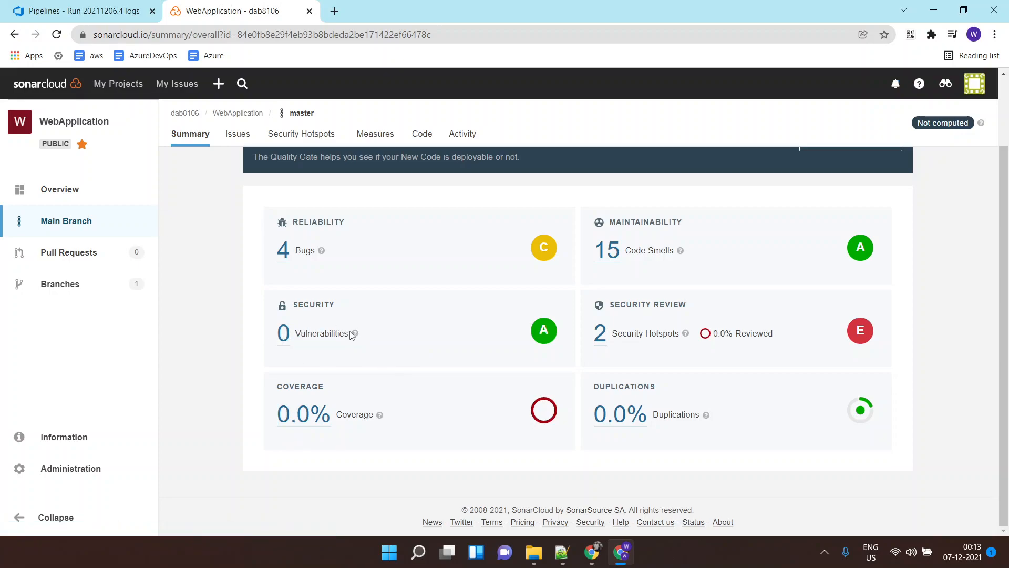
pyautogui.moveTo(484, 315)
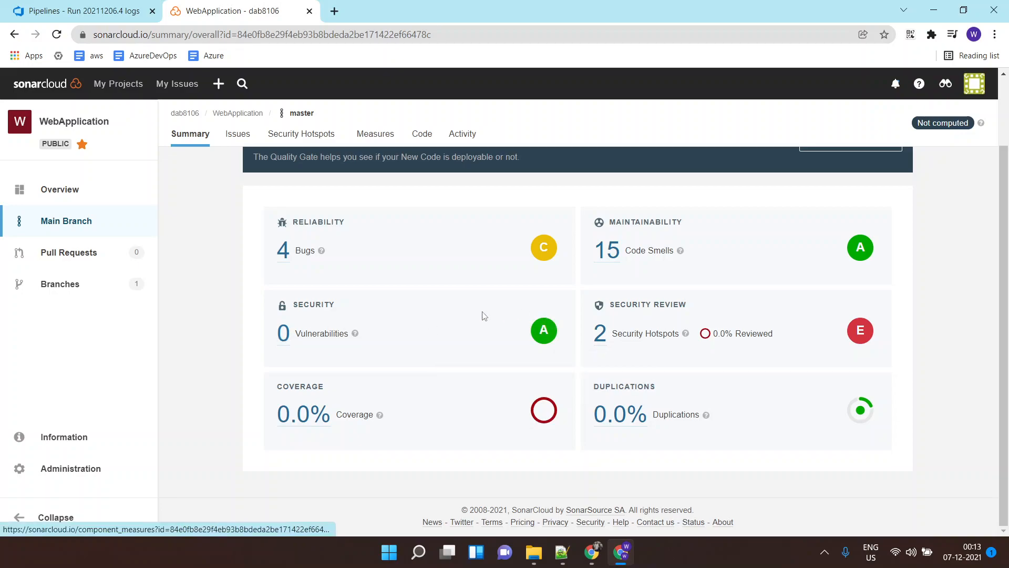
pyautogui.moveTo(415, 328)
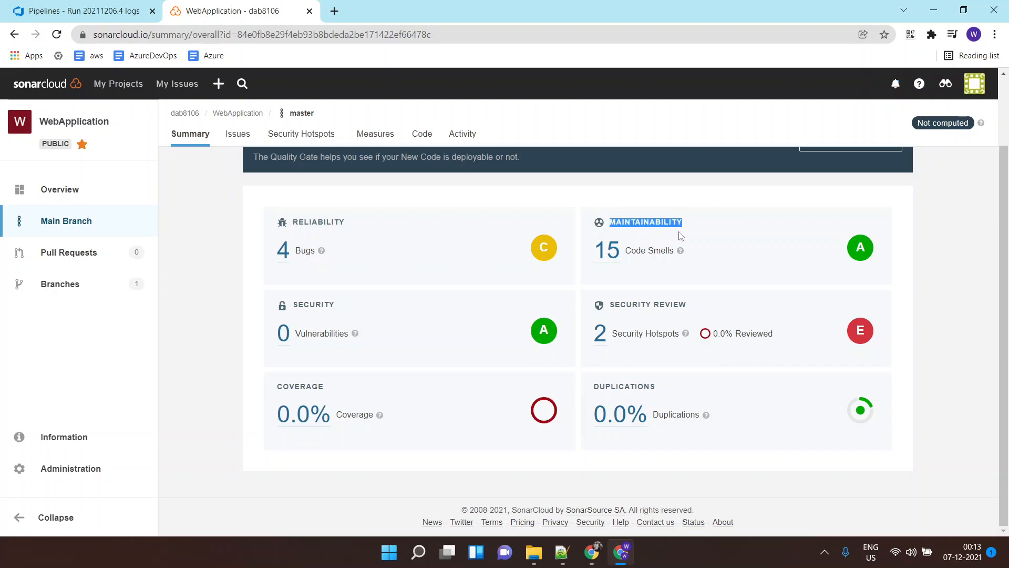
pyautogui.moveTo(605, 250)
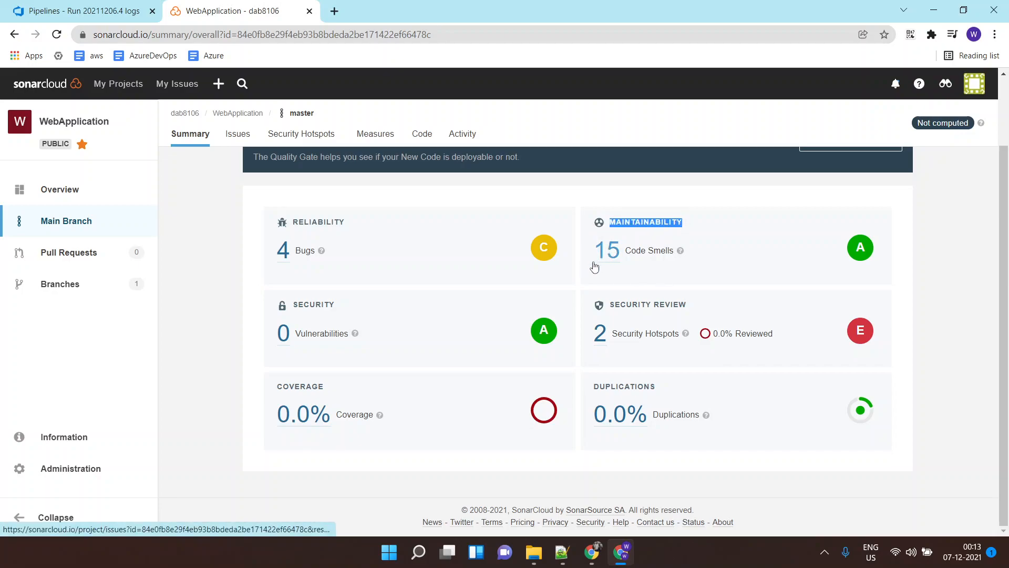
pyautogui.moveTo(383, 266)
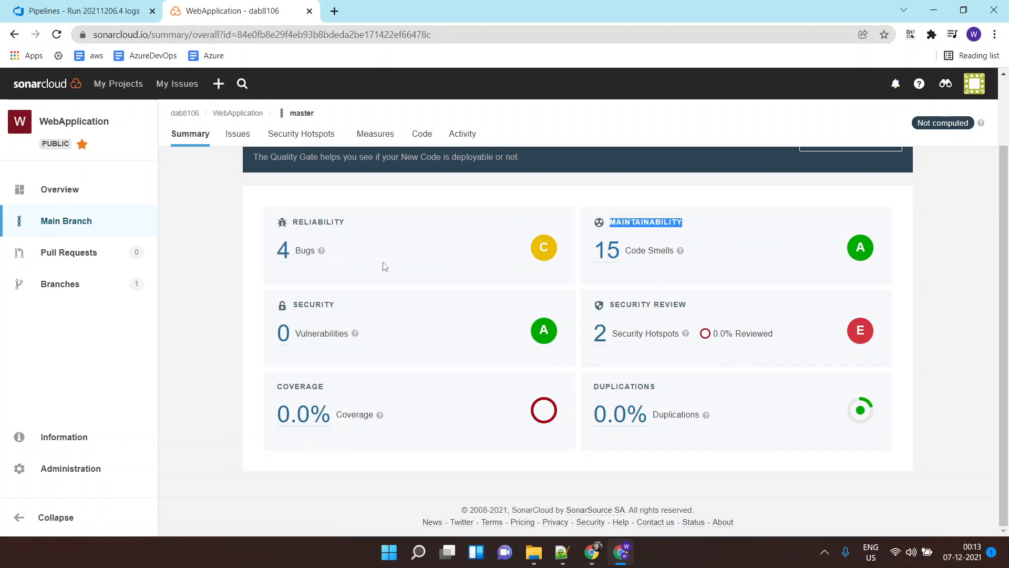
pyautogui.moveTo(641, 317)
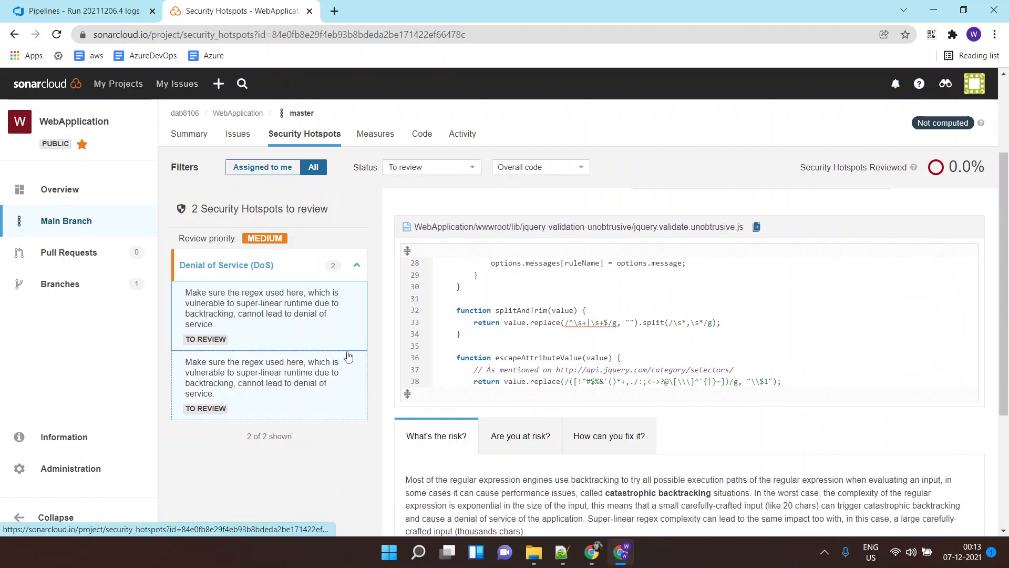
# Step: Read the regex Denial of Service hotspot's risk explanation and inspect the first hotspot
pyautogui.scroll(-3)
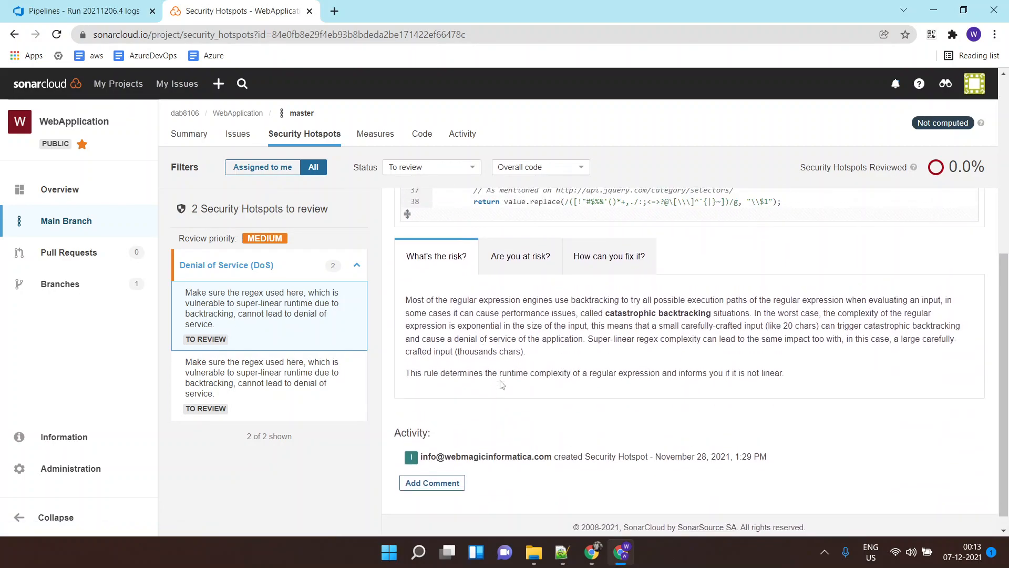
pyautogui.scroll(3)
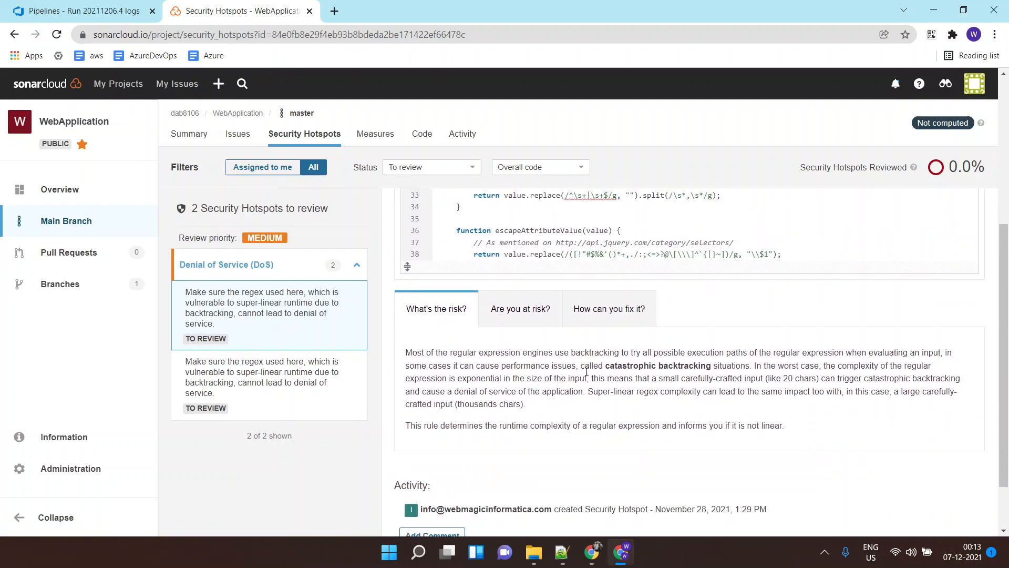
pyautogui.scroll(-3)
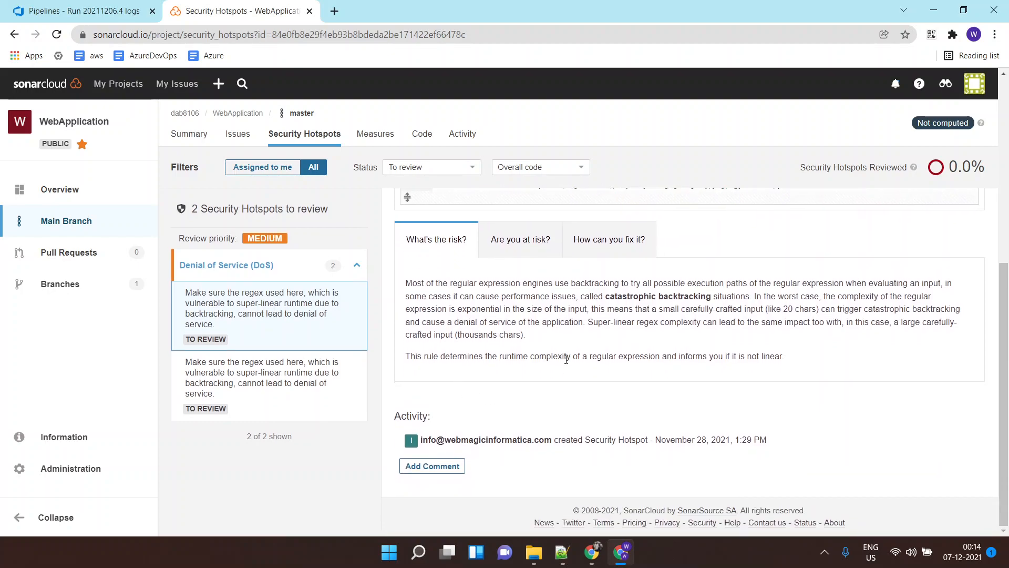
pyautogui.moveTo(517, 401)
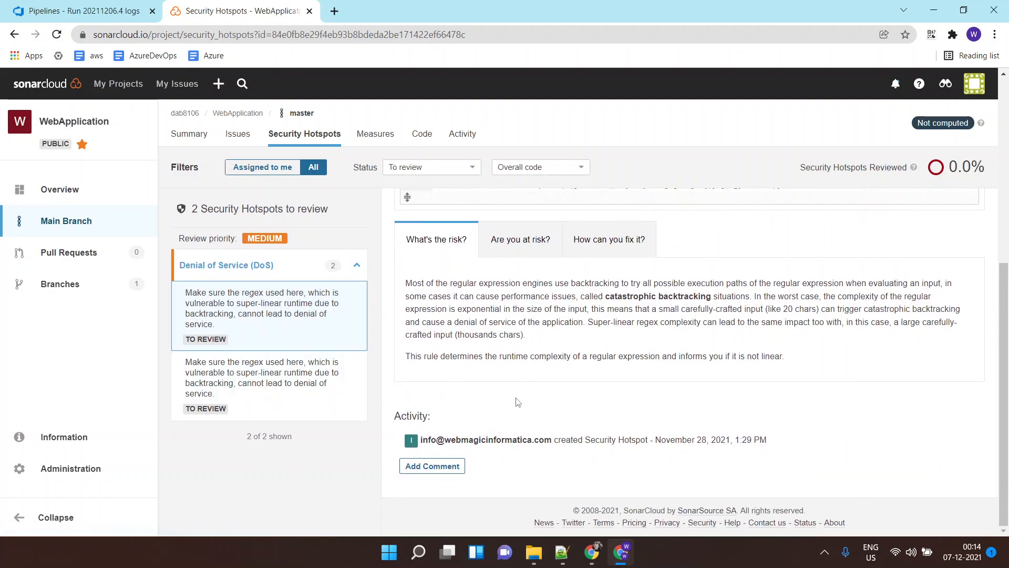
pyautogui.click(268, 308)
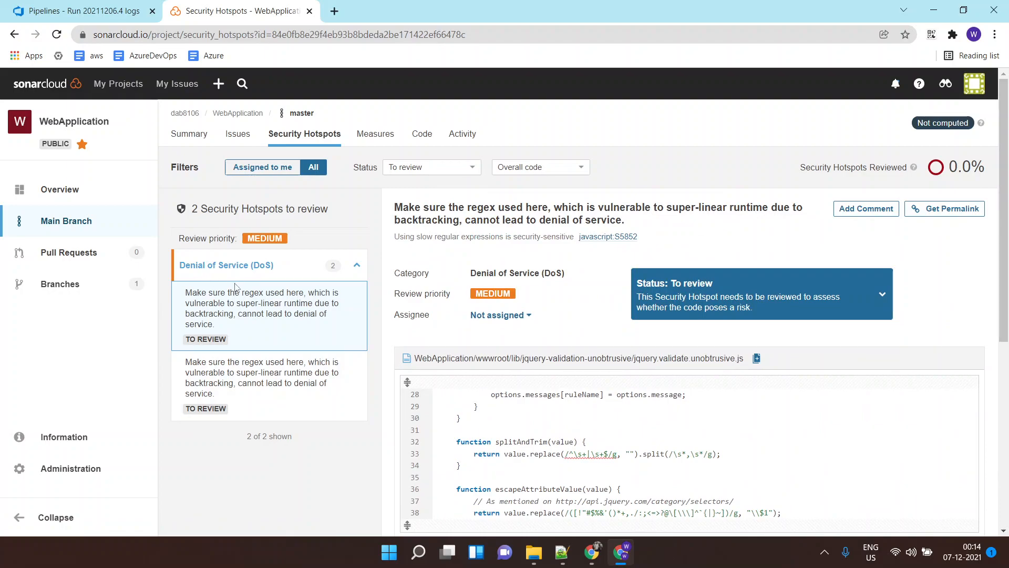
pyautogui.moveTo(845, 366)
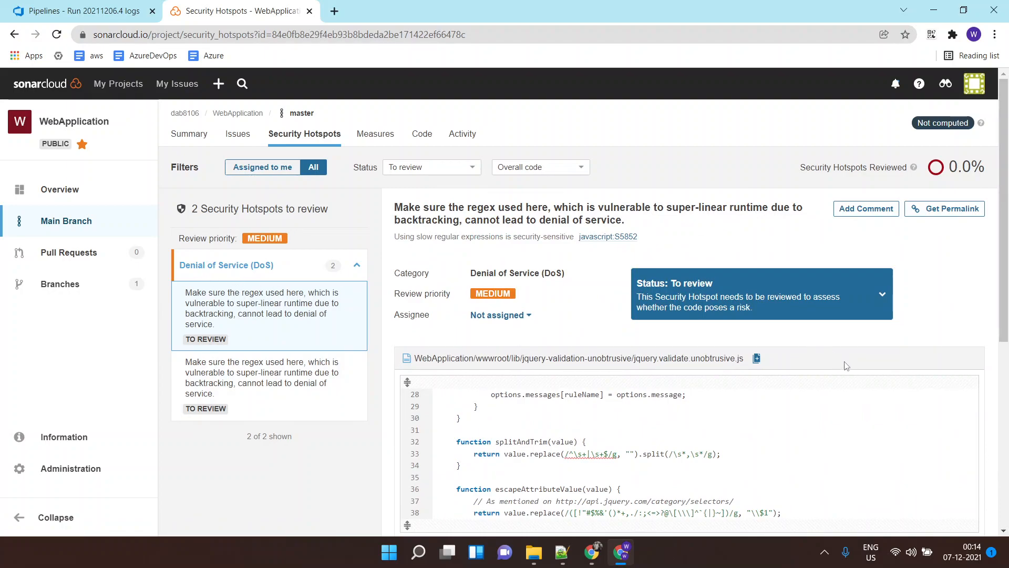
pyautogui.moveTo(319, 268)
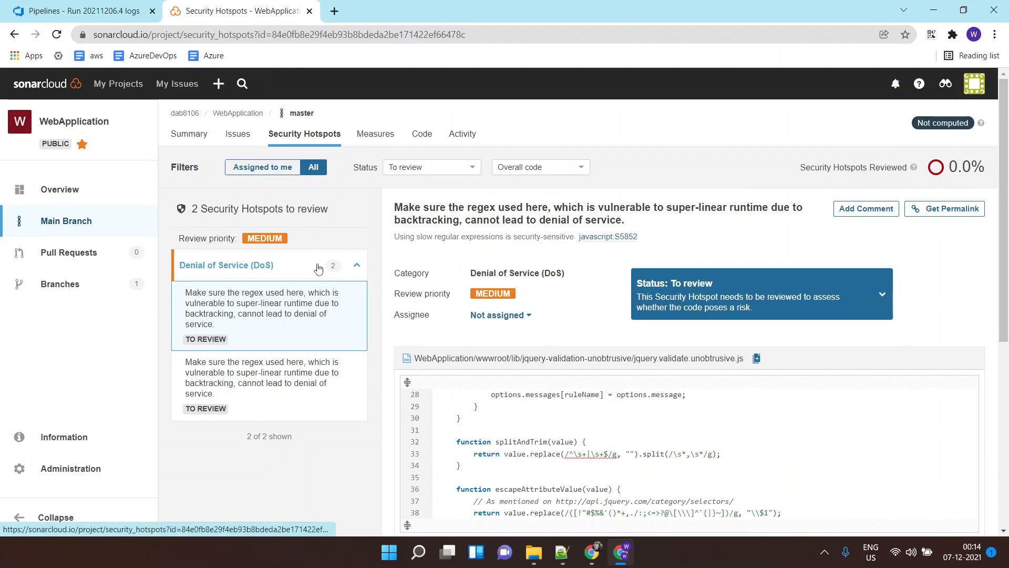
pyautogui.click(356, 264)
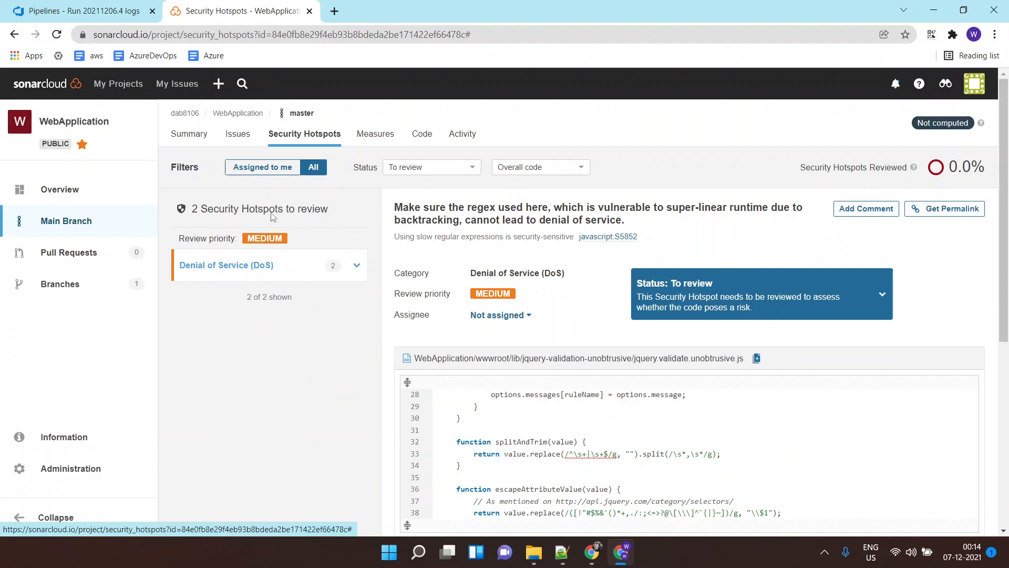
# Step: Return to Azure DevOps run #20211206.4's job logs
pyautogui.click(77, 11)
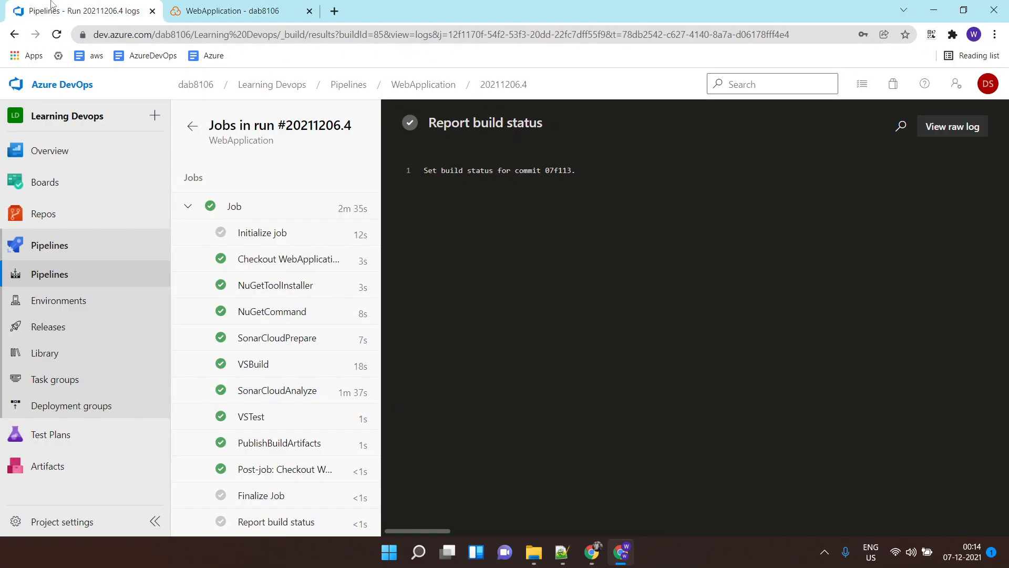
pyautogui.moveTo(297, 154)
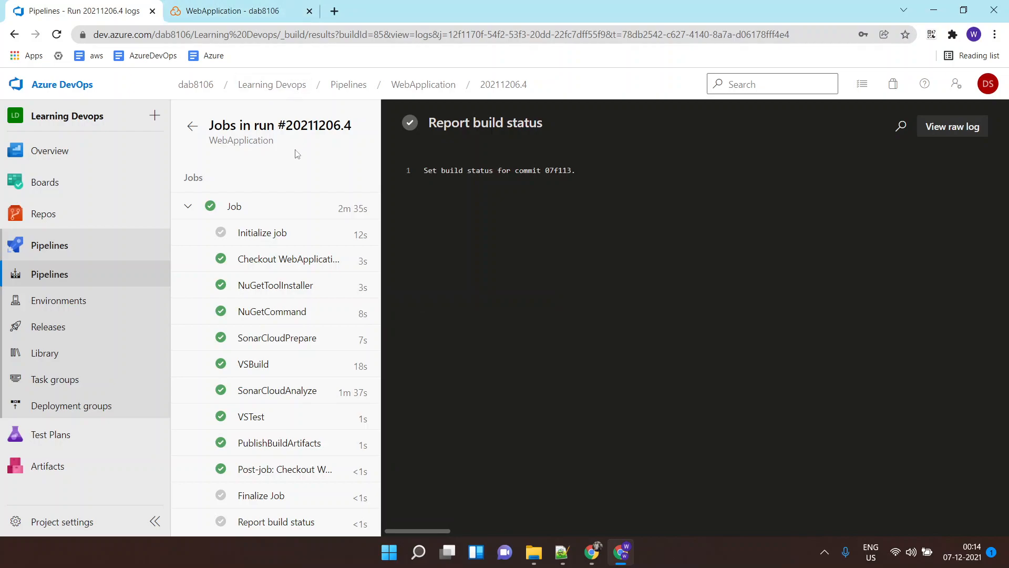
pyautogui.moveTo(586, 275)
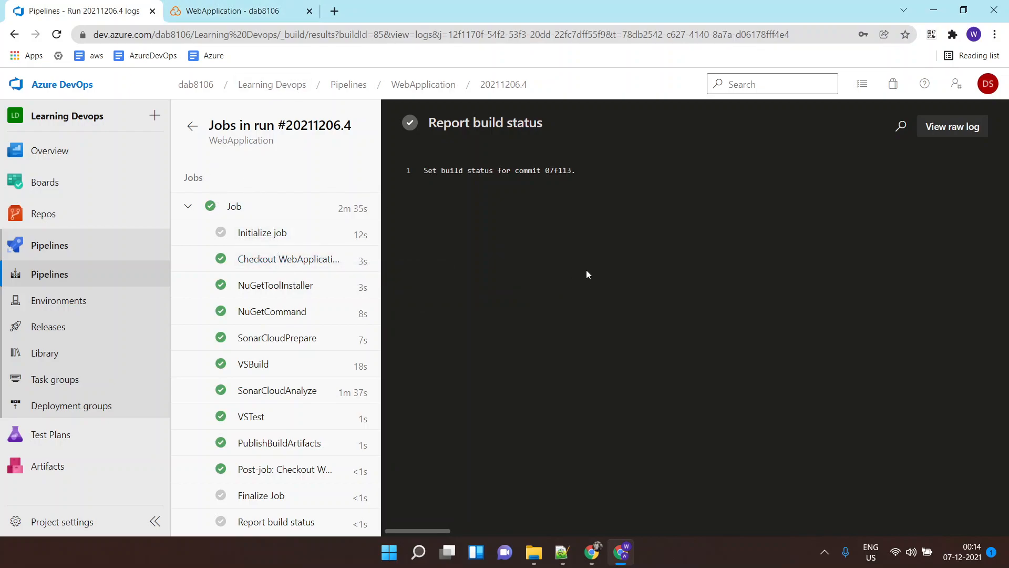